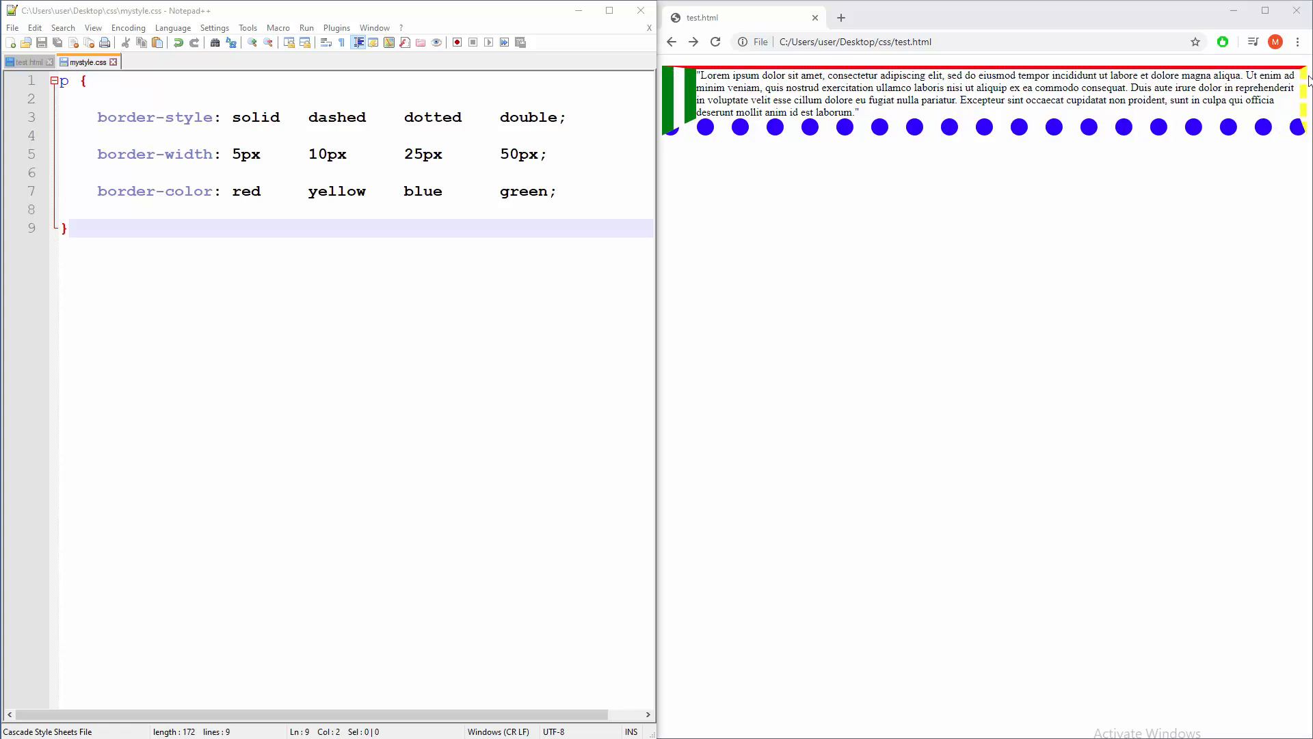
mouse_move(665, 76)
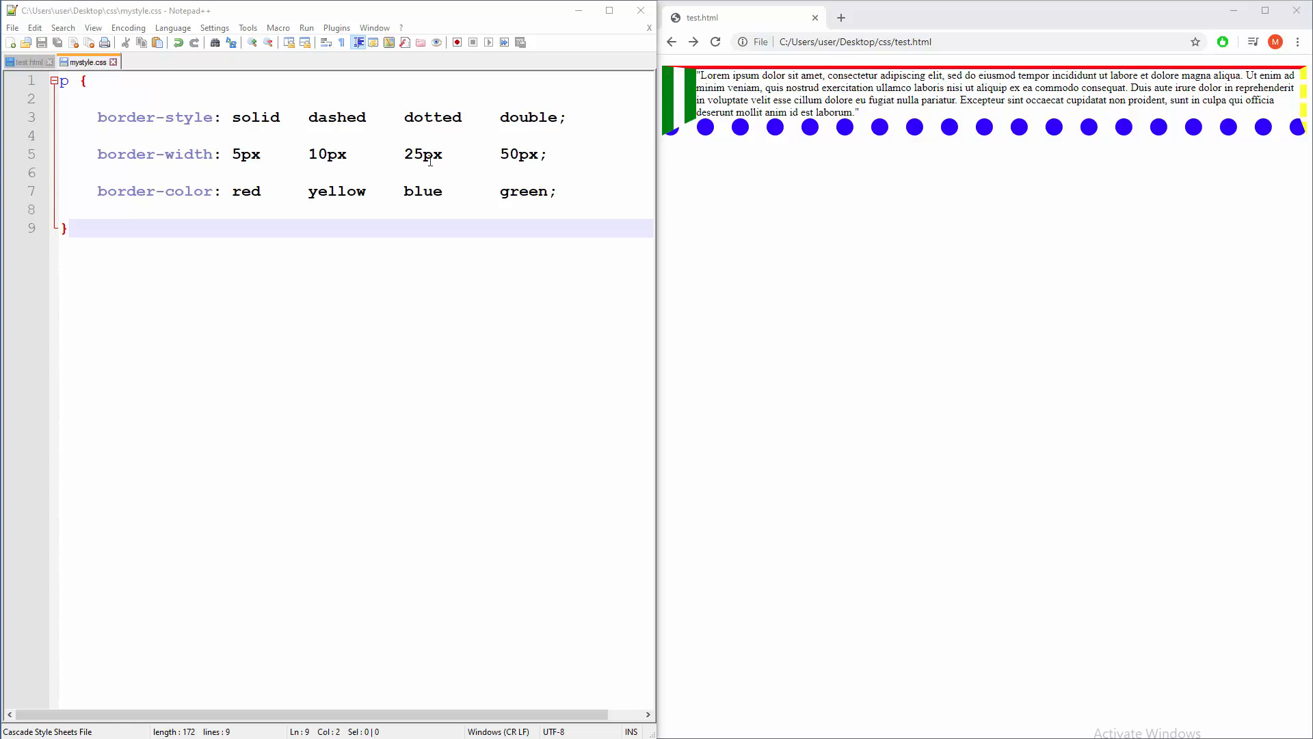
mouse_move(132, 100)
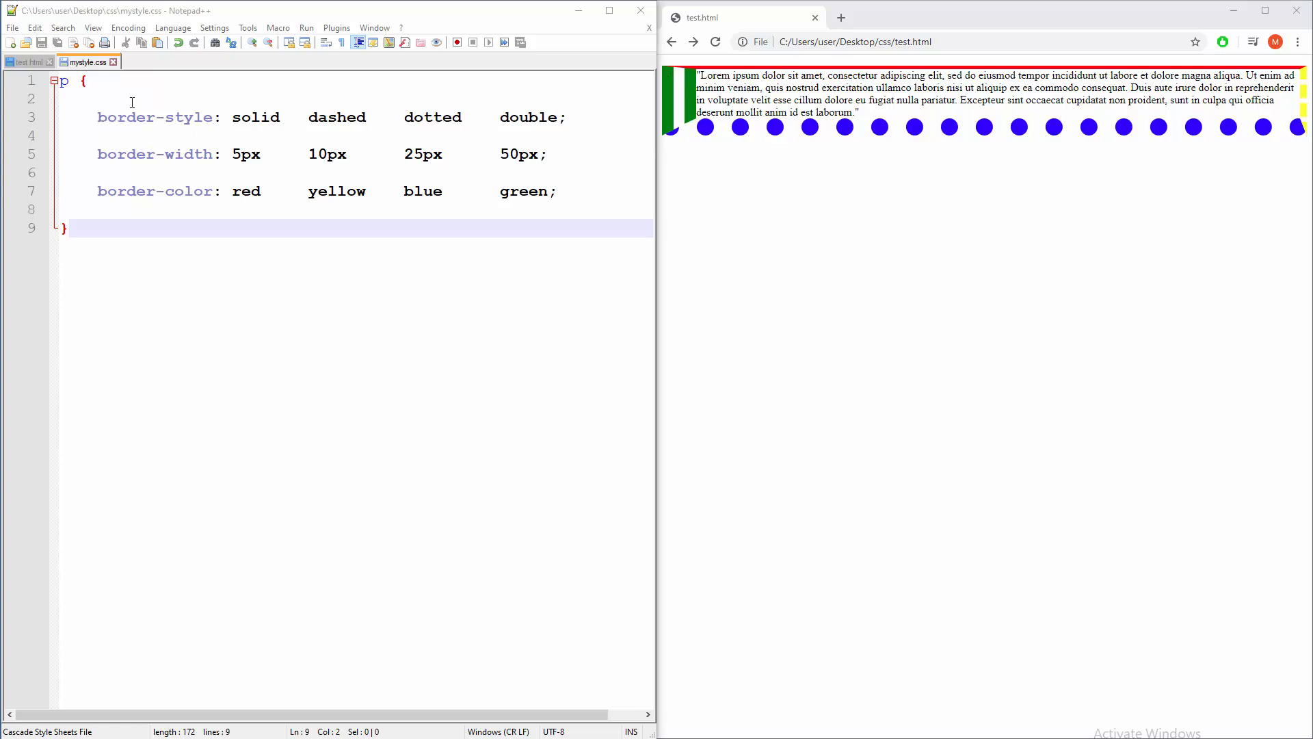
- Wrap the example border-style, border-width and border-color lines in /* */ comment markers
text(/)
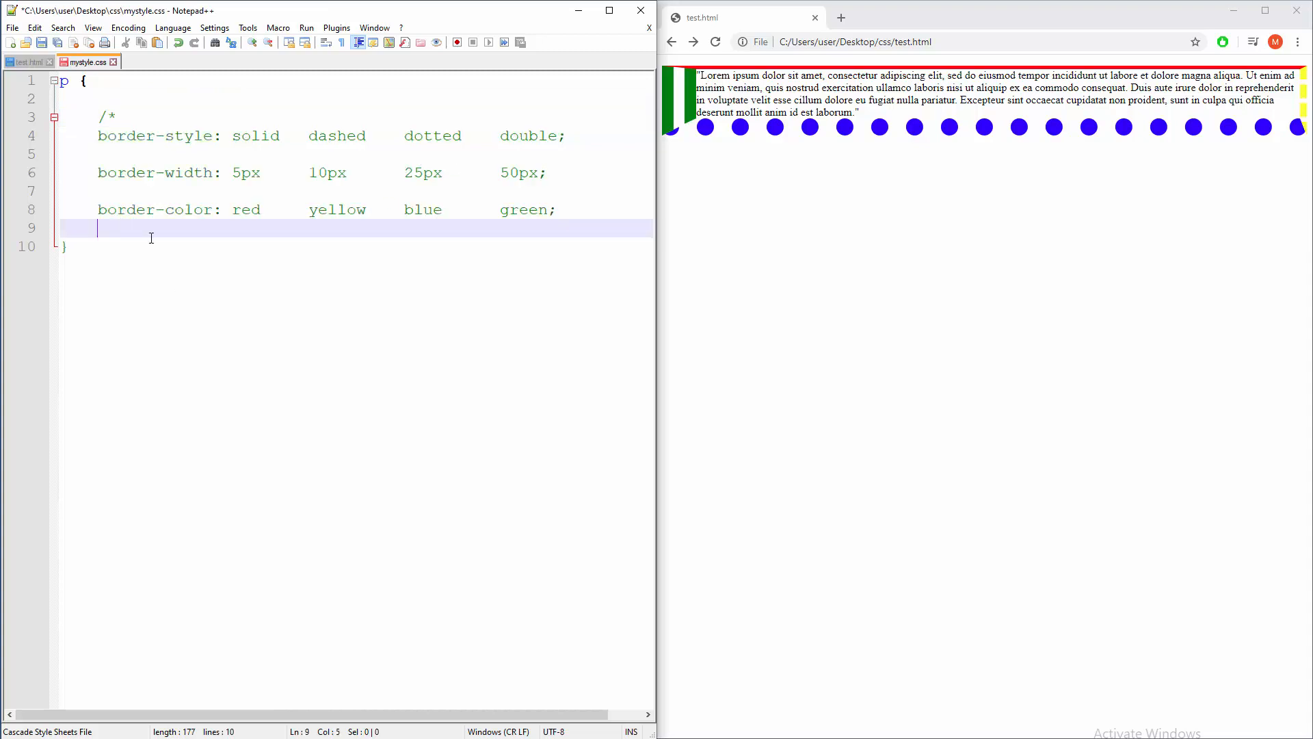
text(*/)
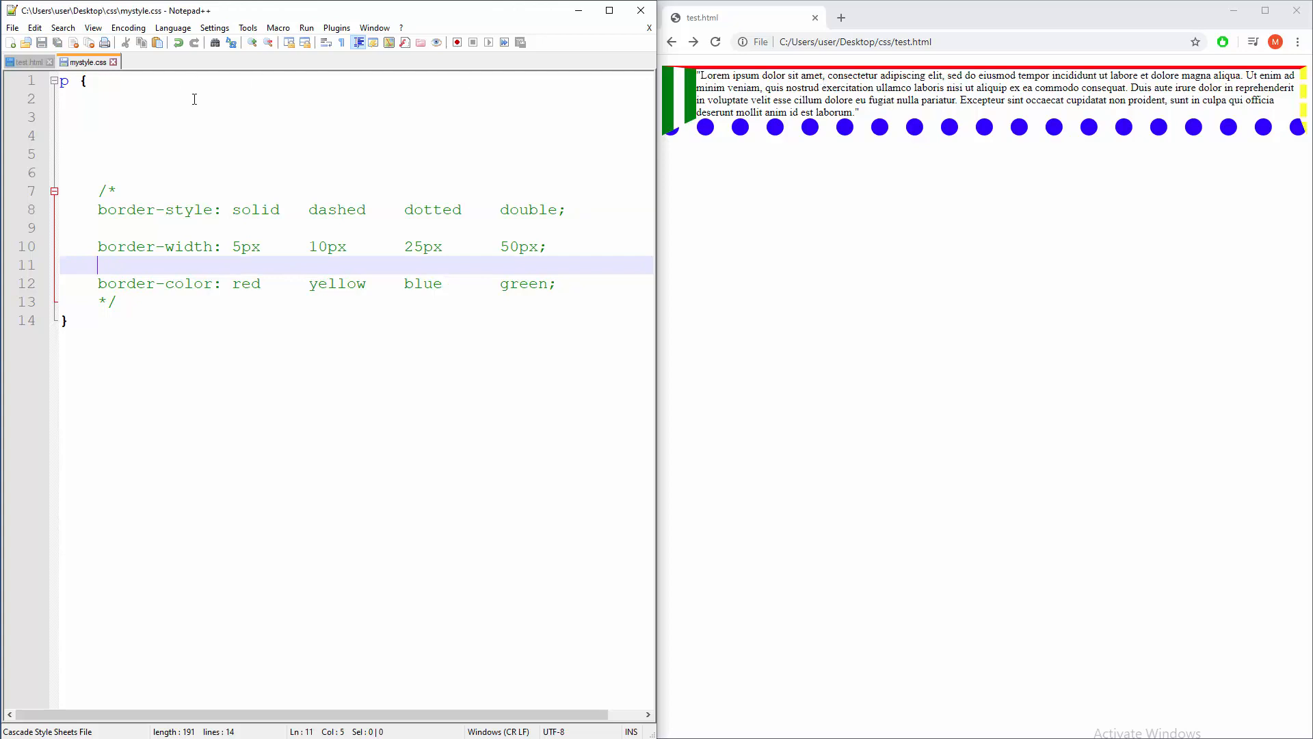
- Add border-style: solid; and border-width: 20px; declarations to the p rule in mystyle.css
text(bor)
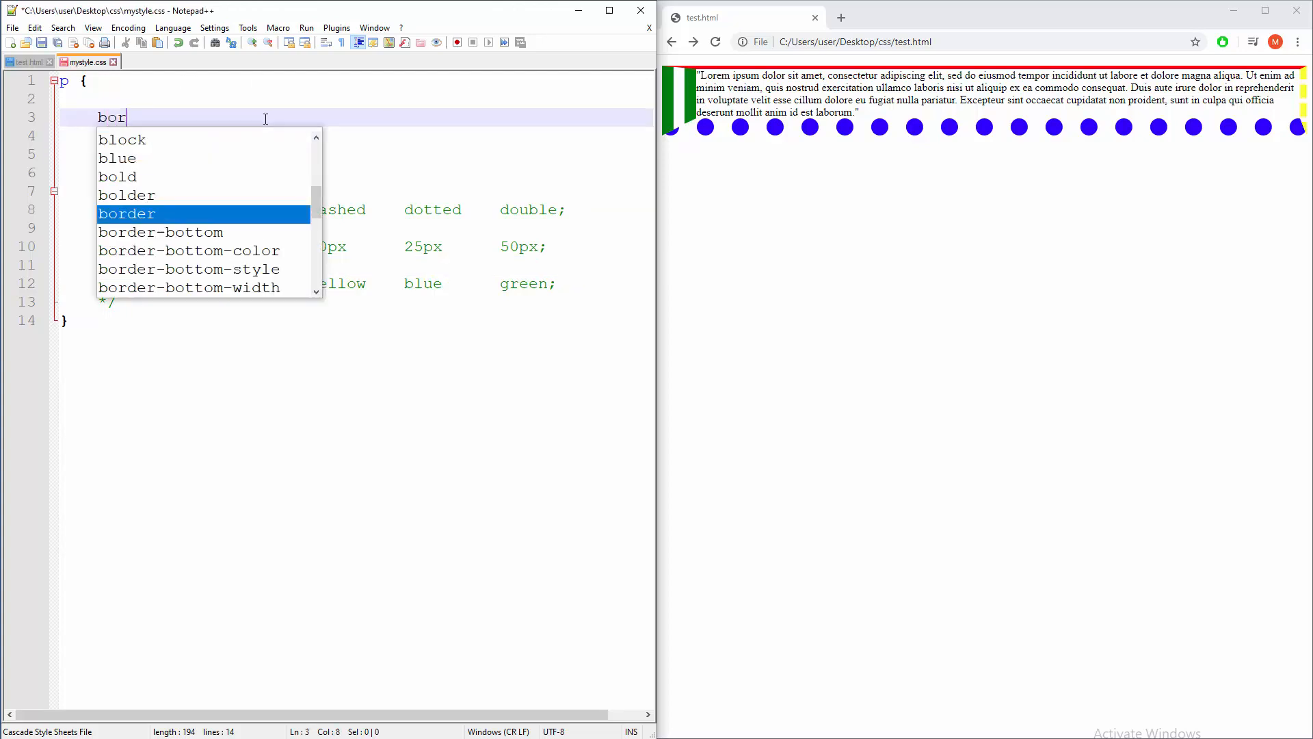
text(der-styl)
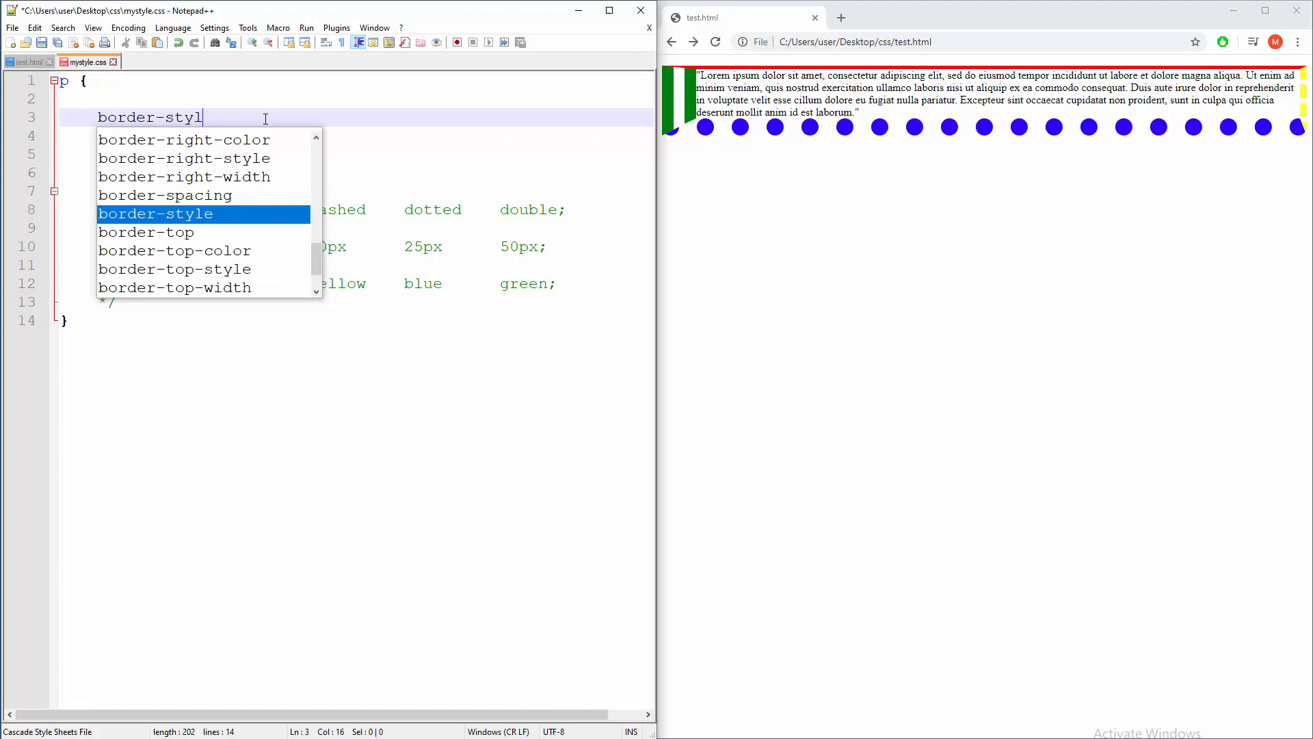
text(:solid;)
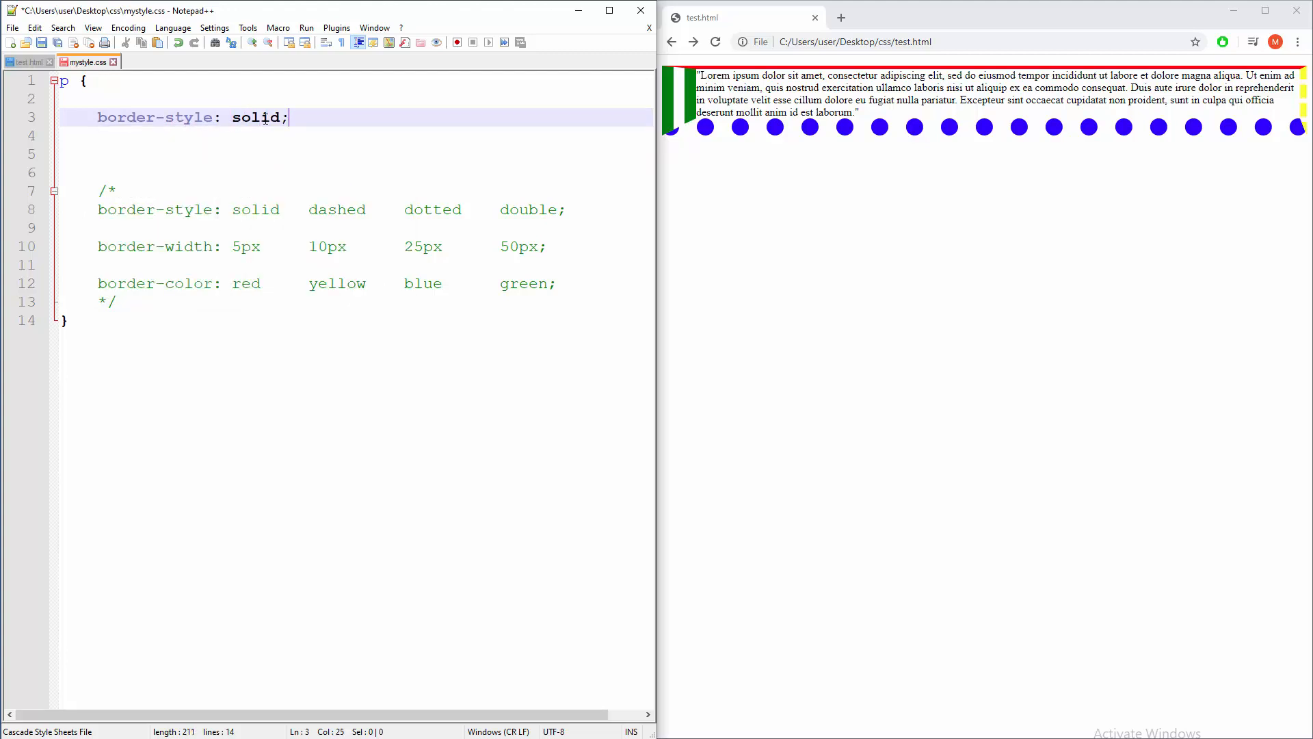
text(bor)
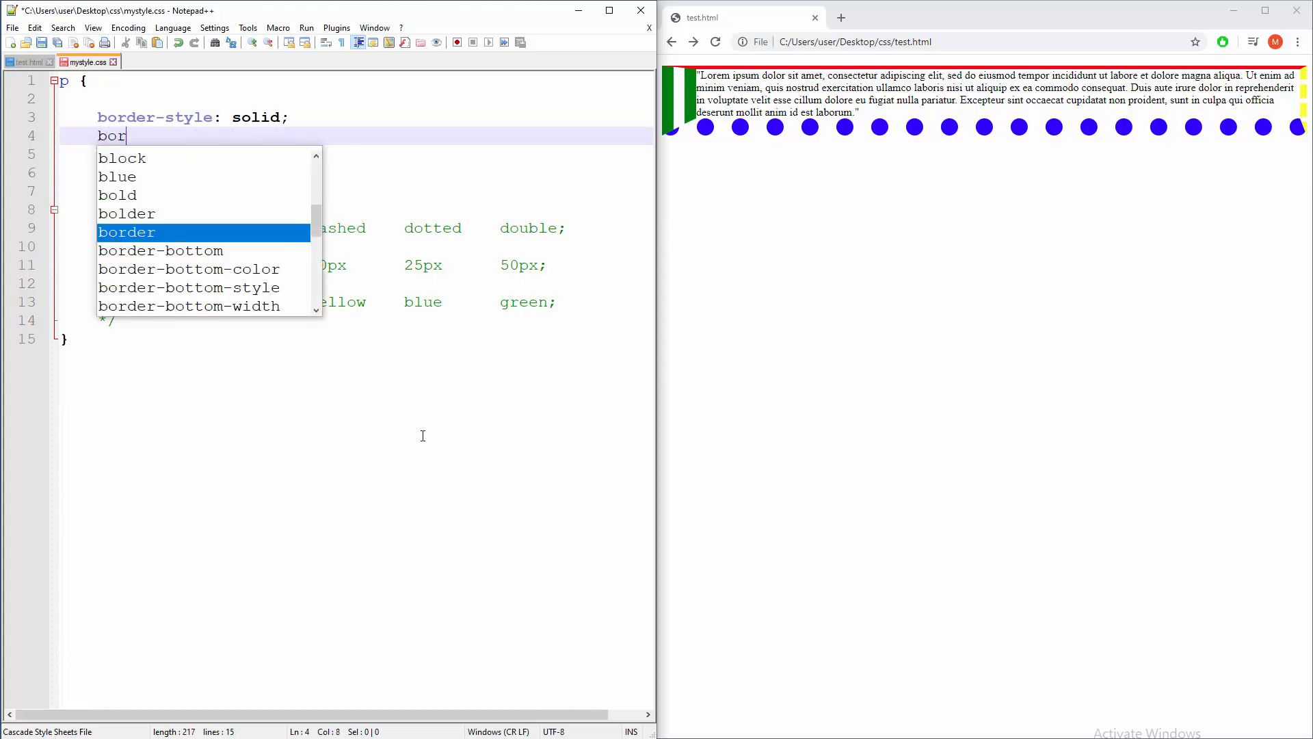
text(der-)
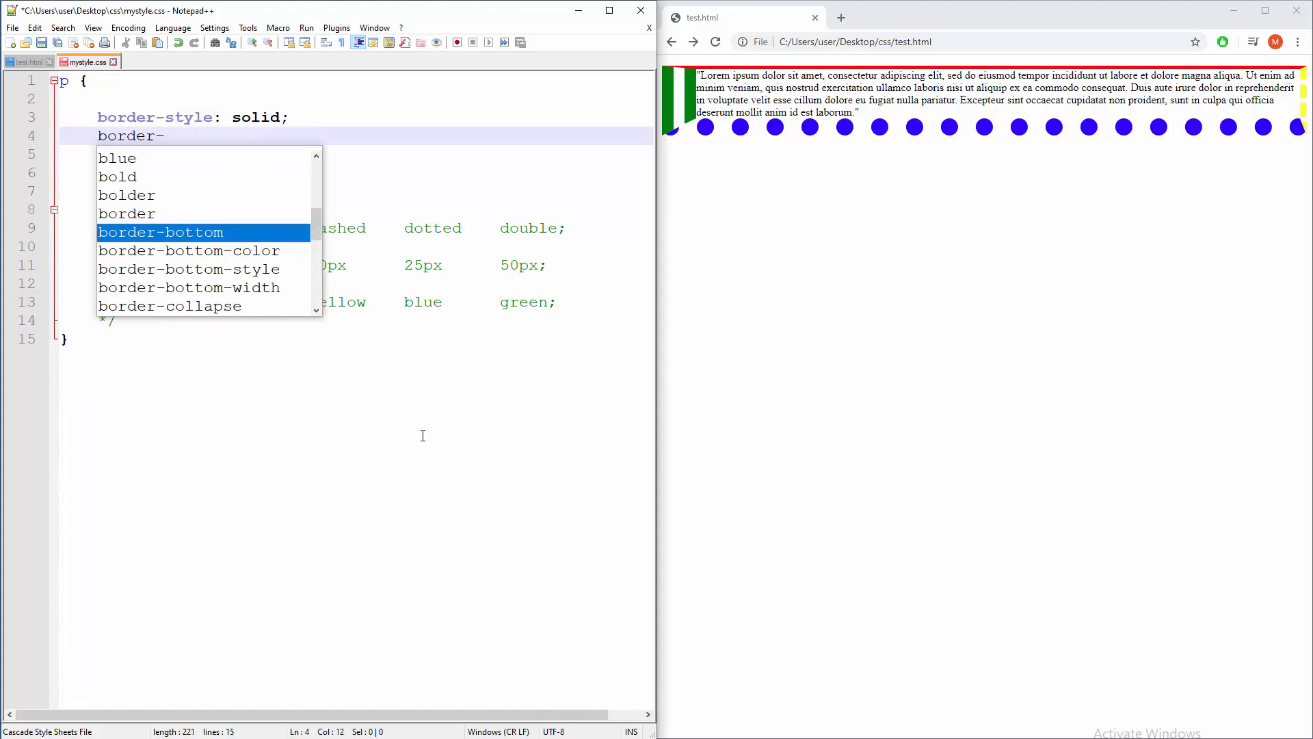
text(width)
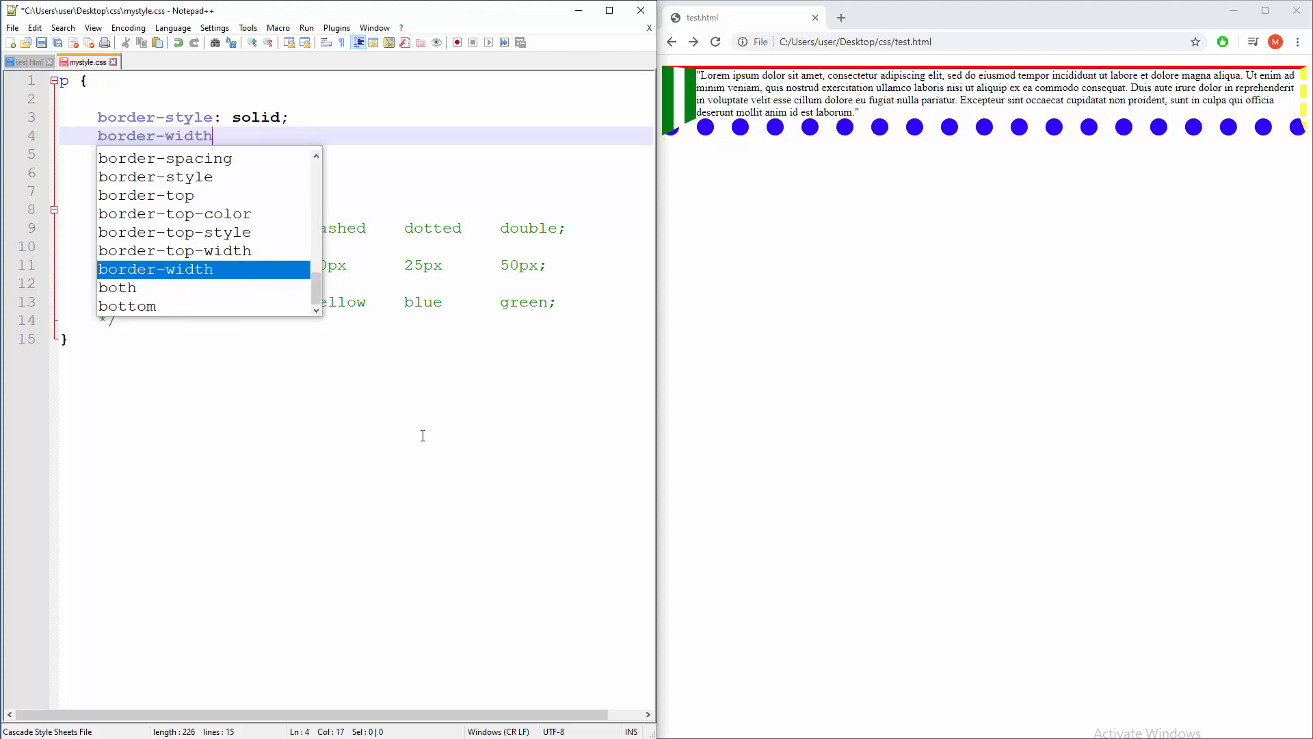
text(: 20p)
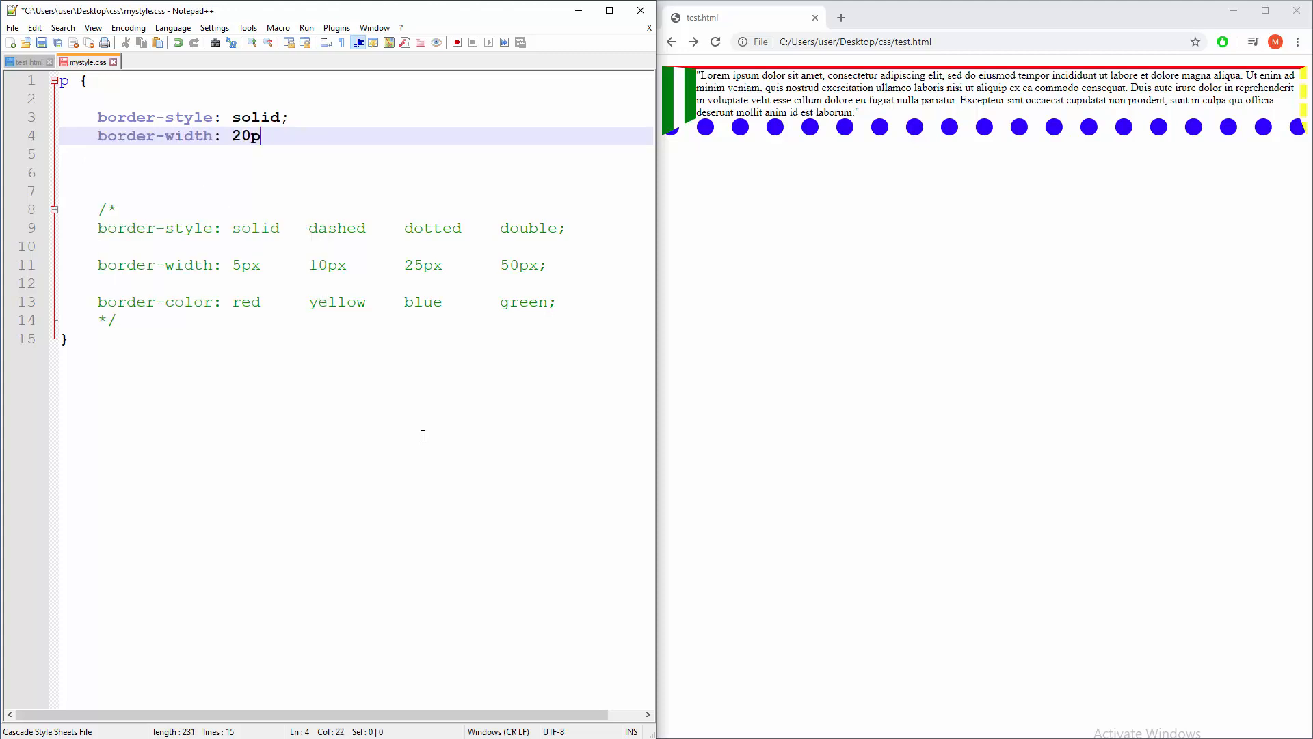
text(x;)
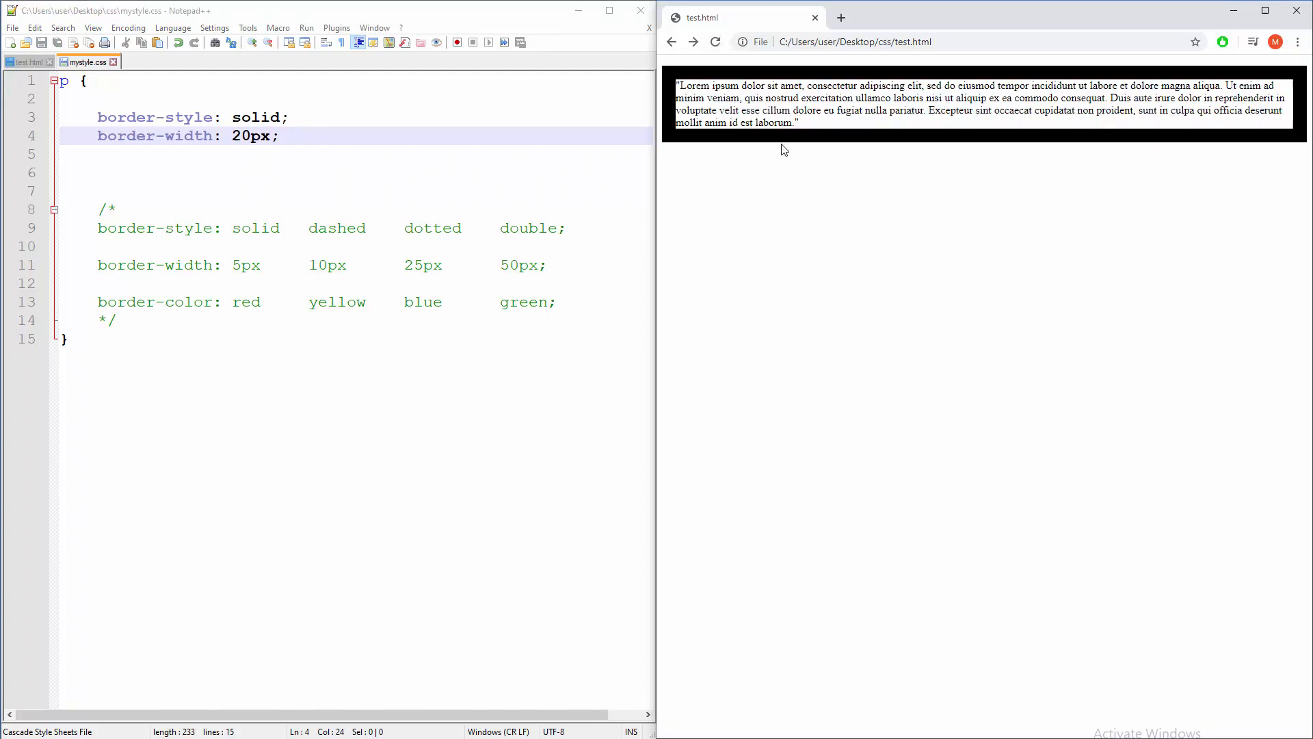
mouse_move(667, 70)
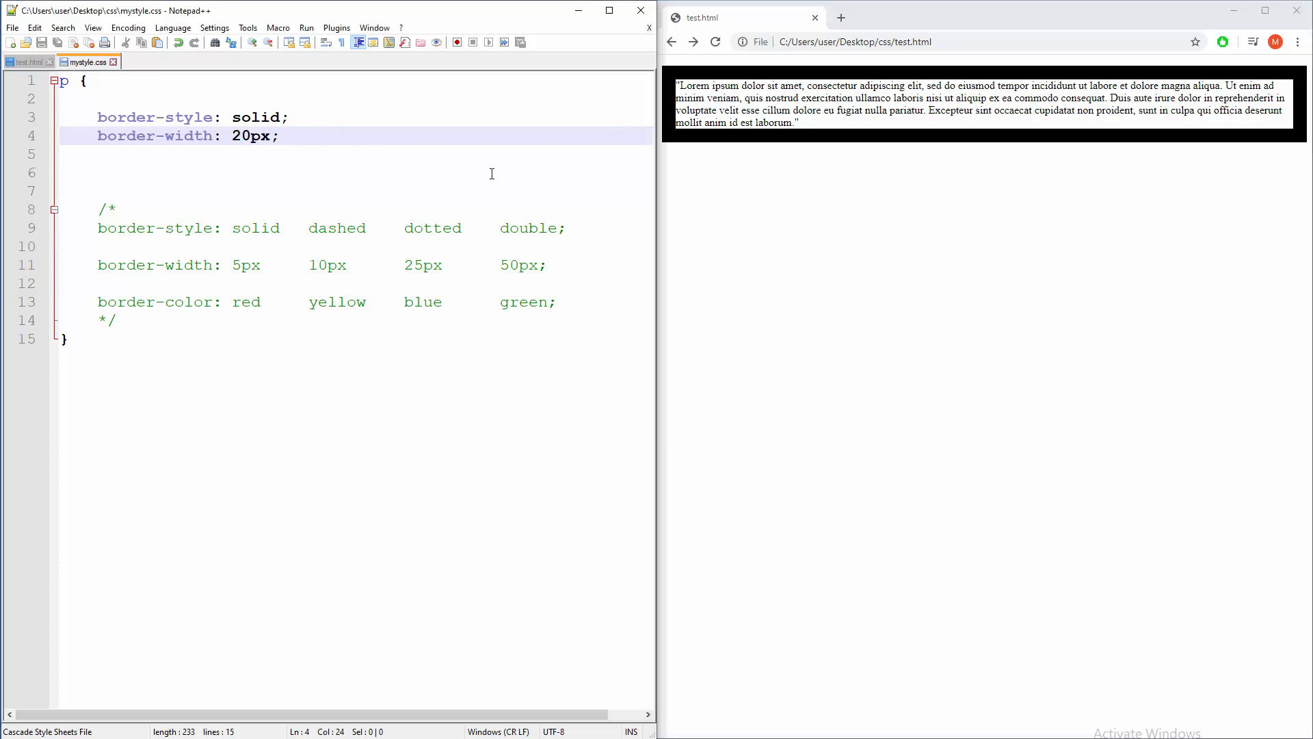
- Add a border-radius declaration in px to the p rule and reset the Chrome preview zoom
text(borde)
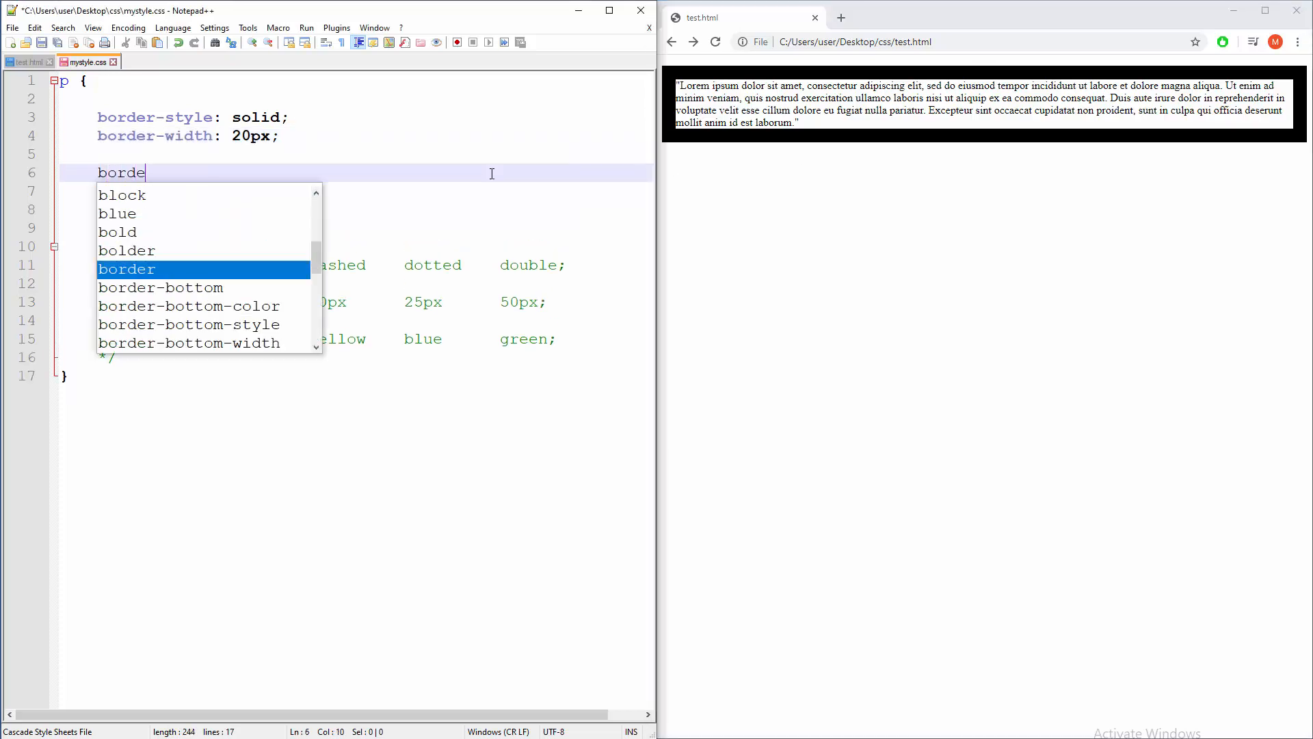
text(r-rad)
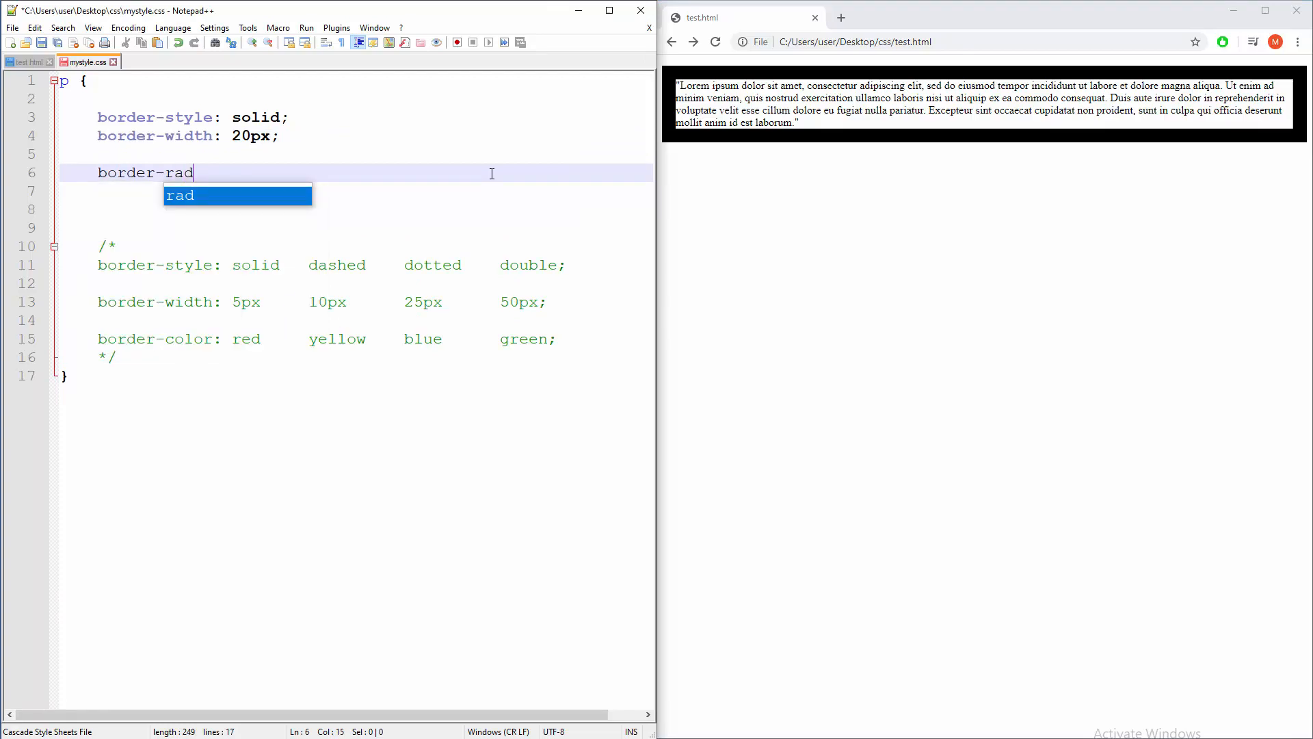
text(ius)
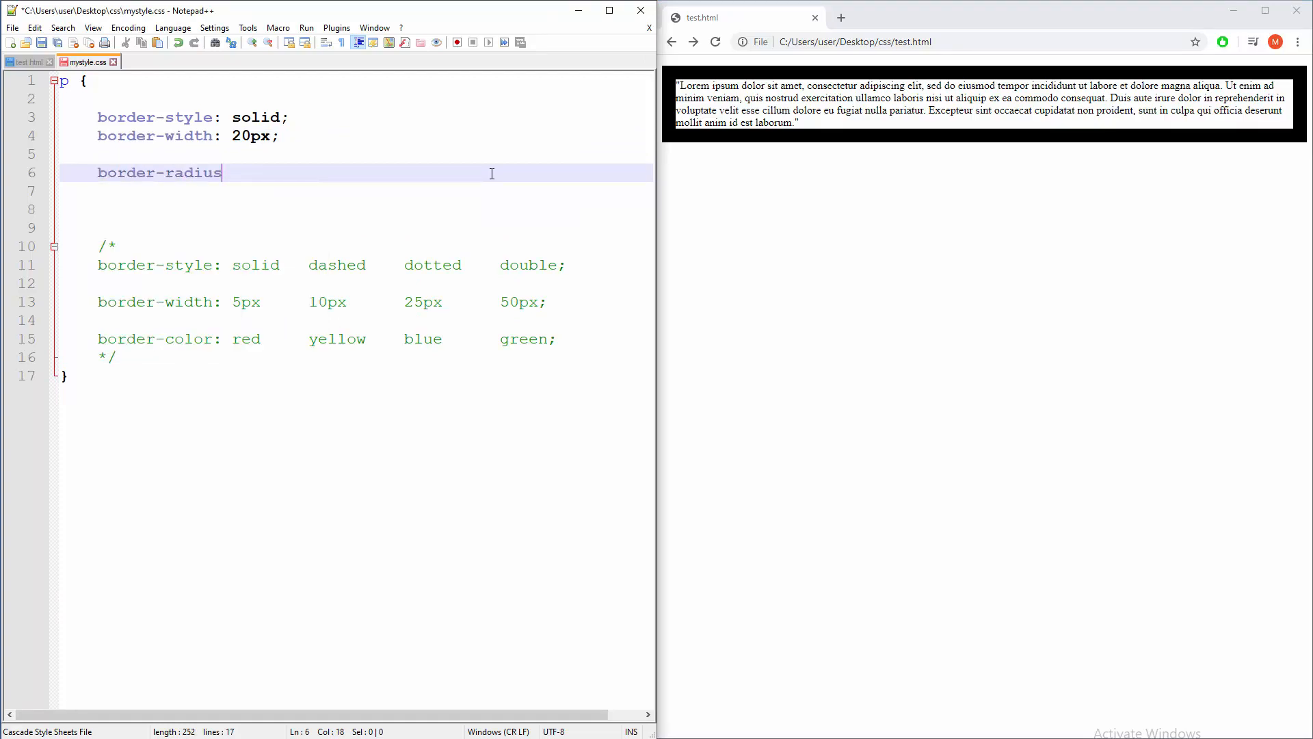
text(:)
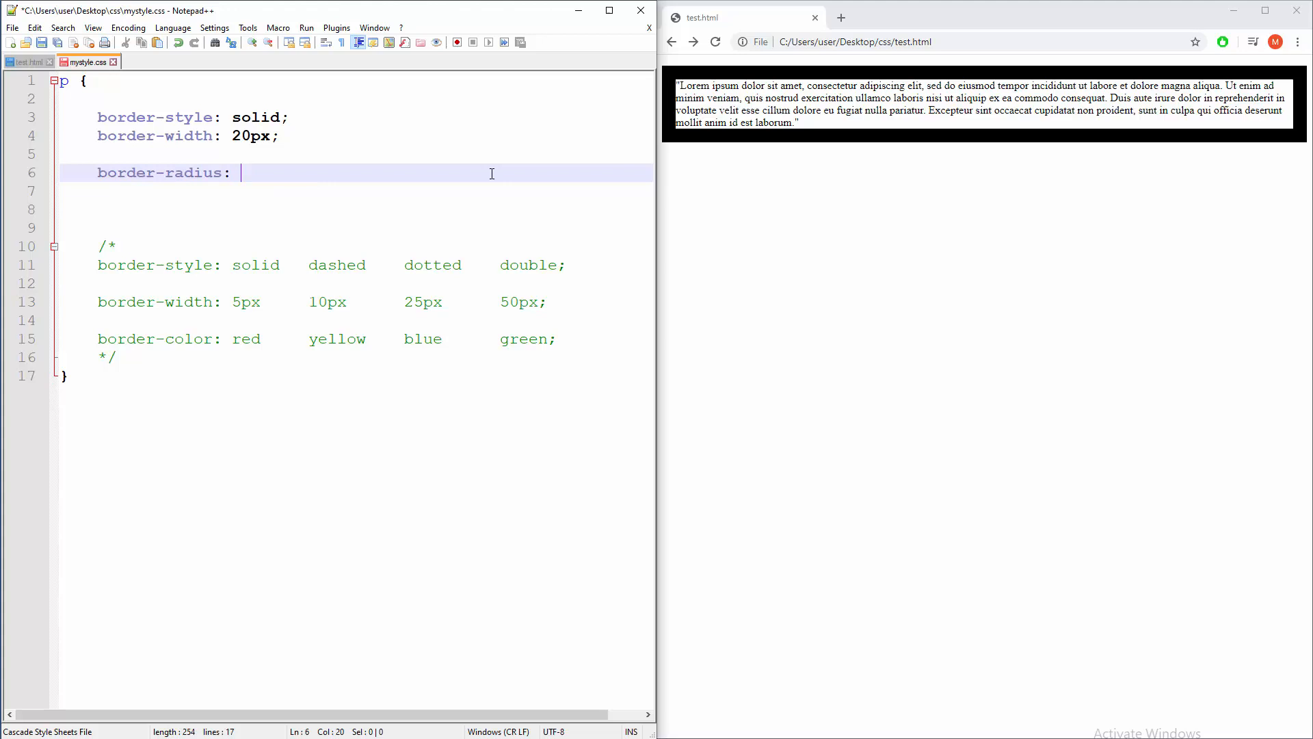
text(1p)
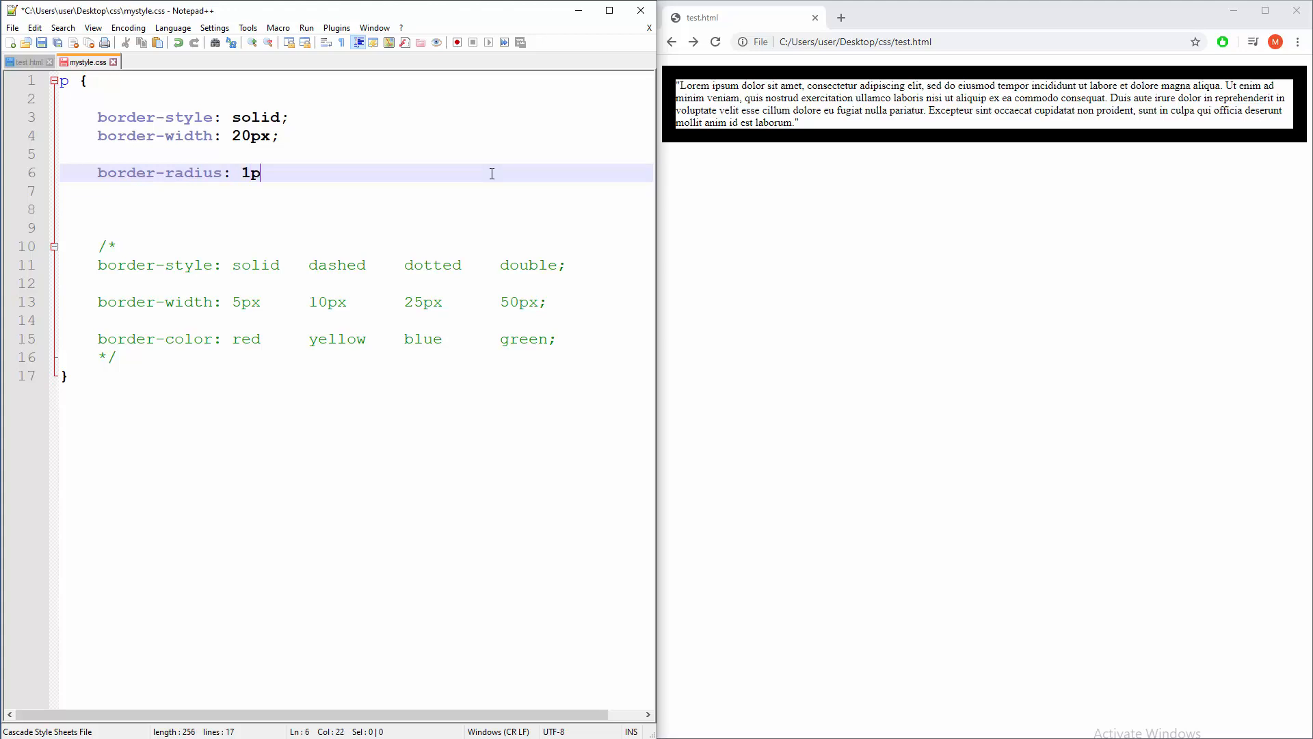
text(x;)
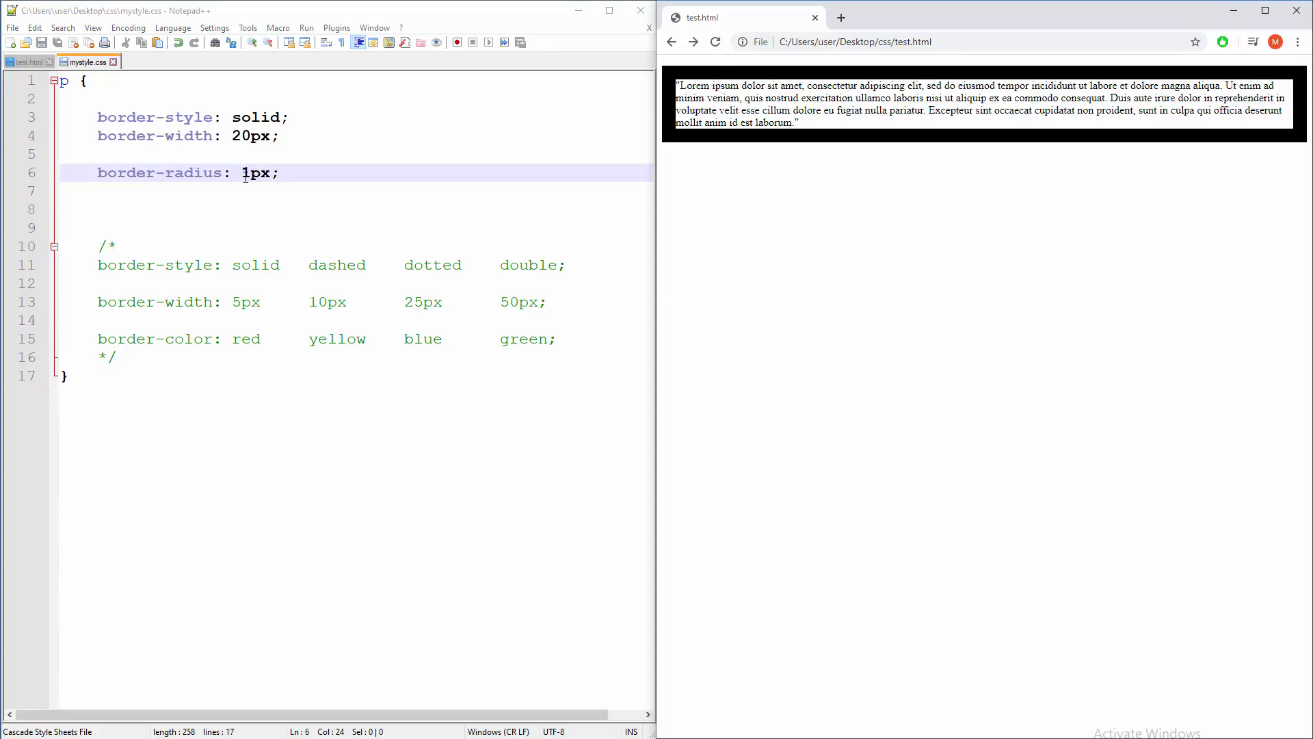
key(Backspace)
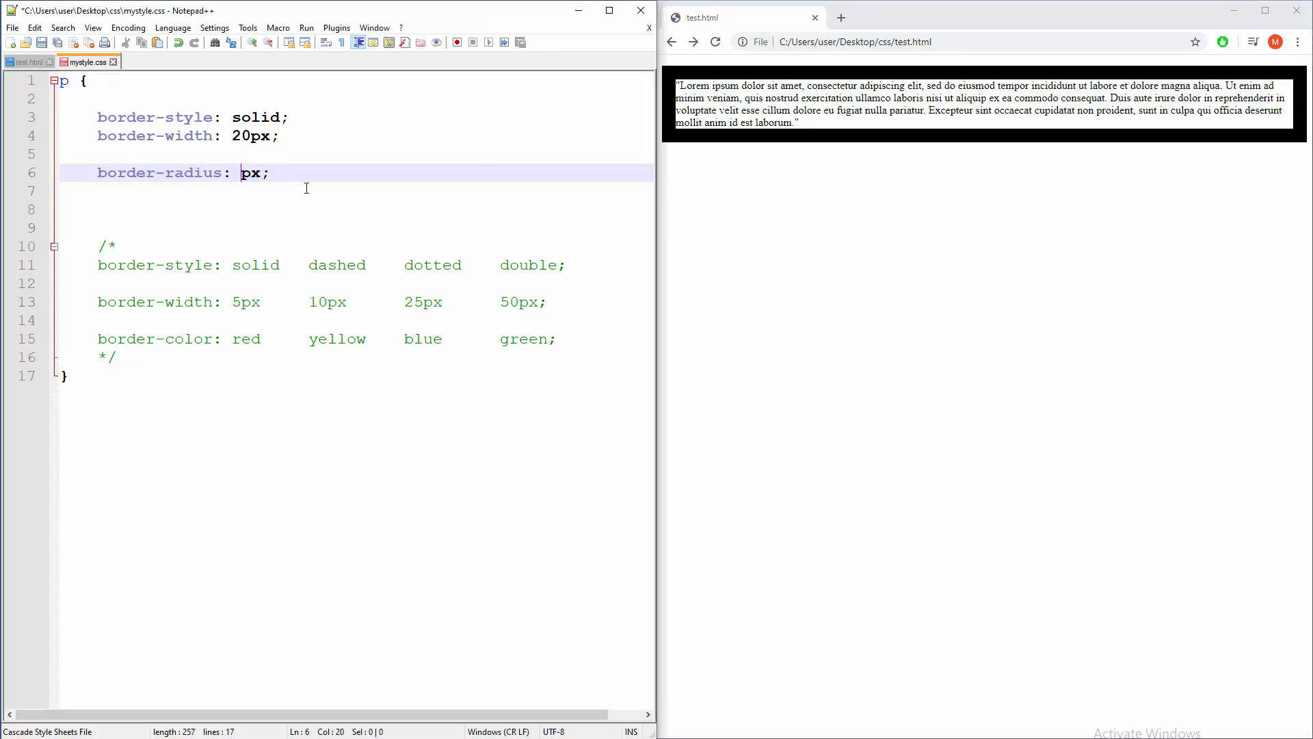
text(5)
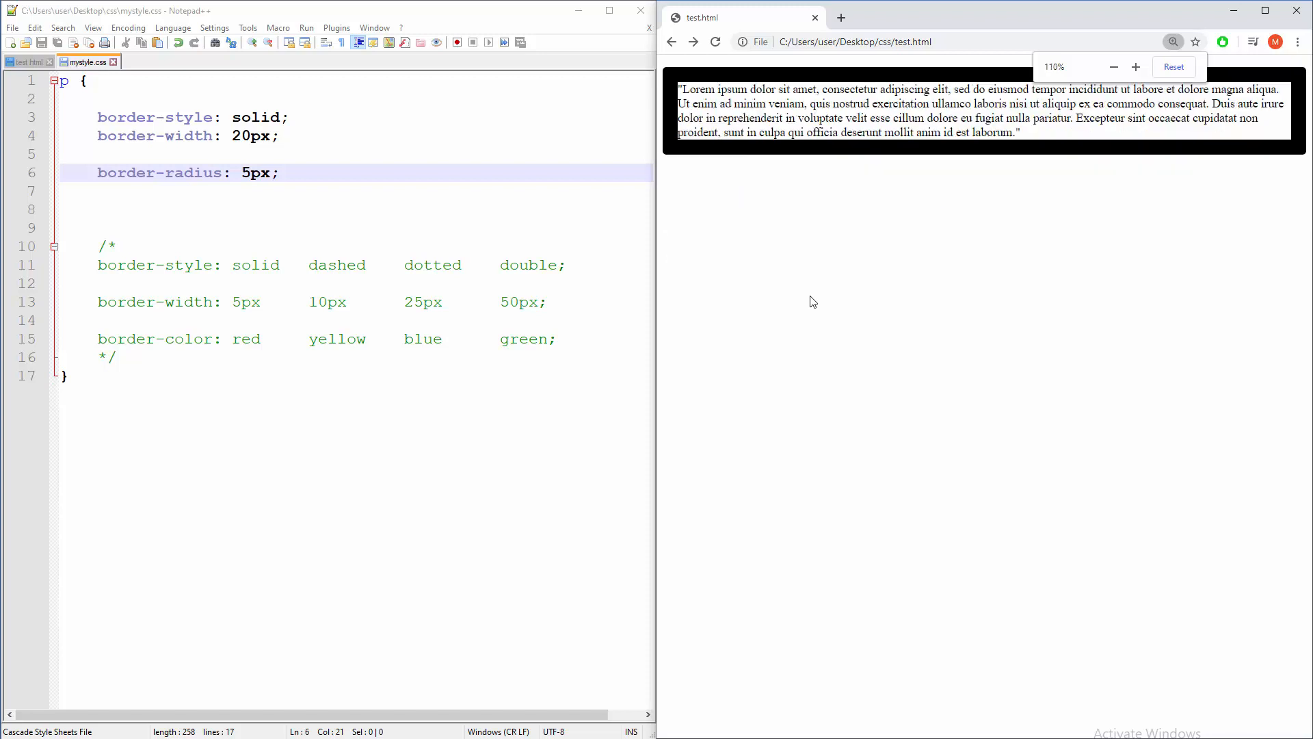
click(1114, 66)
text(10)
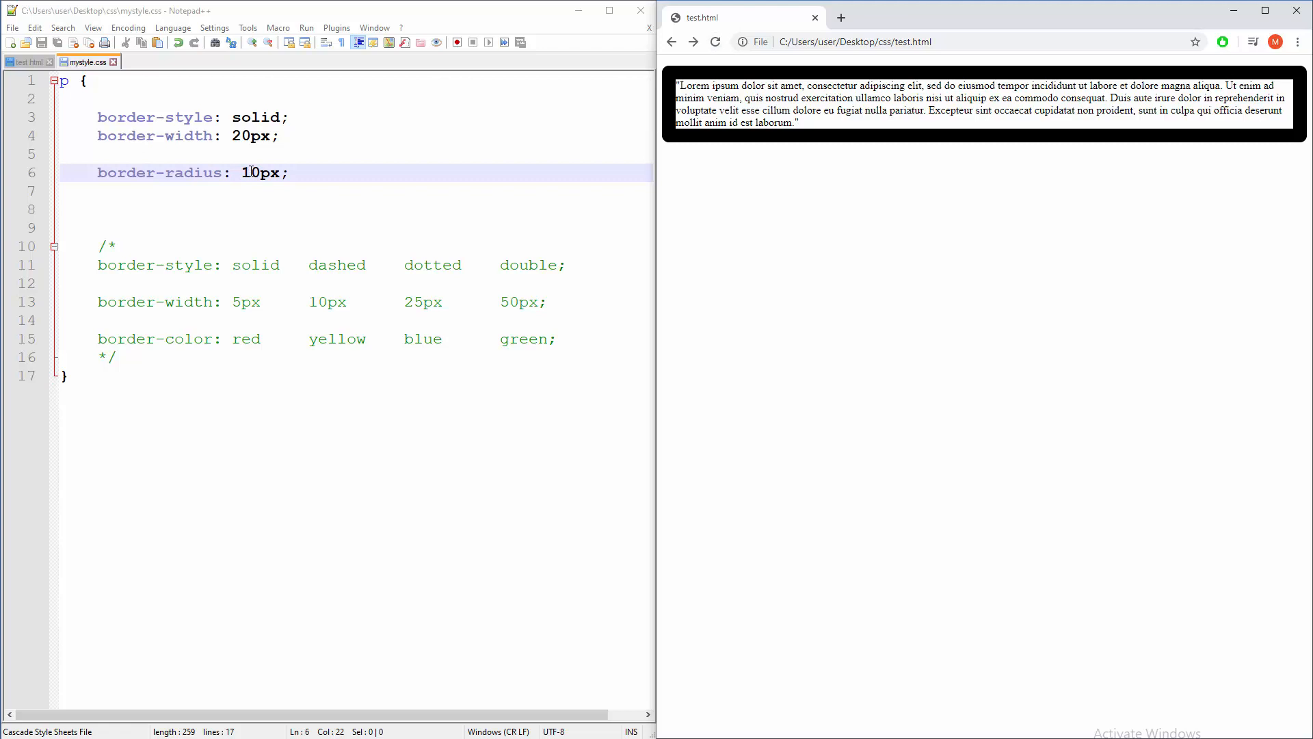
- Raise border-radius to 40px, reload the Chrome preview, then edit it down to 20px
text(2)
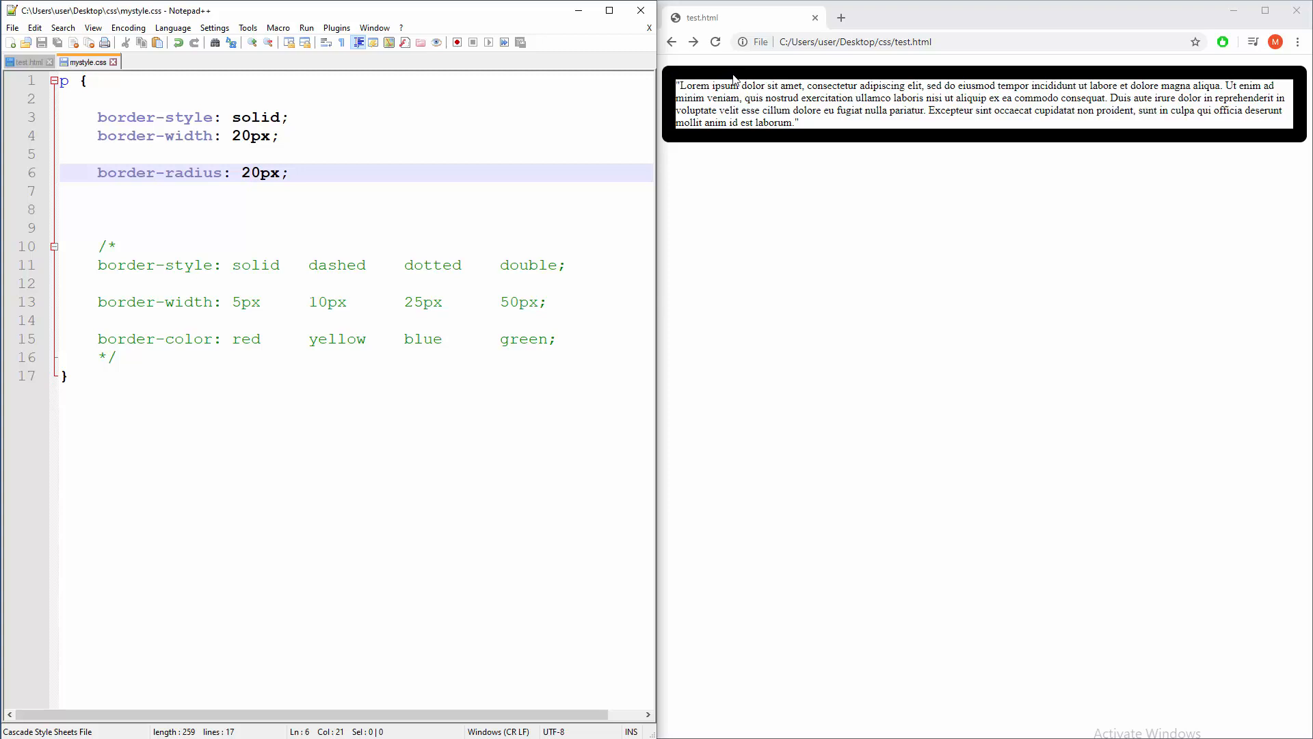
click(715, 42)
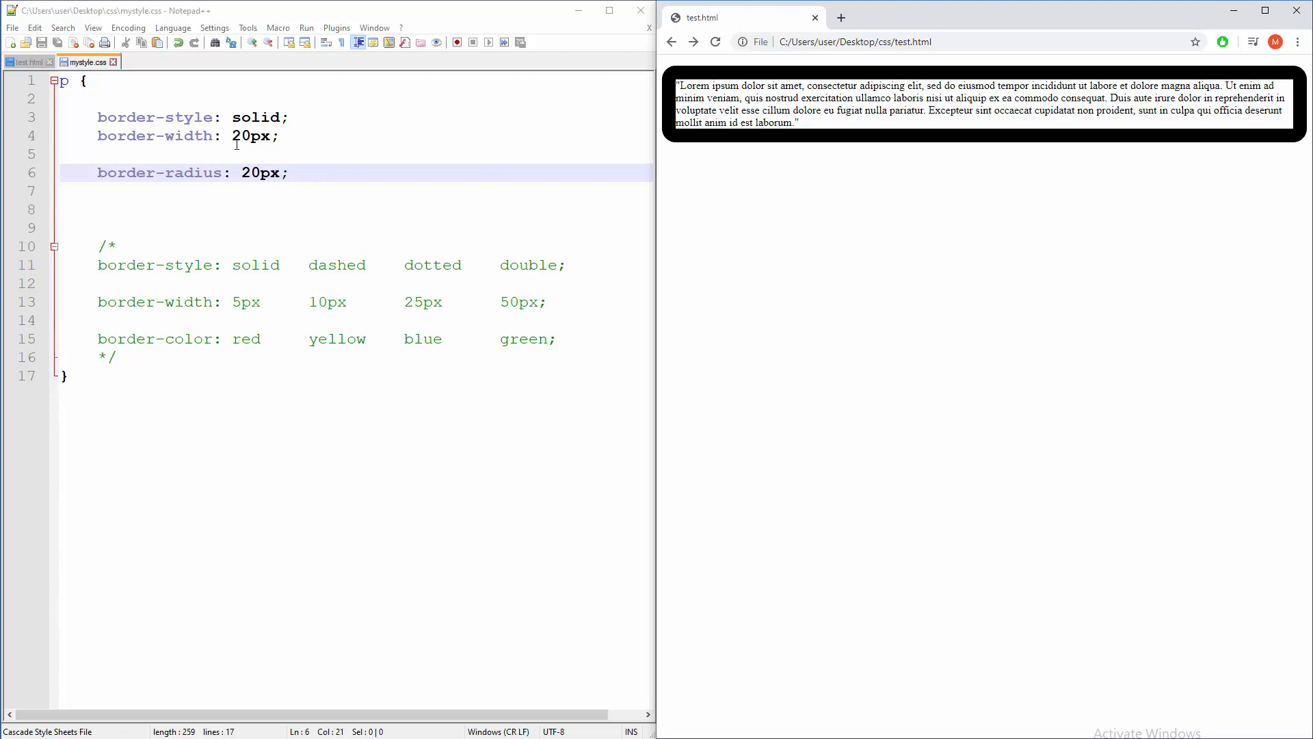
mouse_move(726, 173)
text(4)
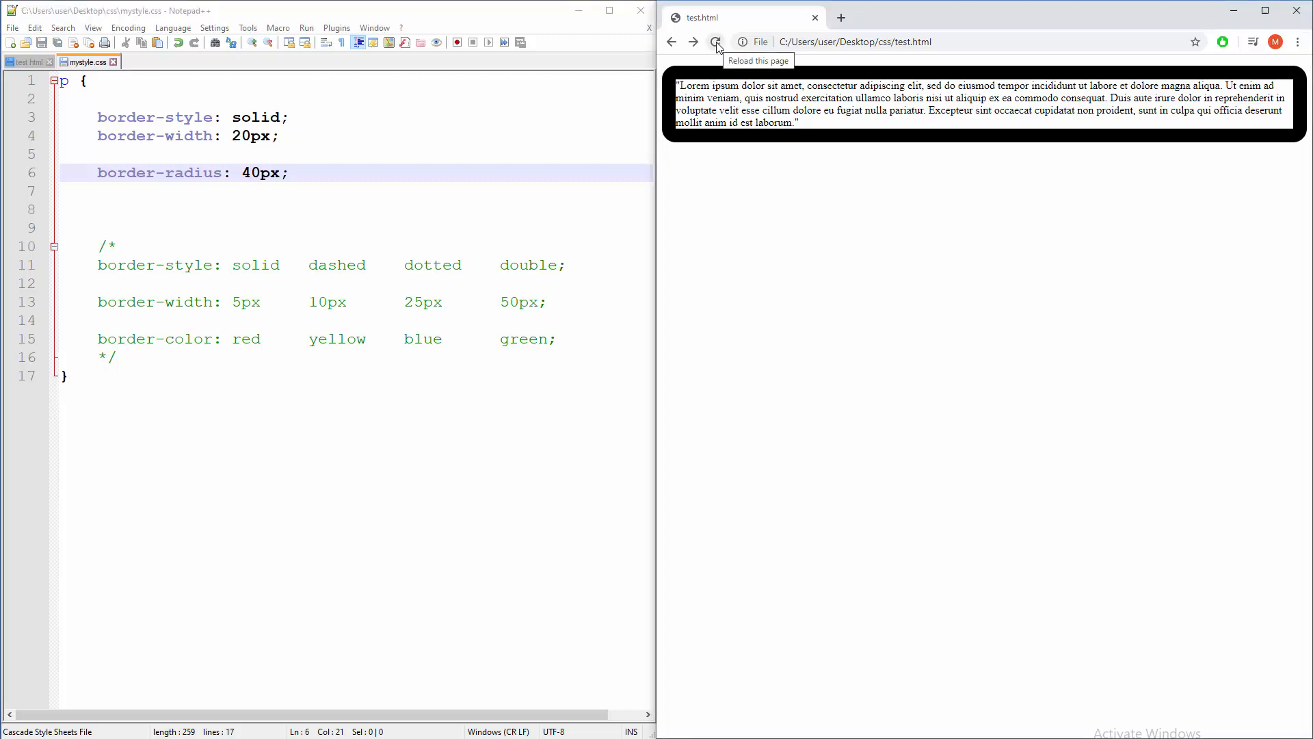
click(714, 42)
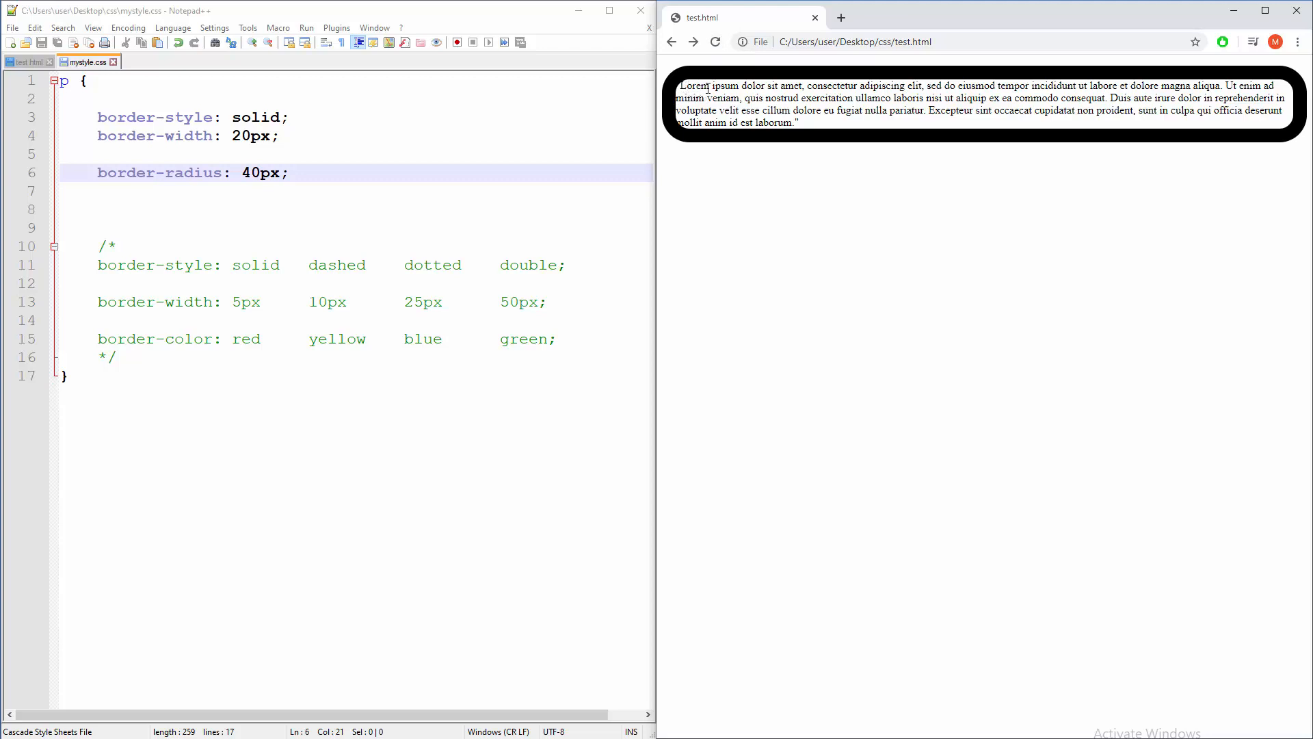
click(251, 173)
text(2)
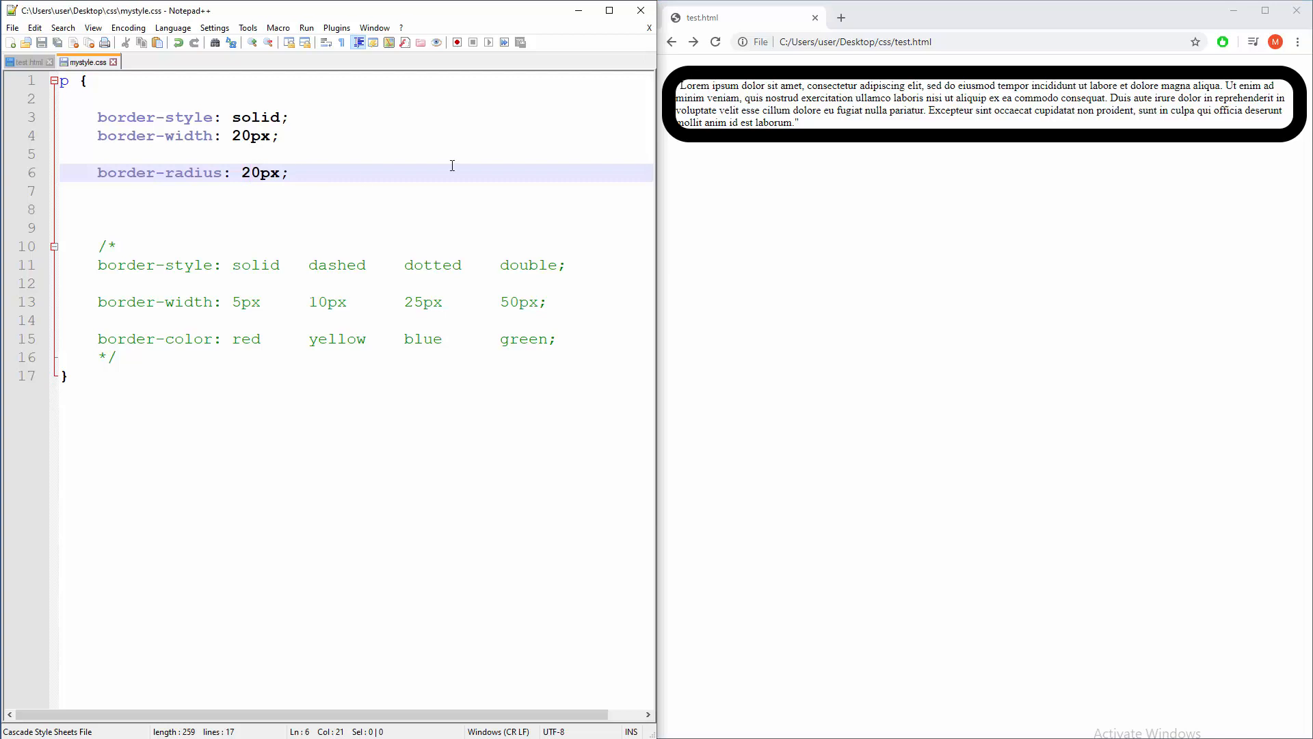
- Reload the Chrome preview to show the 20px rounded corners
click(715, 43)
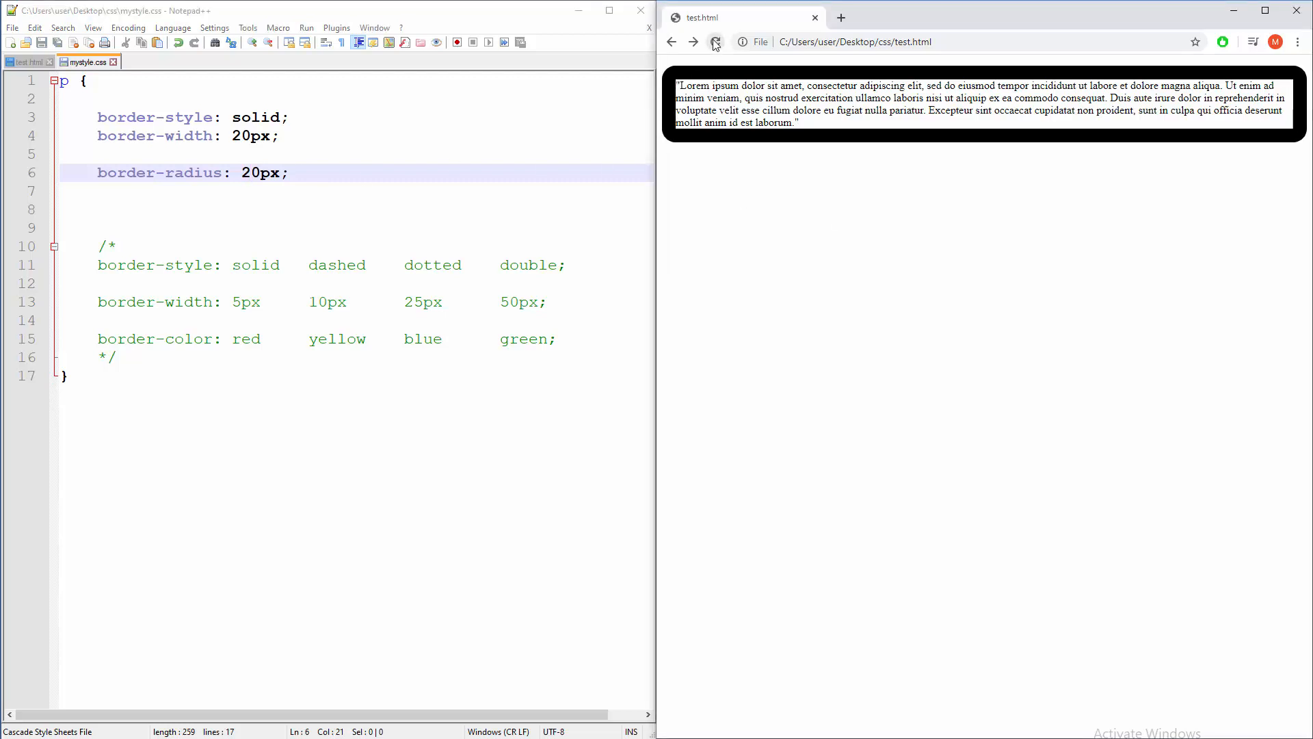
click(714, 43)
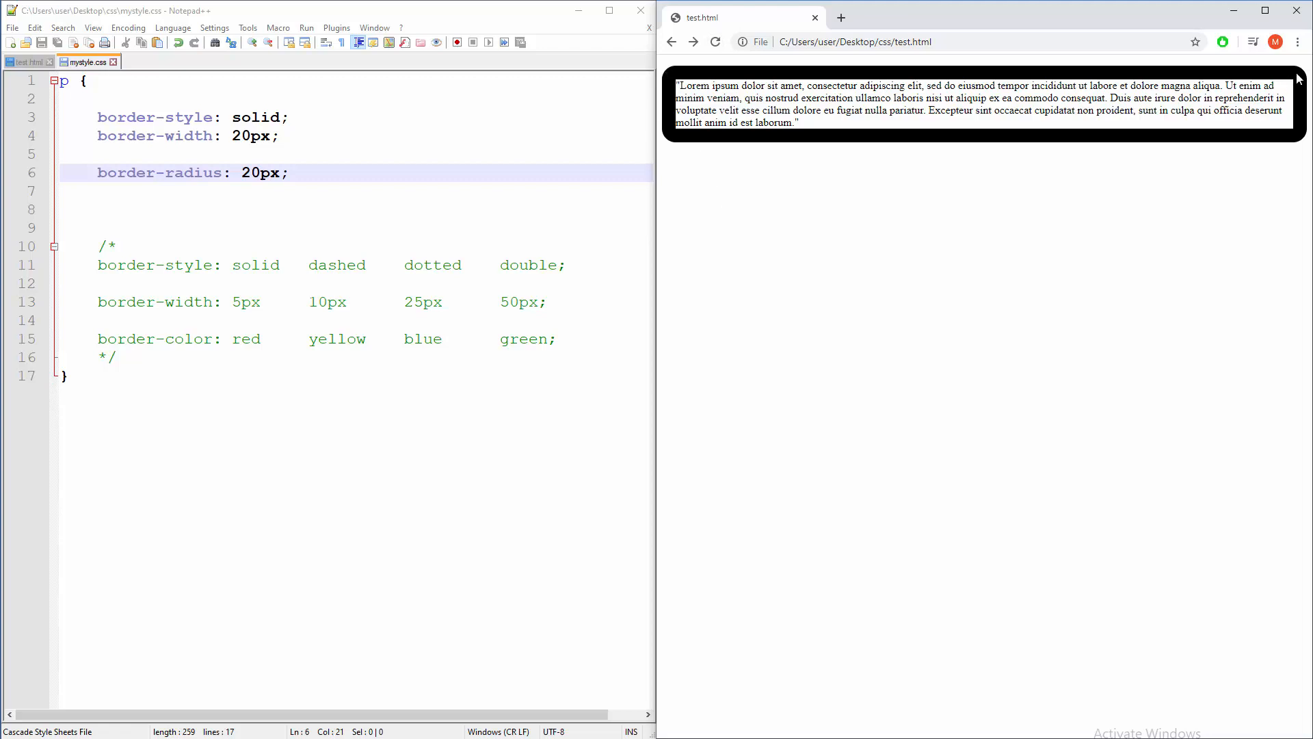
mouse_move(684, 153)
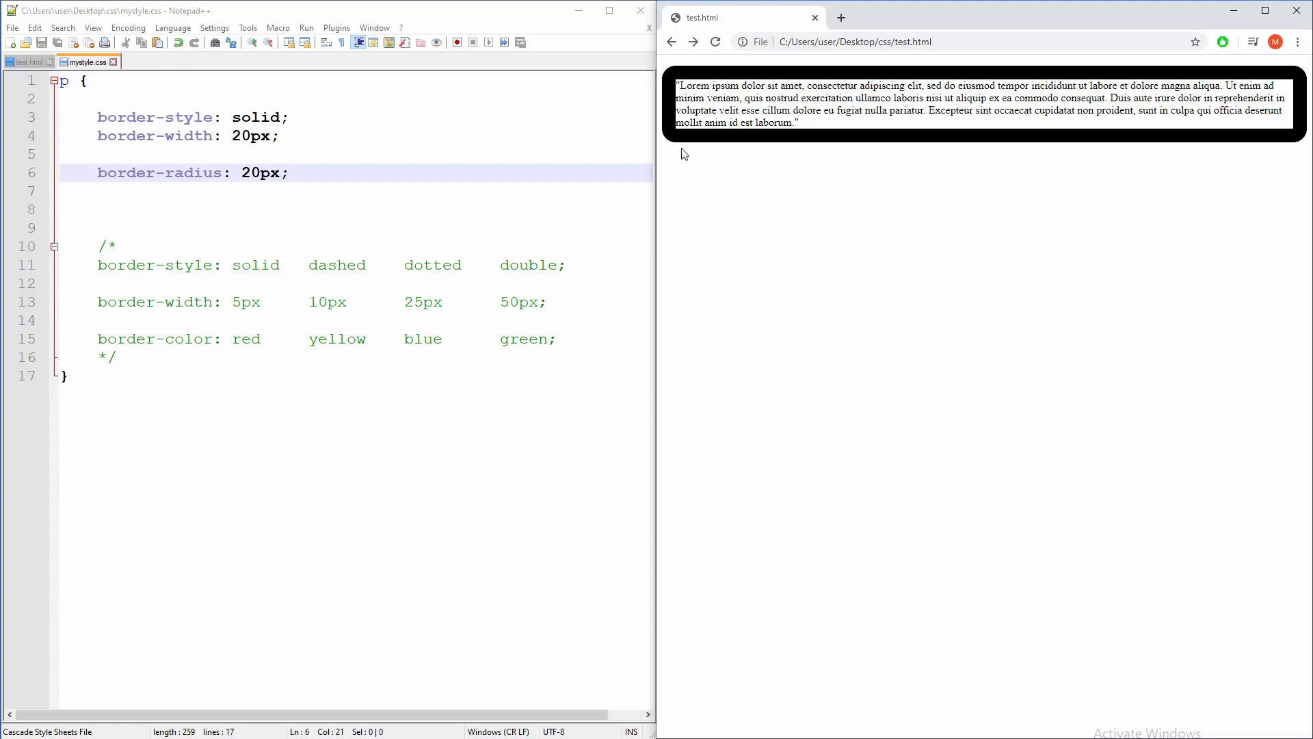
mouse_move(367, 158)
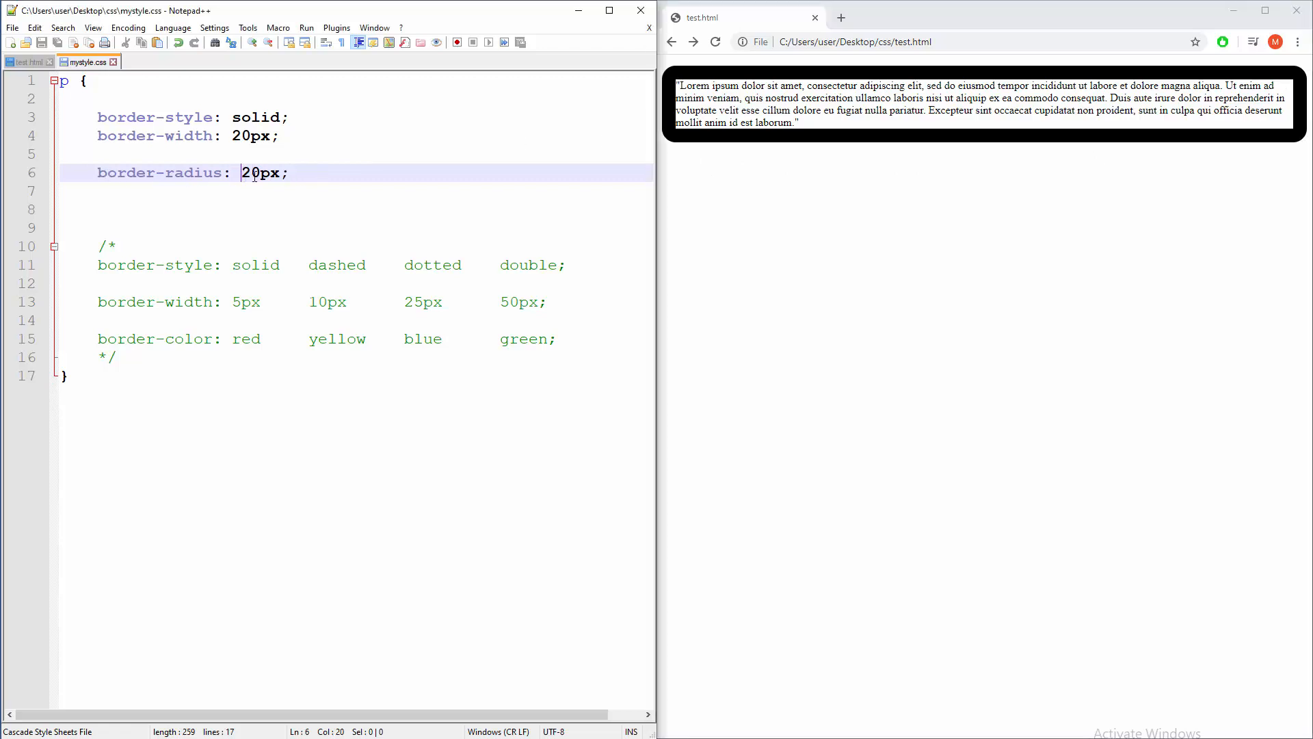
- Replace the 20px radius with 5px 10px 20px 50px and reload the preview to see uneven corners
double_click(261, 172)
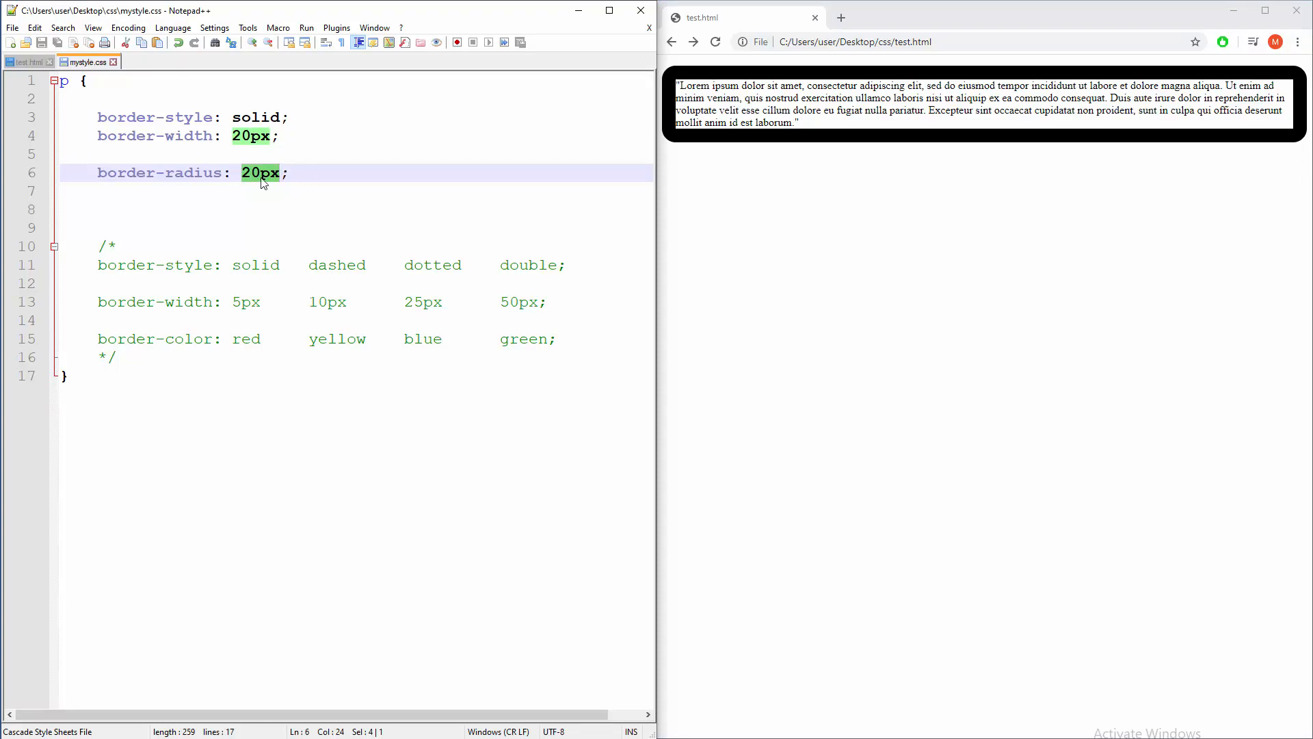
text(5px)
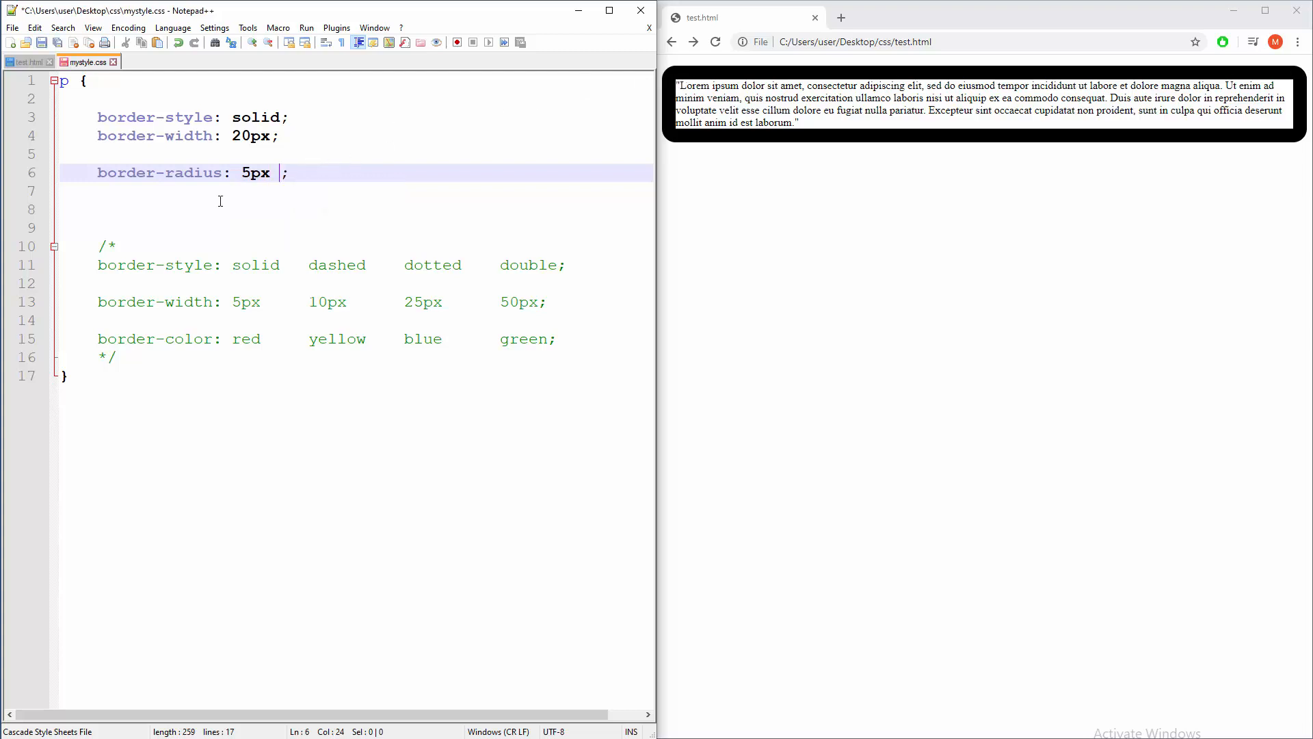
text(10)
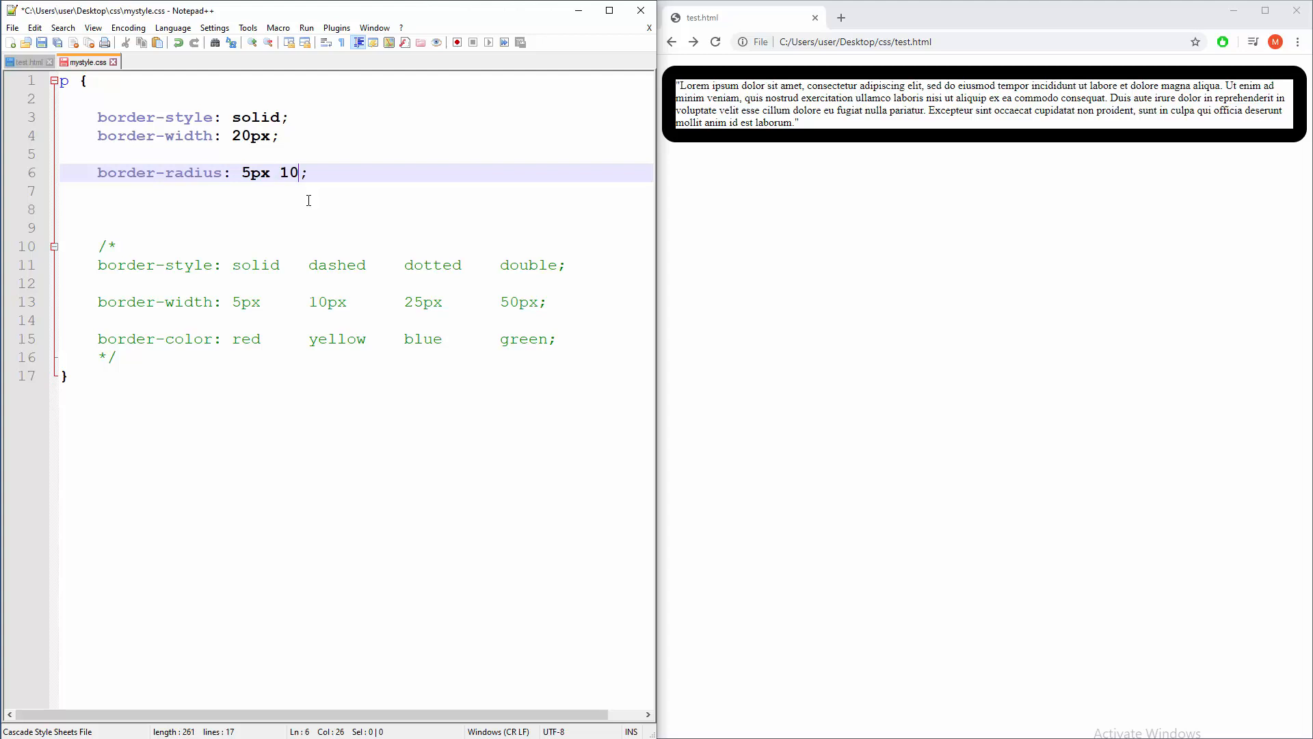
text(px)
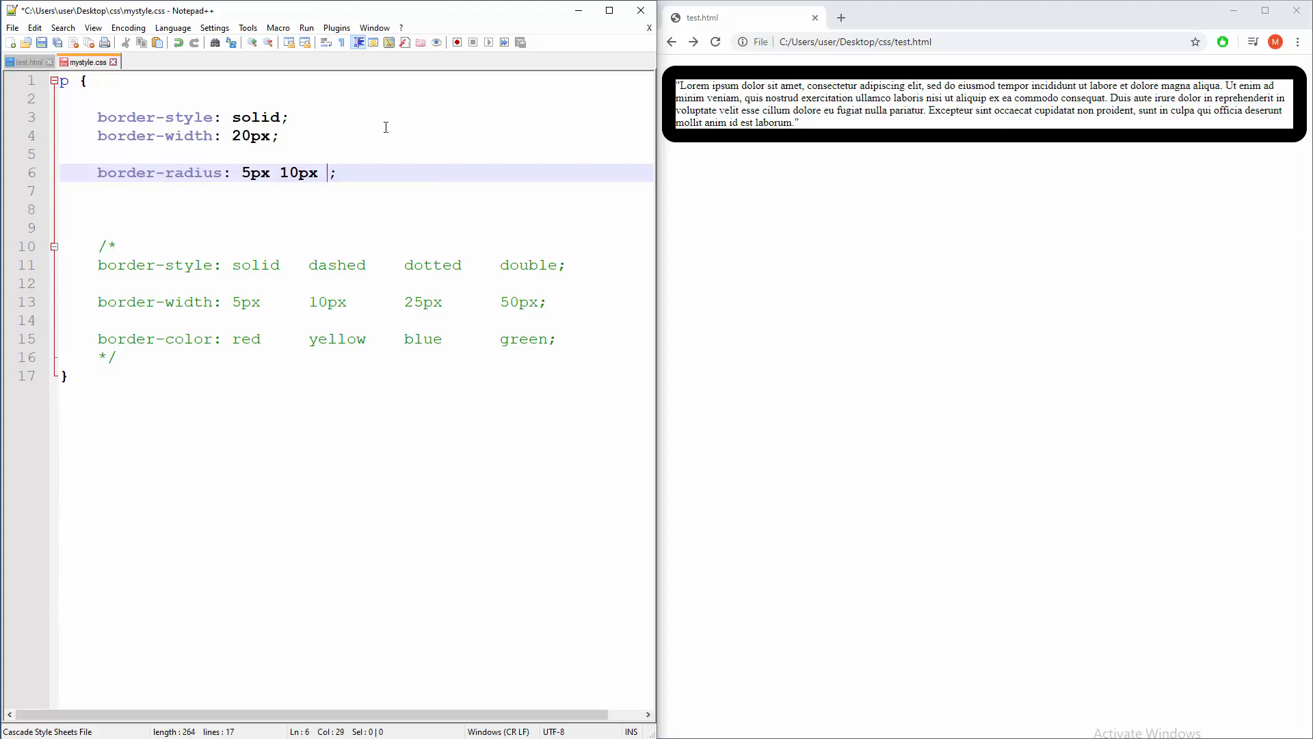
text(20p)
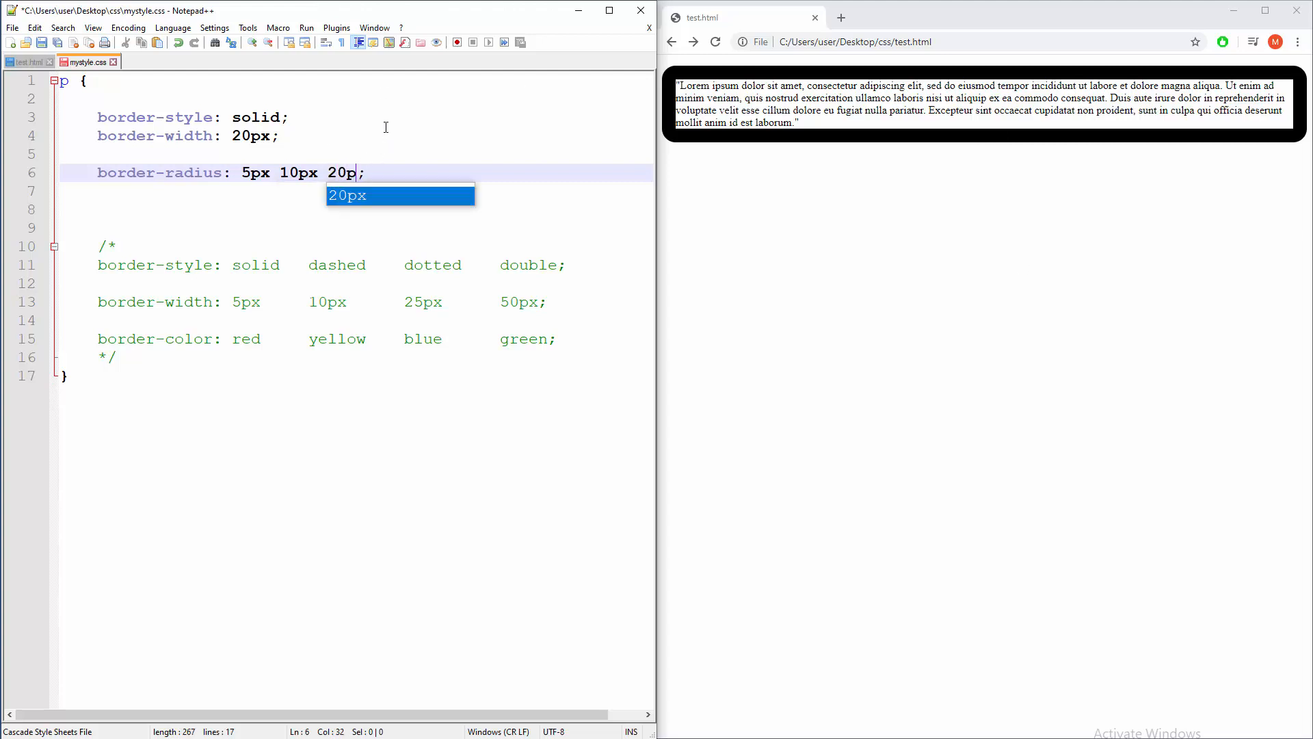
text(x)
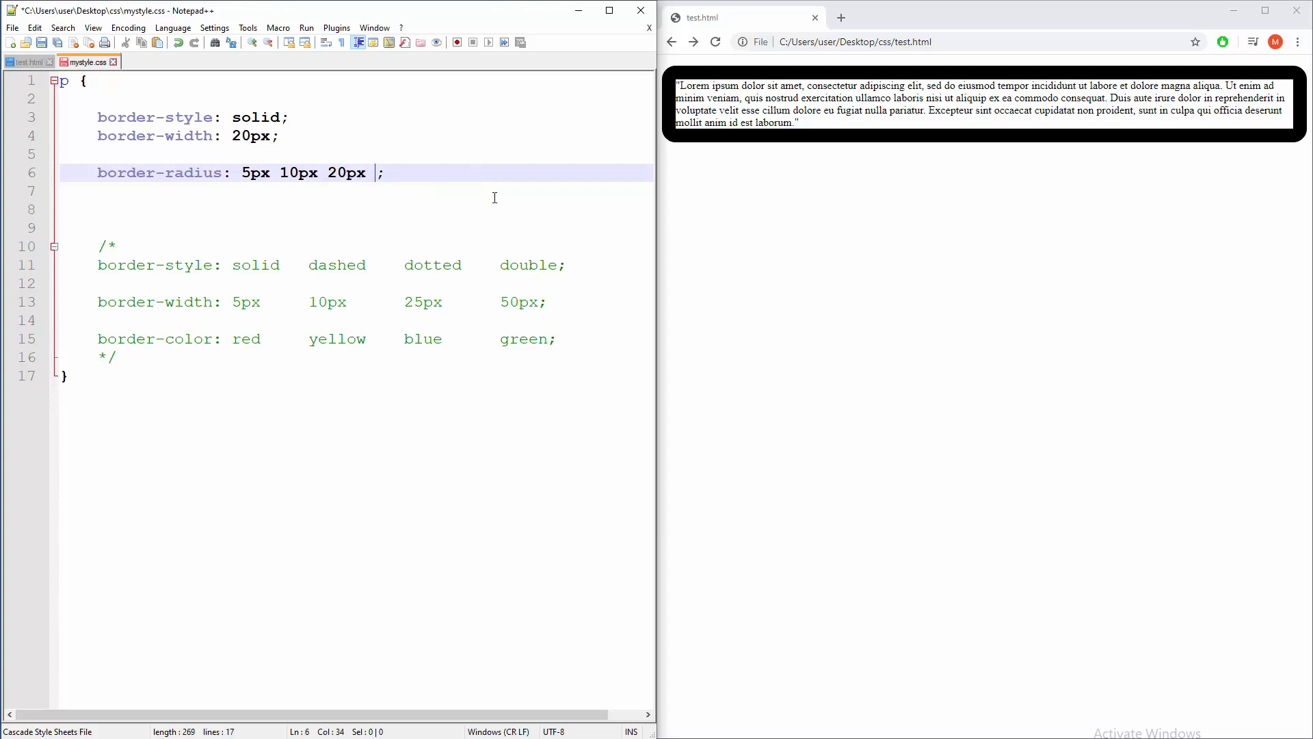
text(50px)
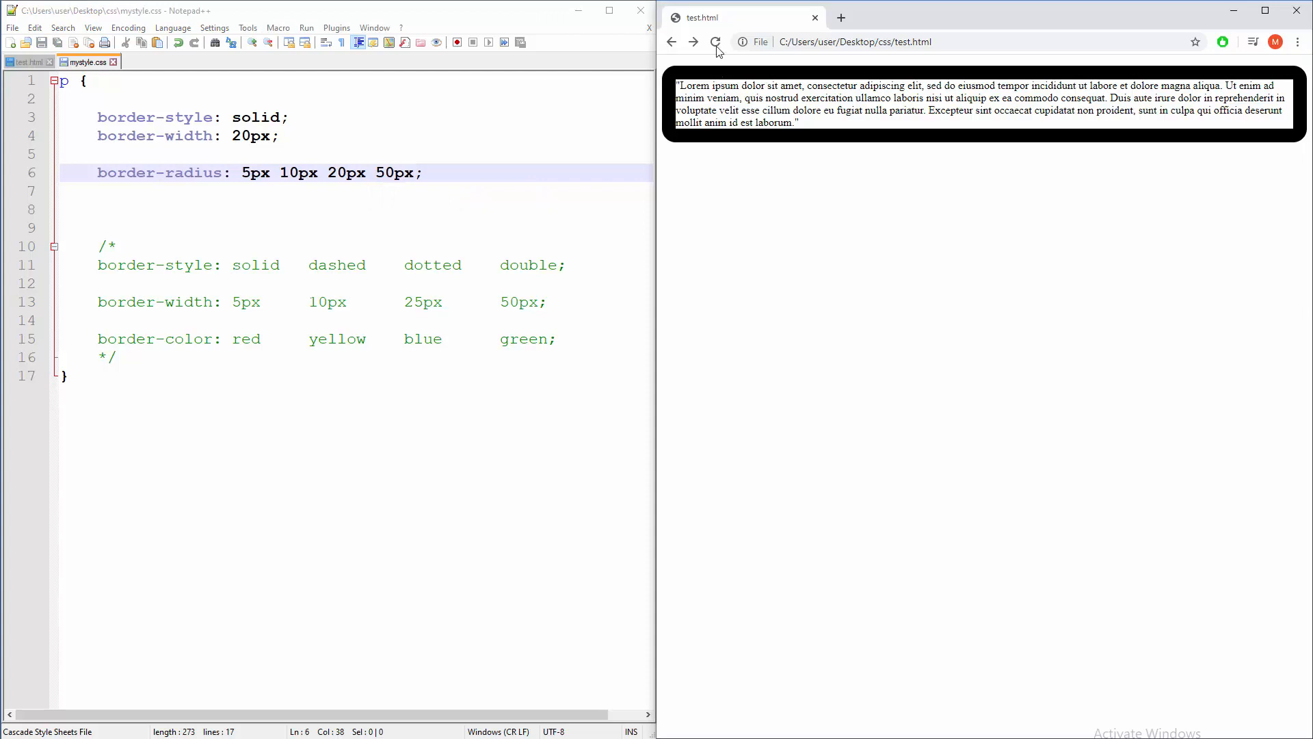
click(716, 42)
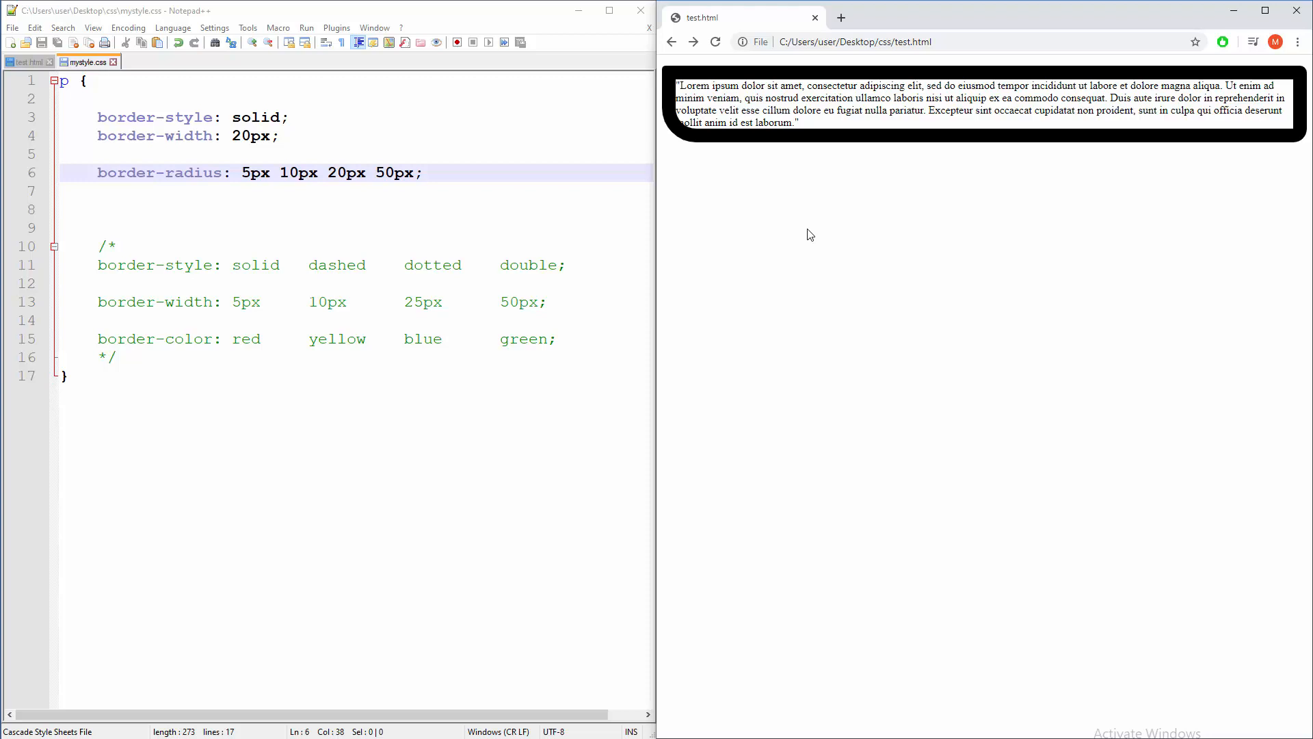
mouse_move(320, 179)
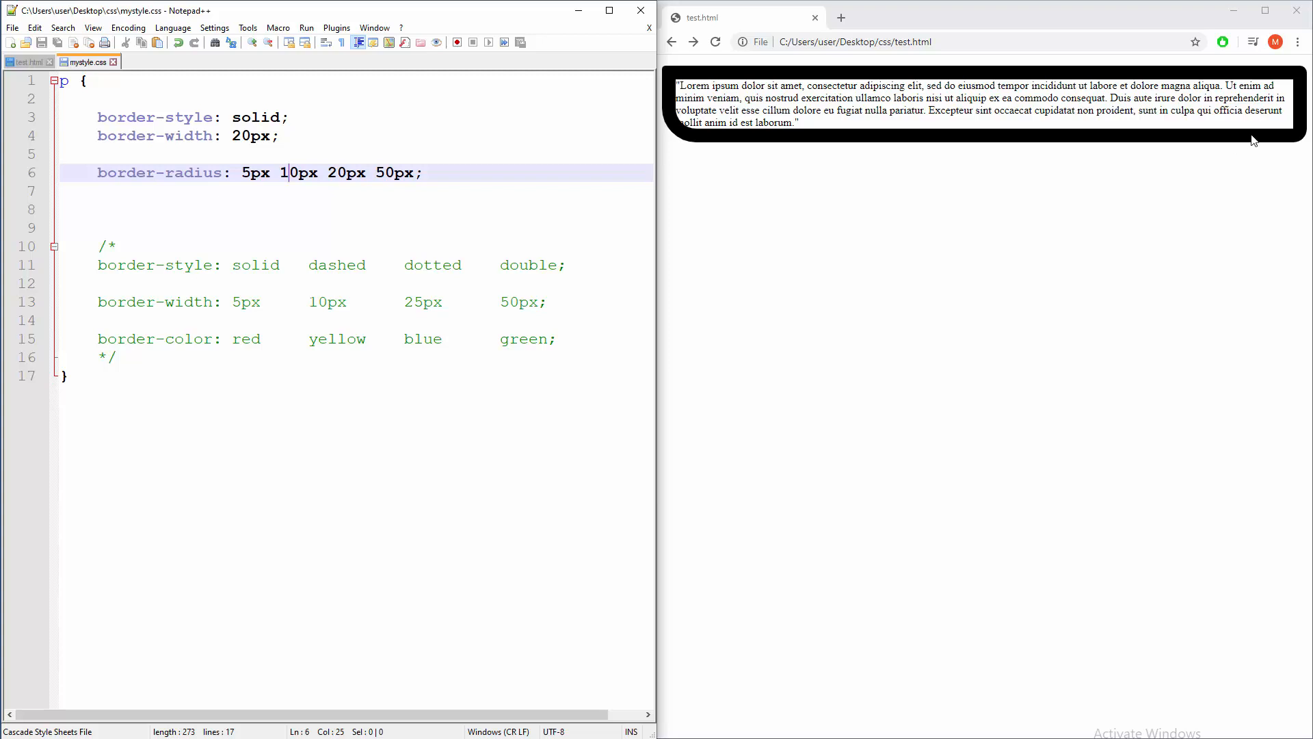
- Delete the third and fourth radius values and reload the preview with border-radius: 5px 10px
key(Backspace)
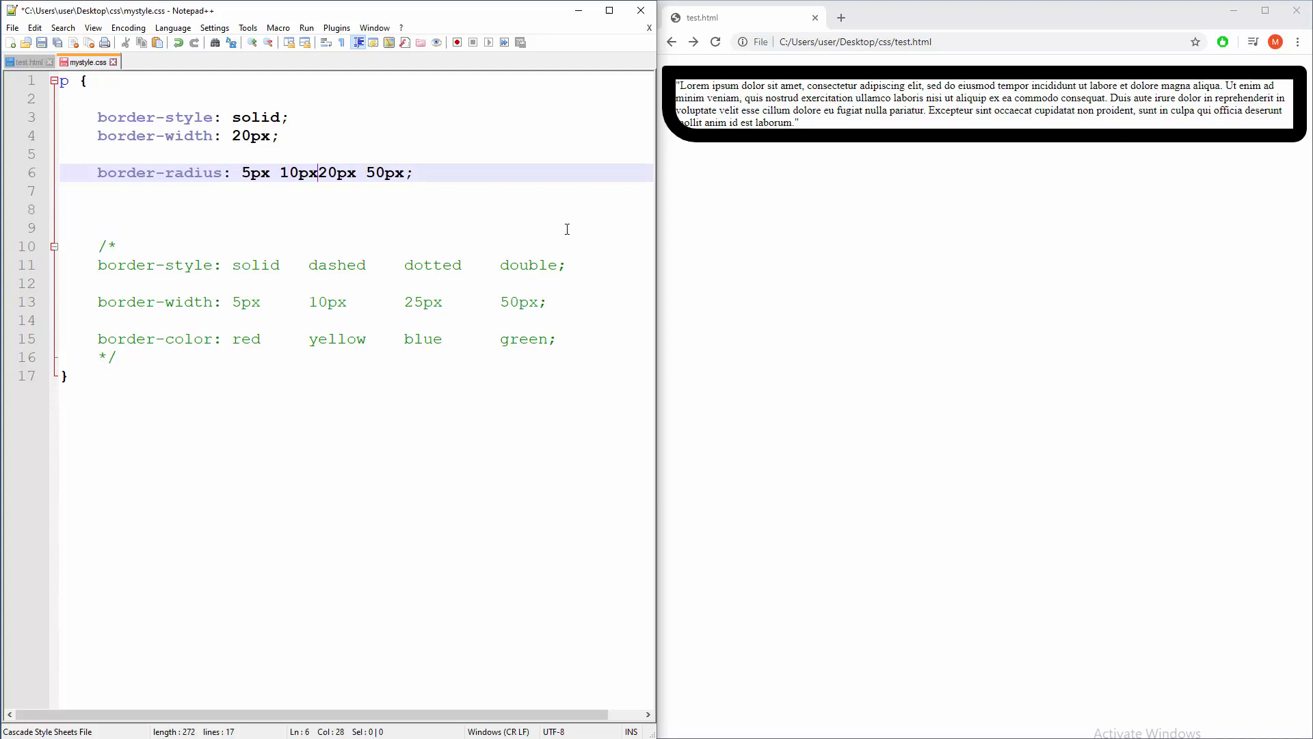
key(Delete)
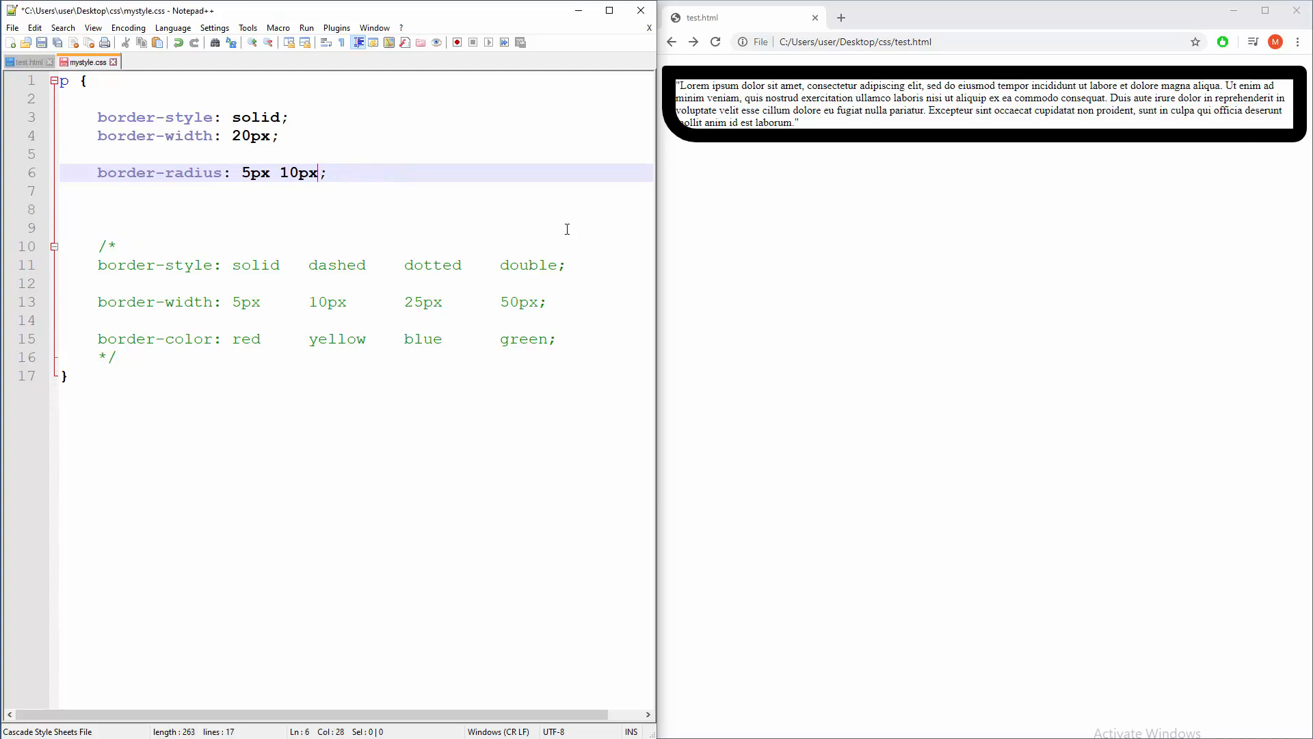
click(716, 43)
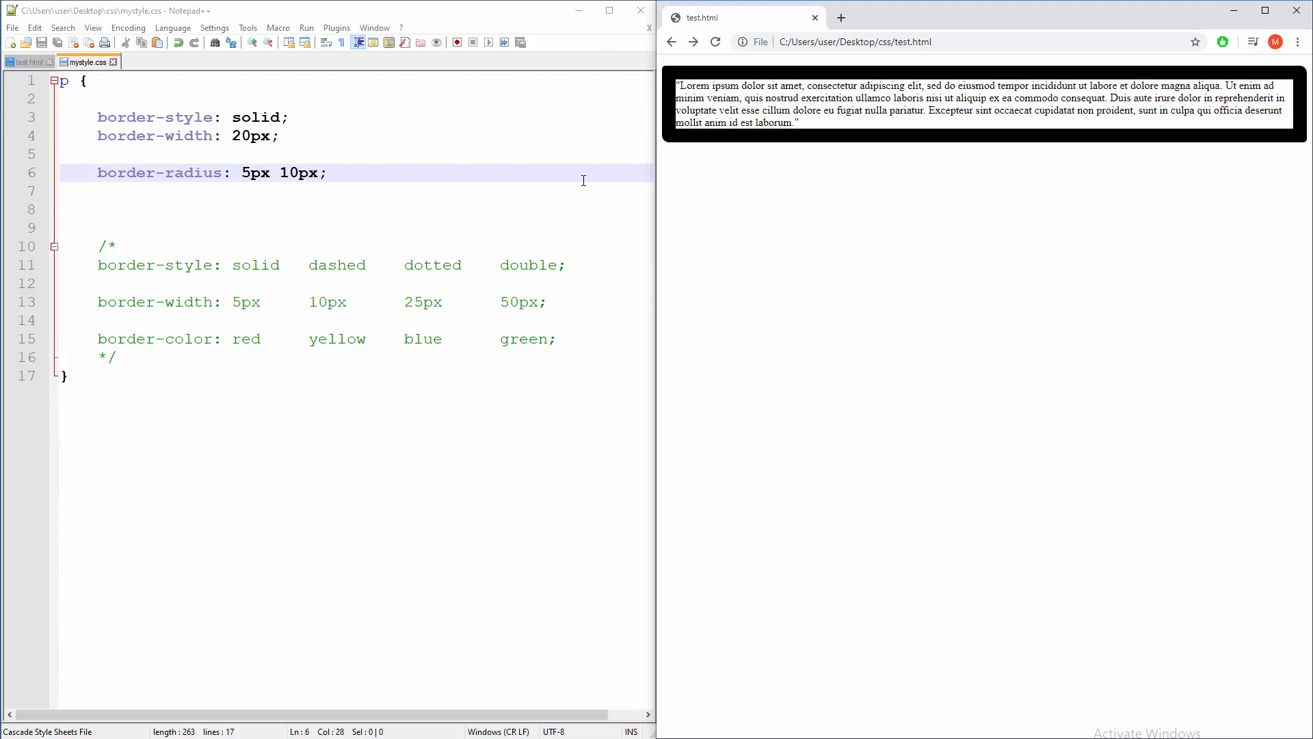
mouse_move(990, 97)
text(25)
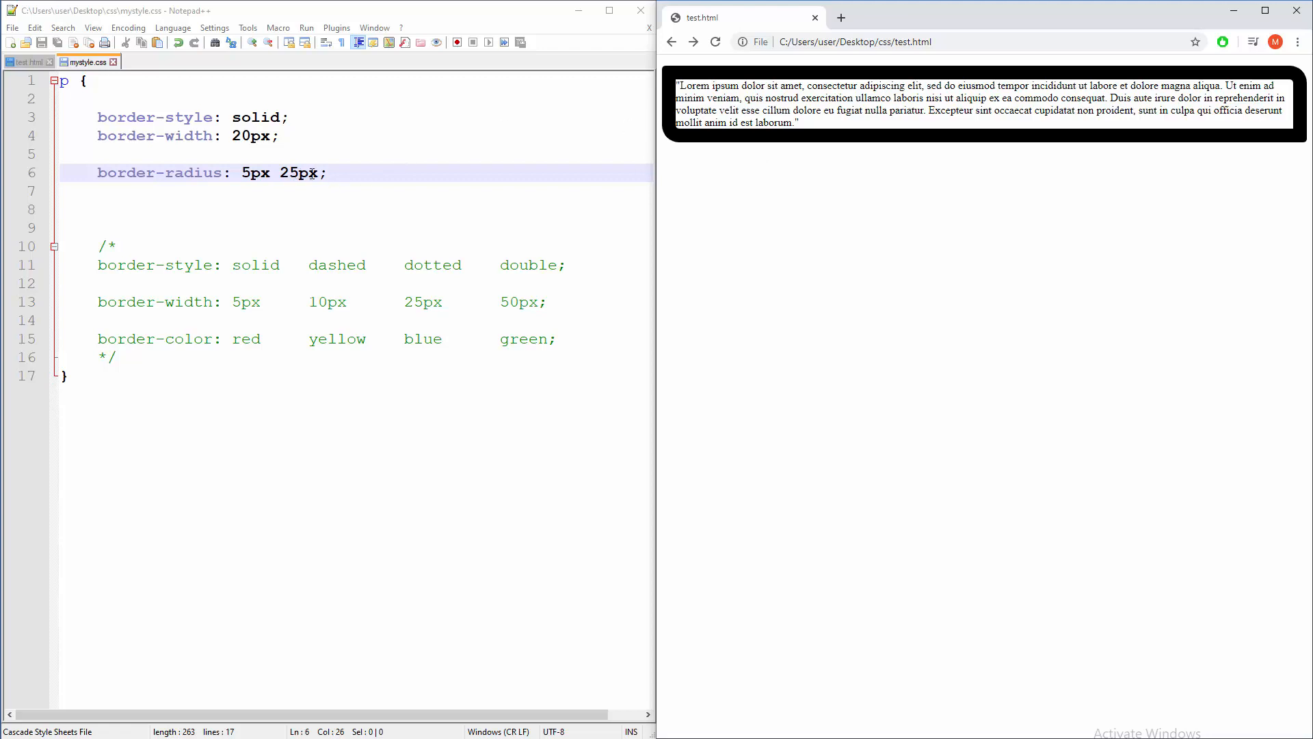
- Append 30px as a third radius value, reload the preview, then start retyping the second value
text(30)
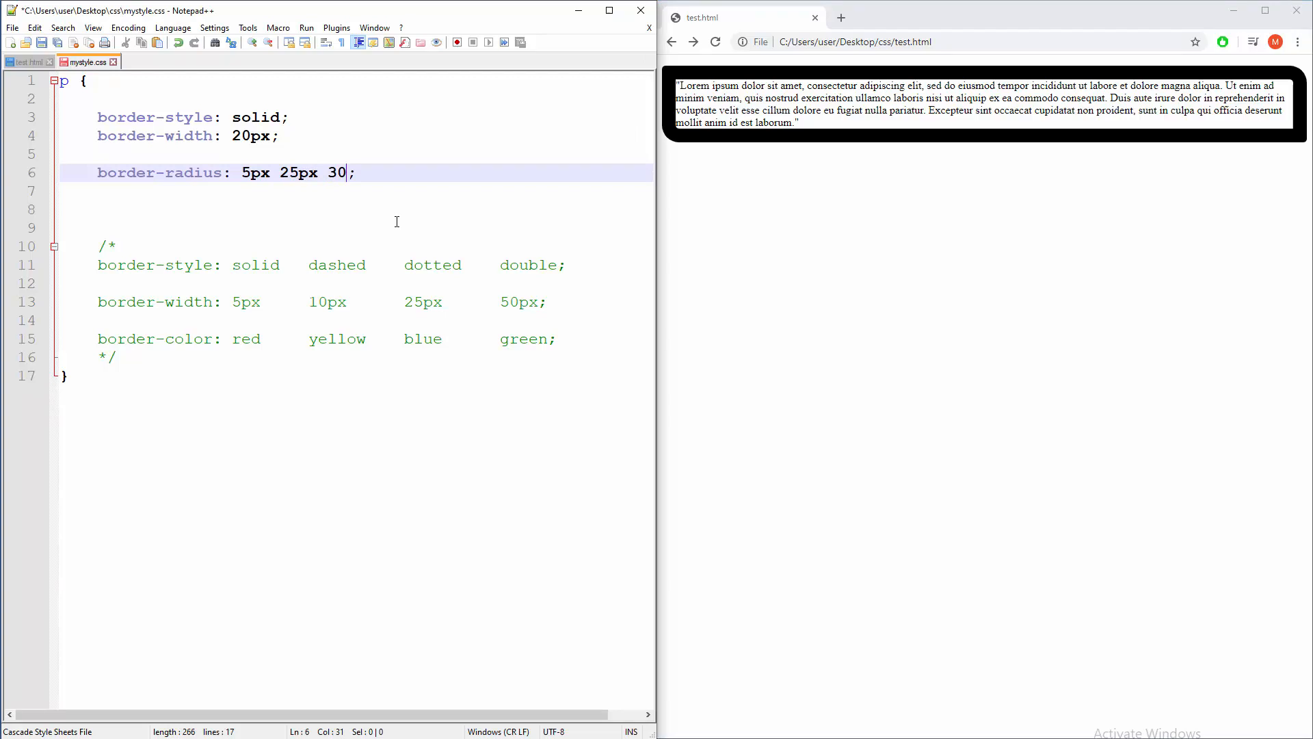
text(px)
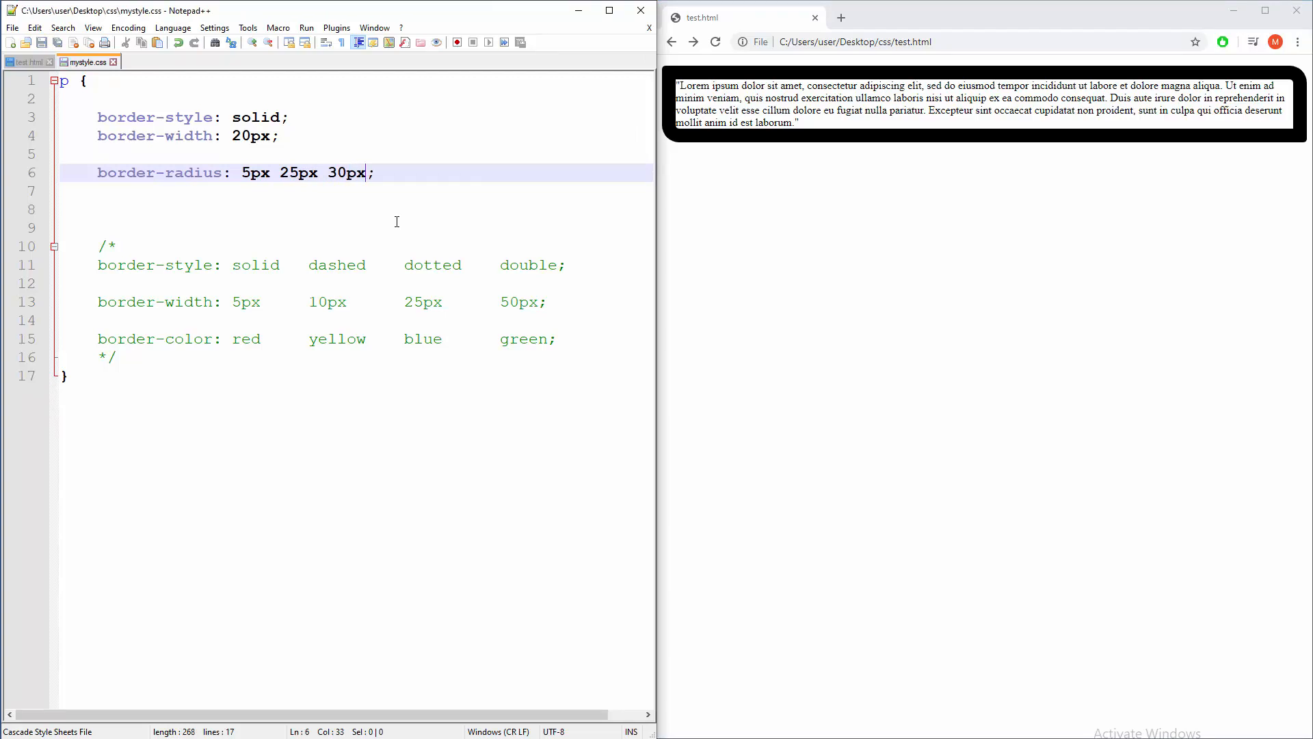
click(714, 42)
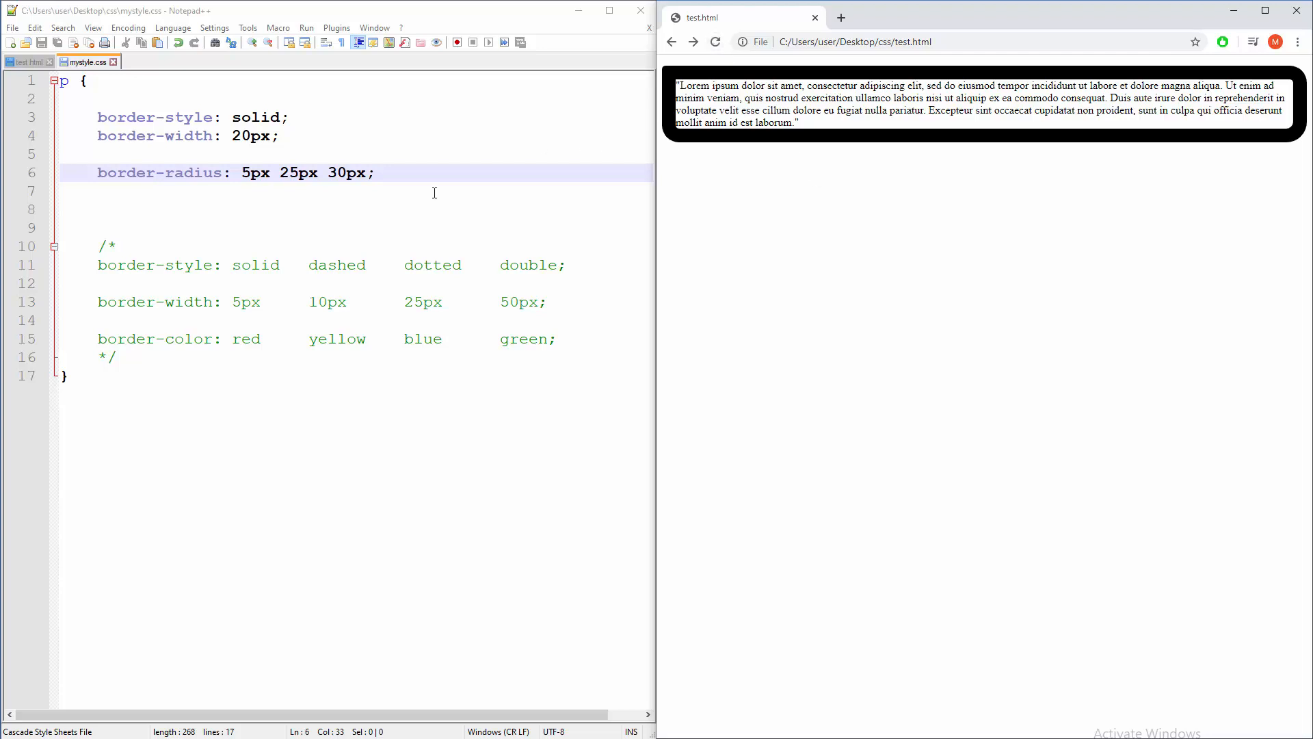
mouse_move(665, 78)
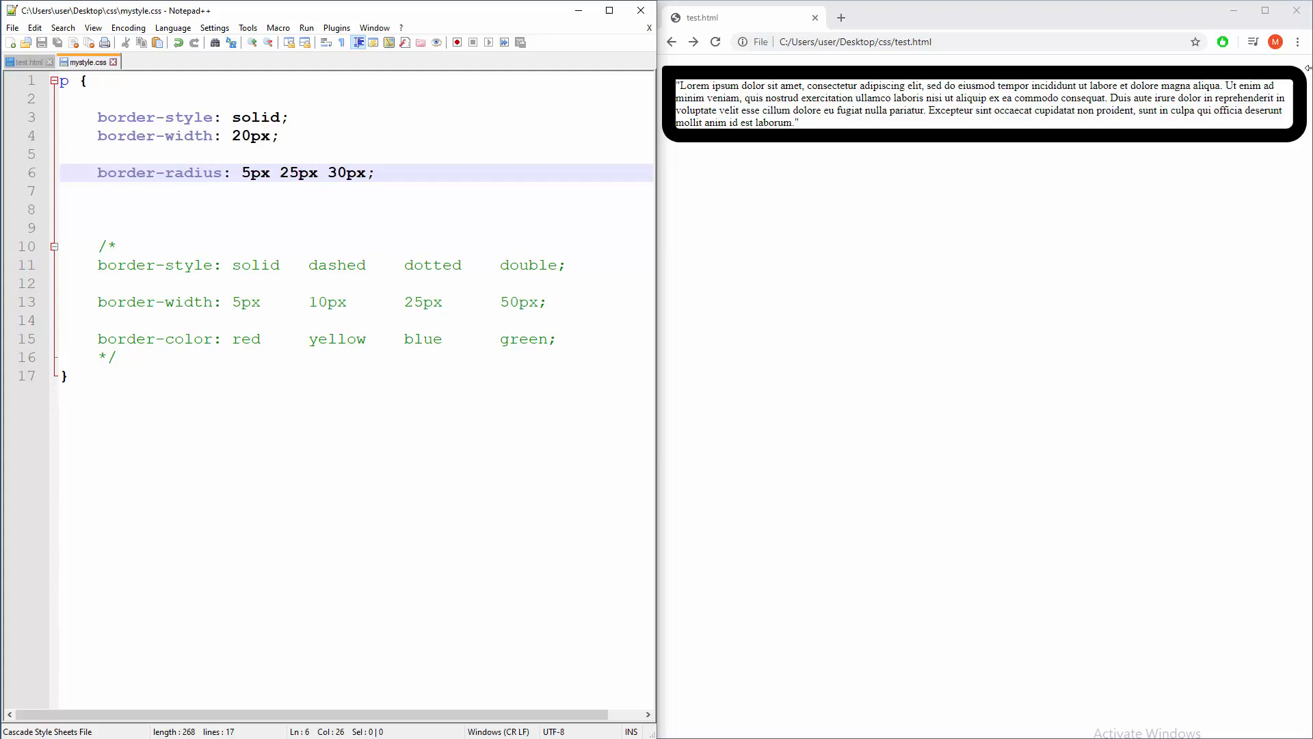
click(299, 172)
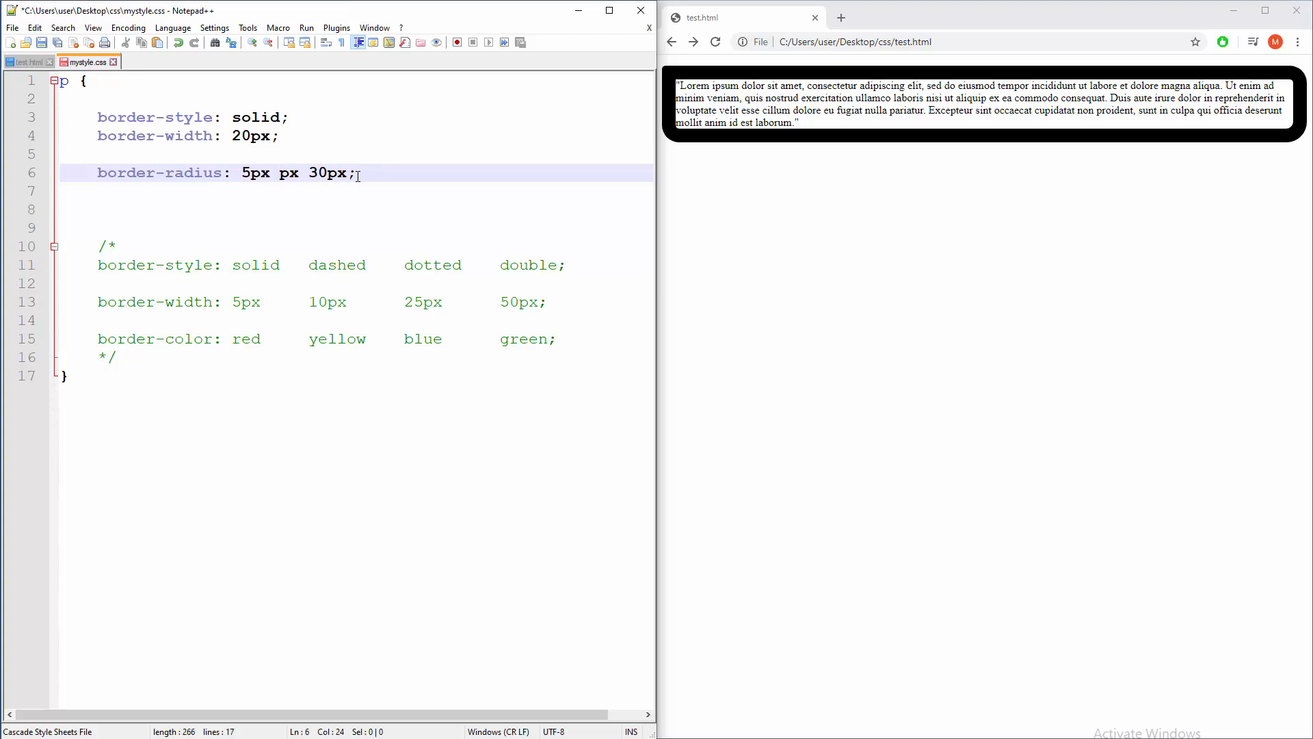
- Set the second radius value to 50px and append 100px as a fourth border-radius value
text(50)
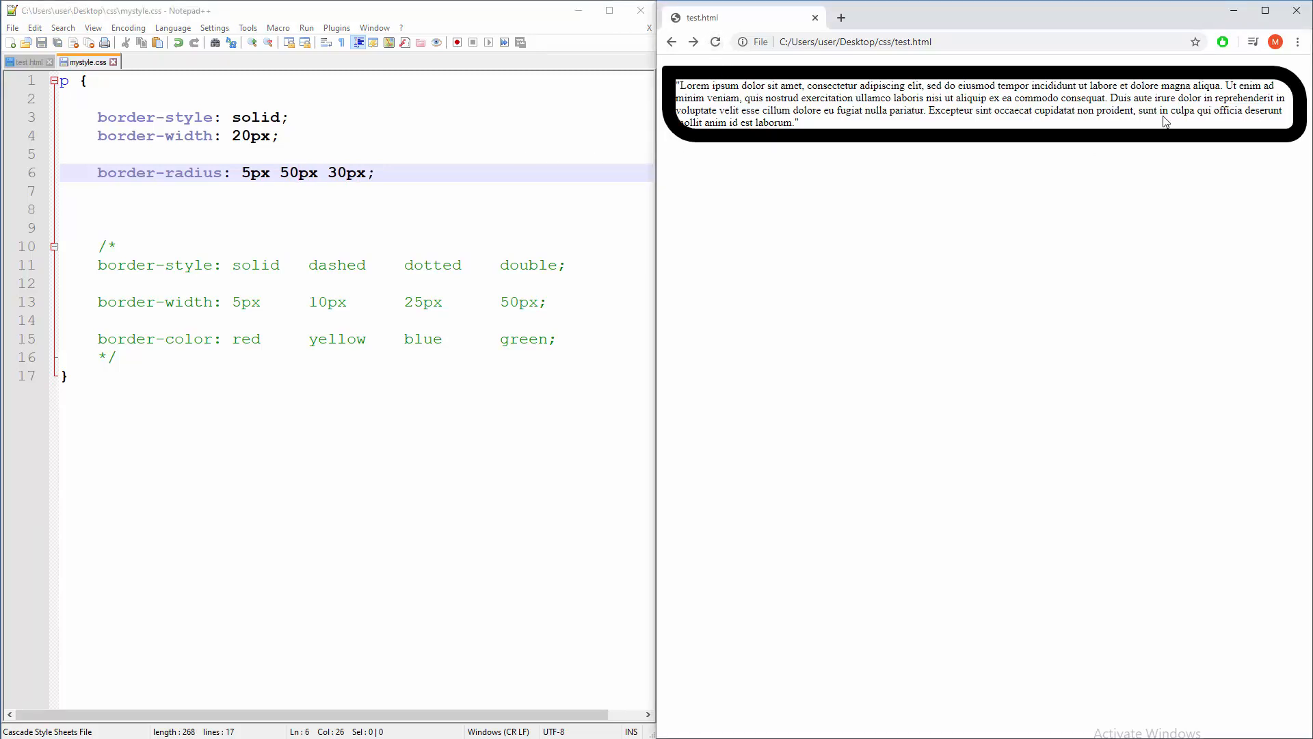
mouse_move(1014, 201)
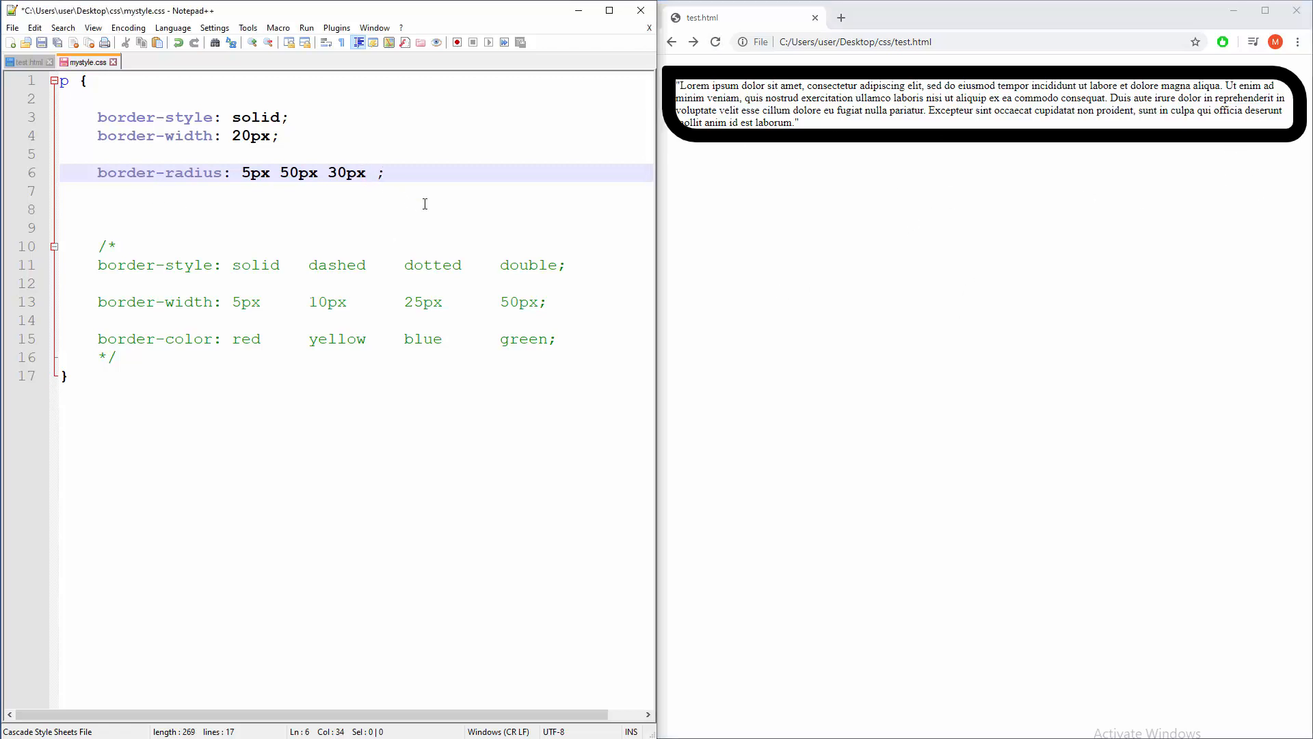
text(100)
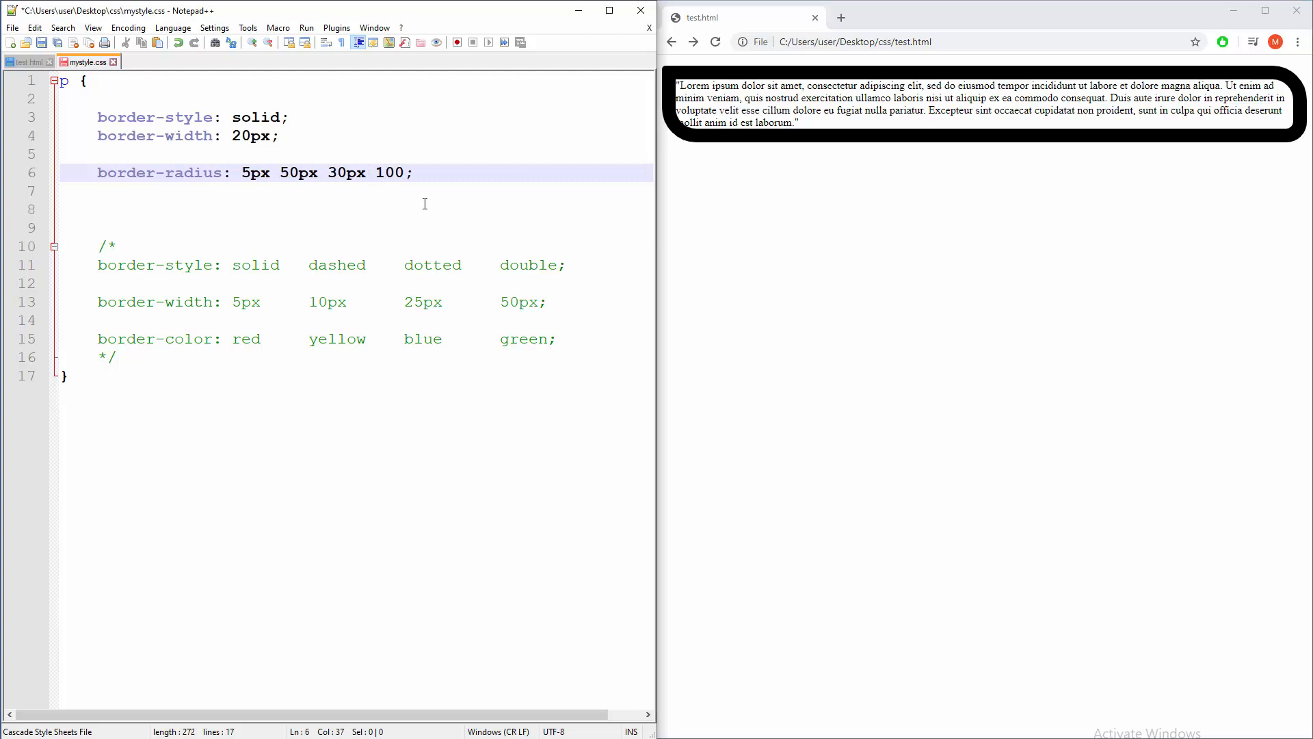
text(px)
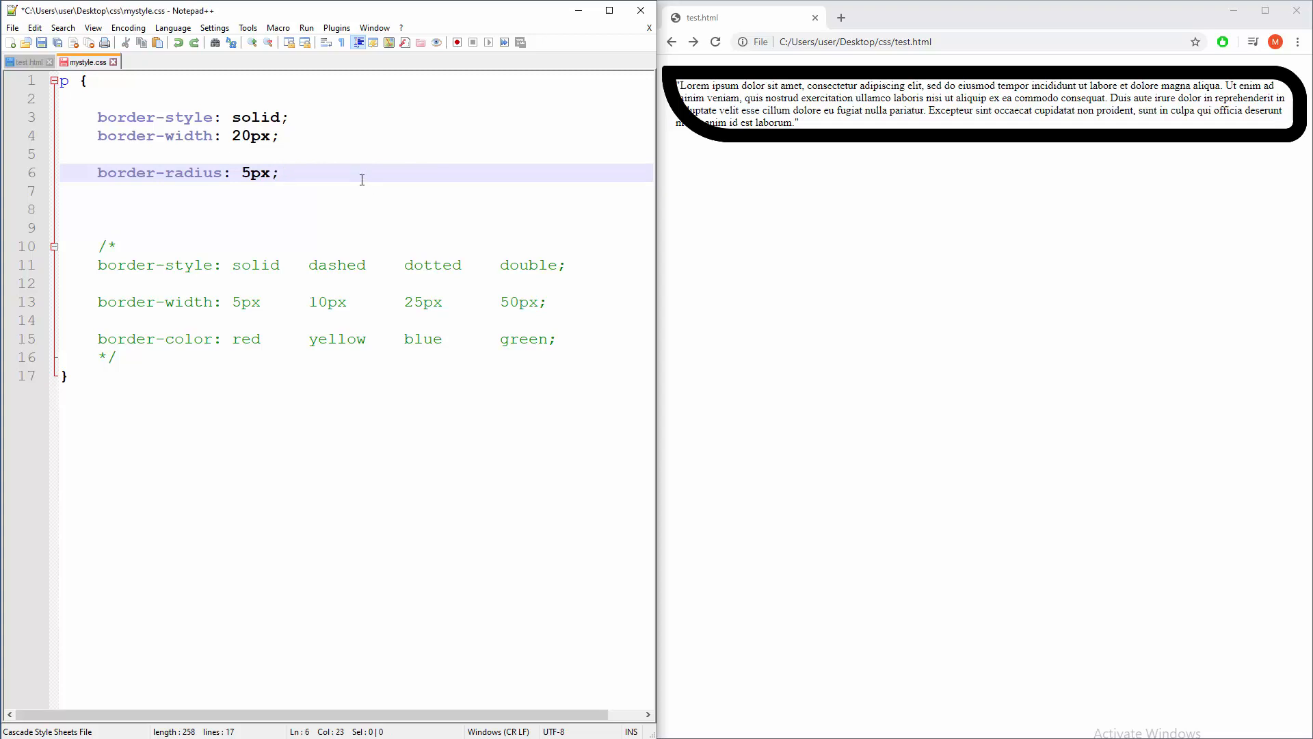
- Set border-radius to 5px 10px 20px 30px, correcting 50px to 30px, and reload the preview
text(10px 20px 50px)
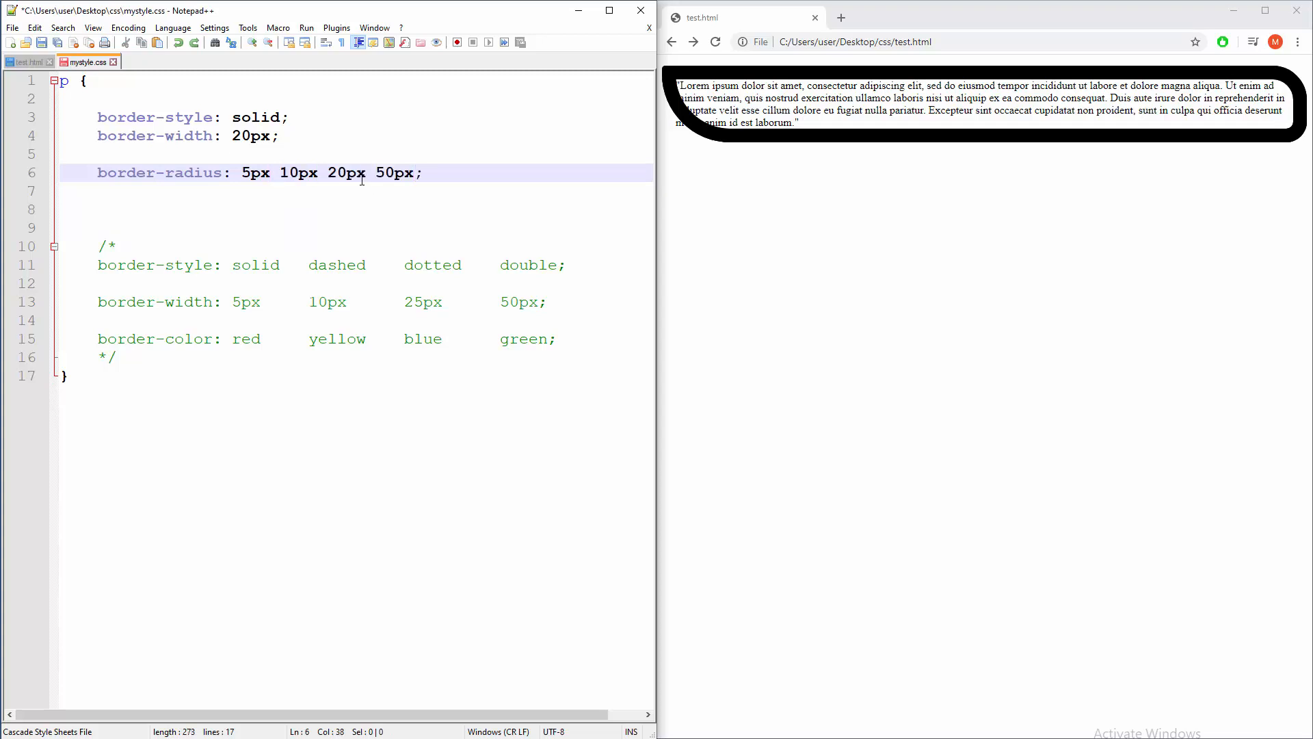
click(377, 173)
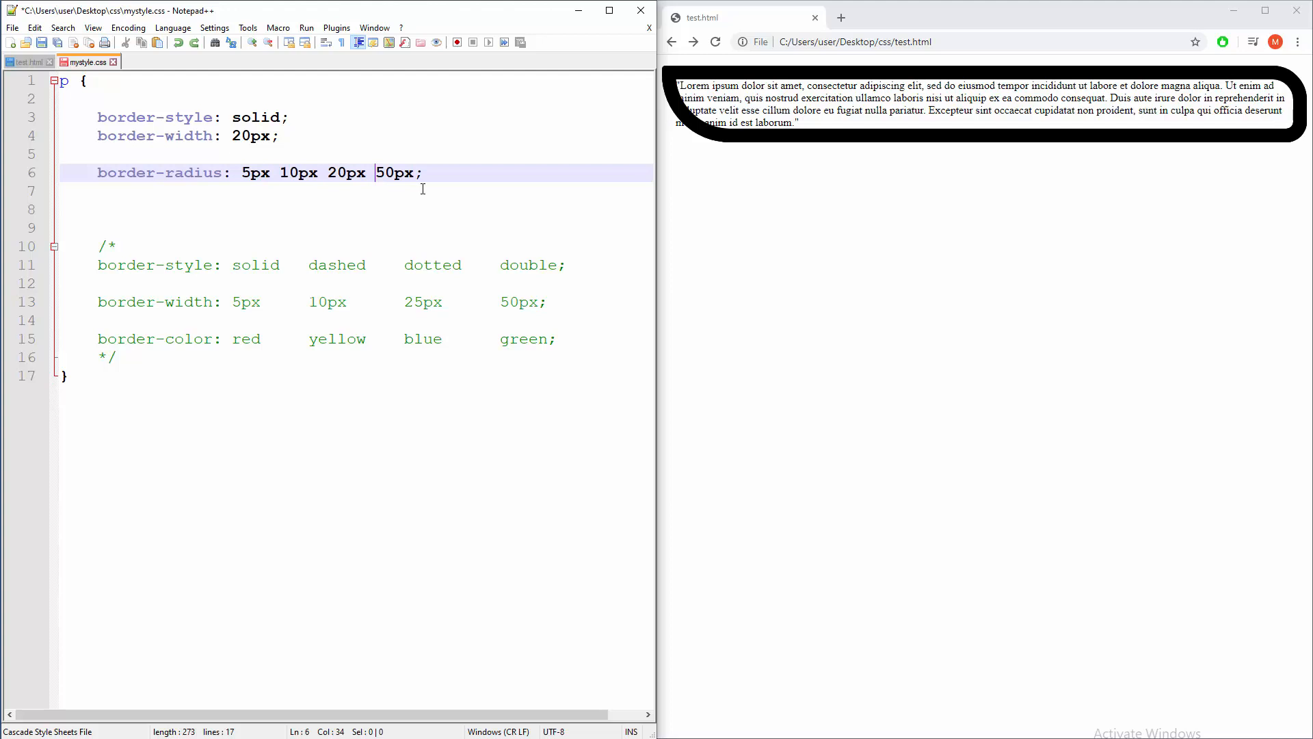
text(30px)
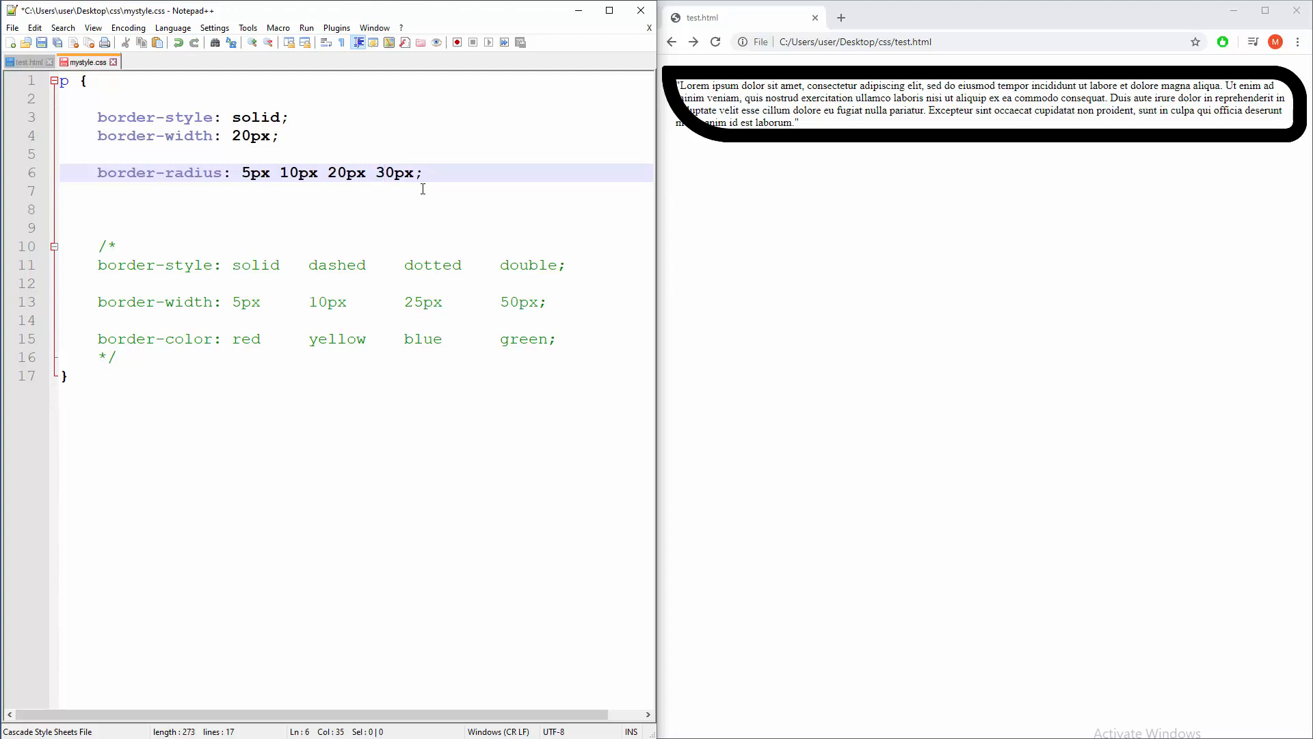
click(715, 43)
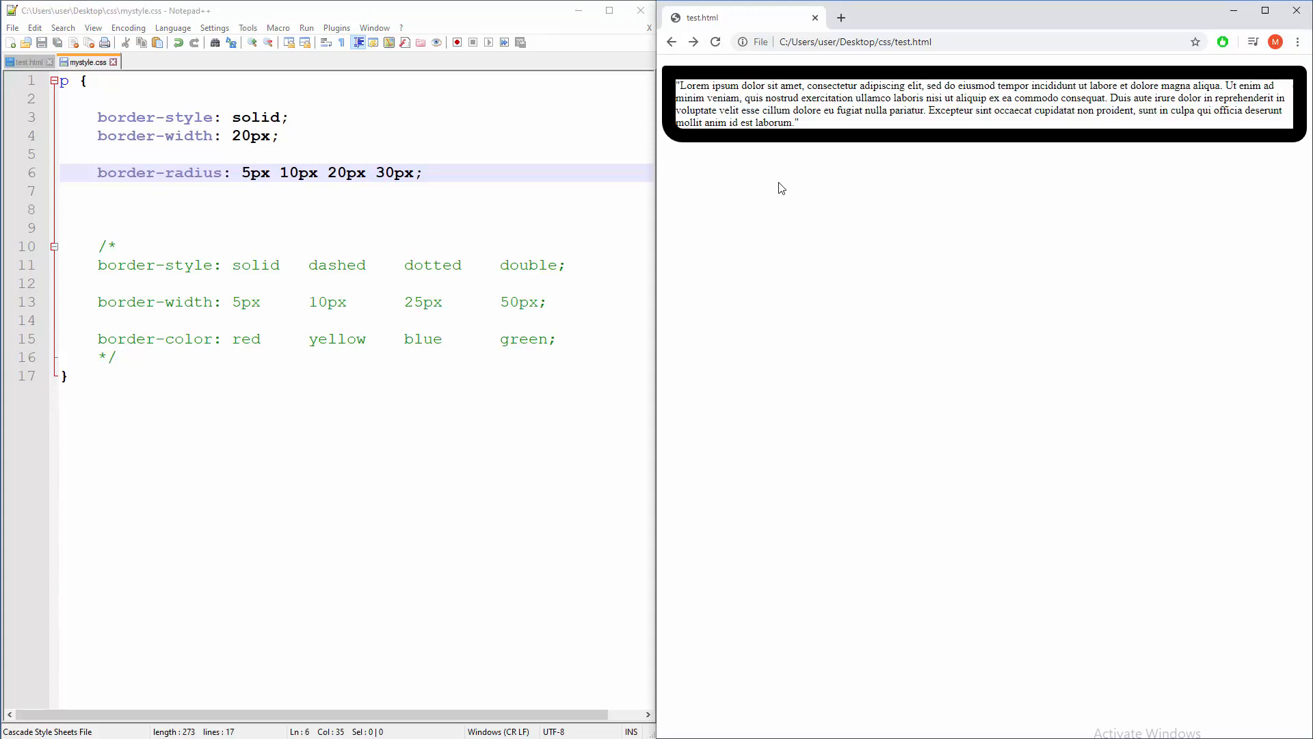
mouse_move(321, 294)
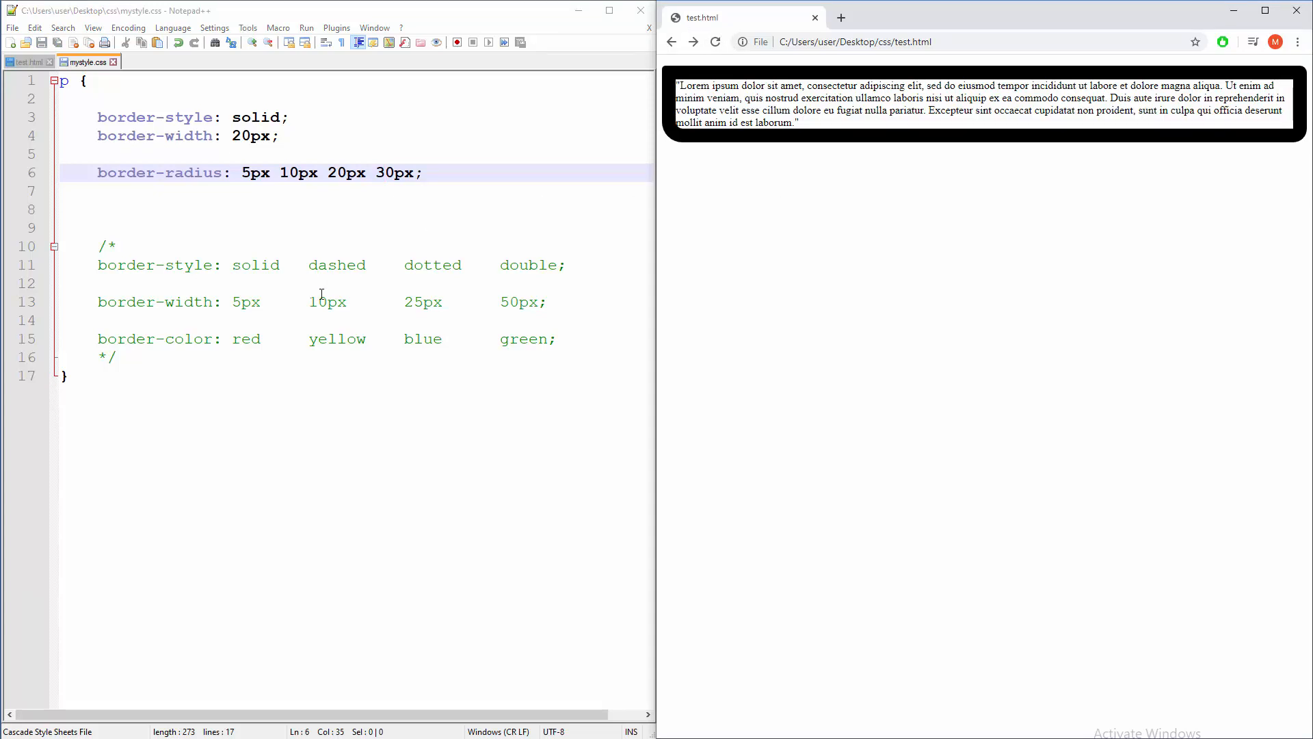
mouse_move(233, 264)
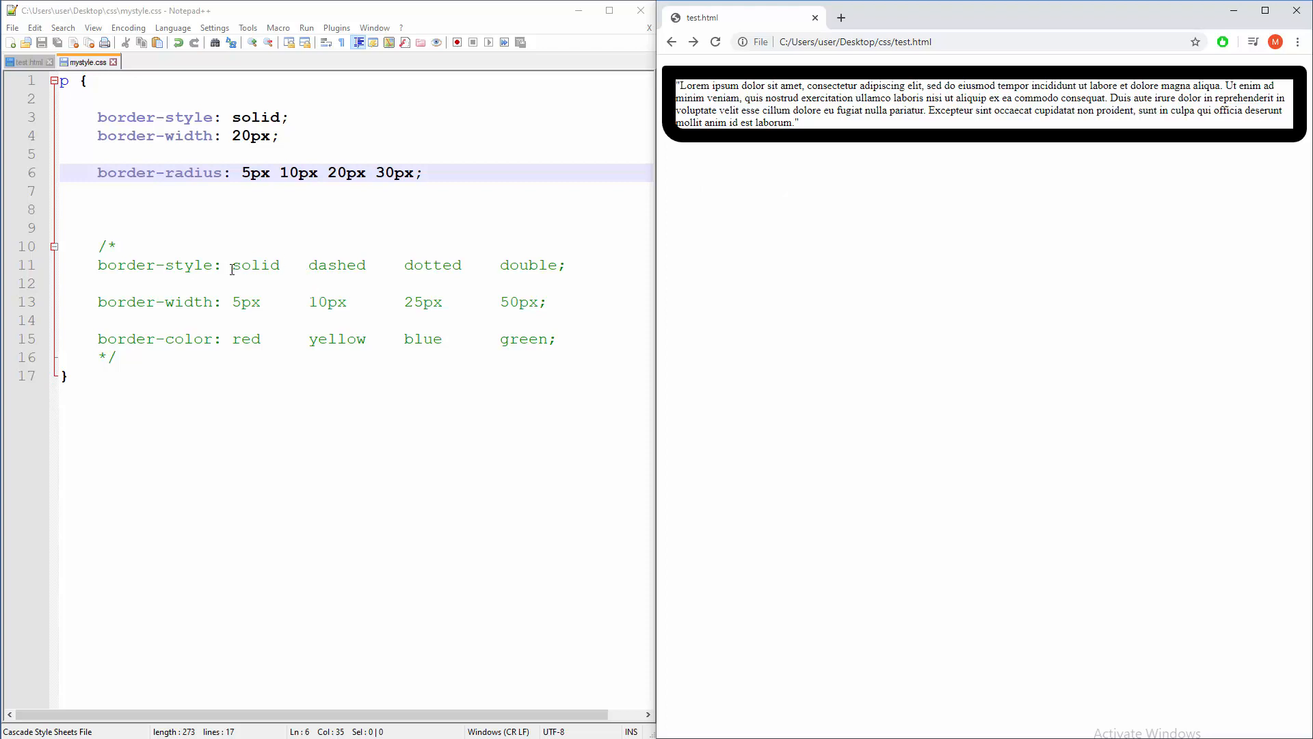
- Set border-style to 'solid dashed dotted double' from the comment and preview the mixed sides
drag(233, 264, 555, 264)
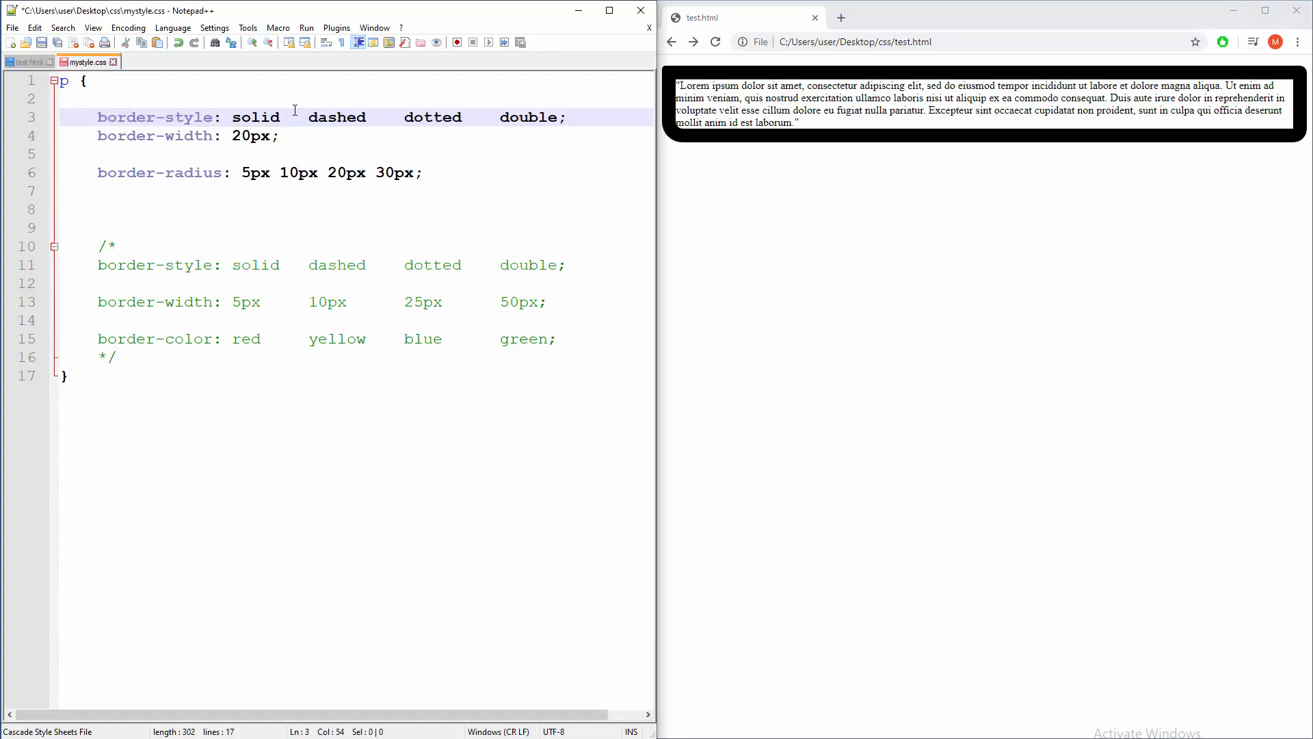
click(714, 42)
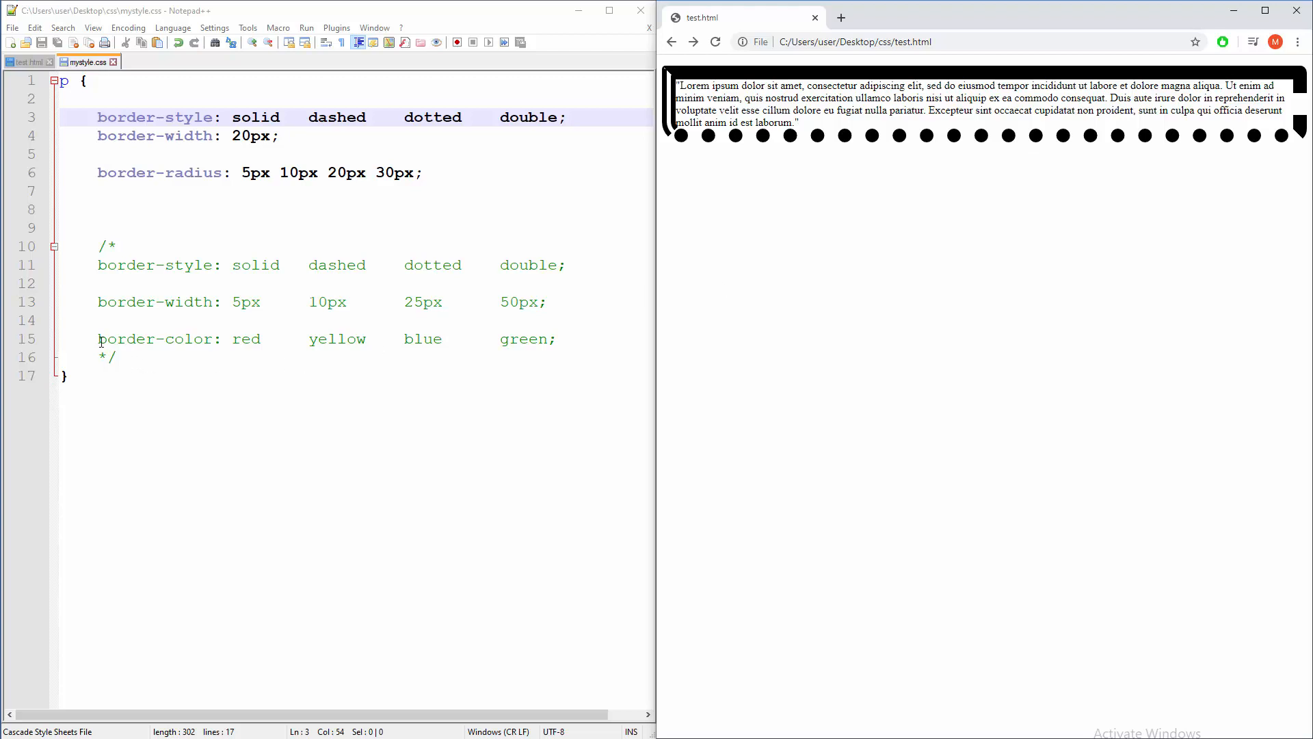
click(557, 338)
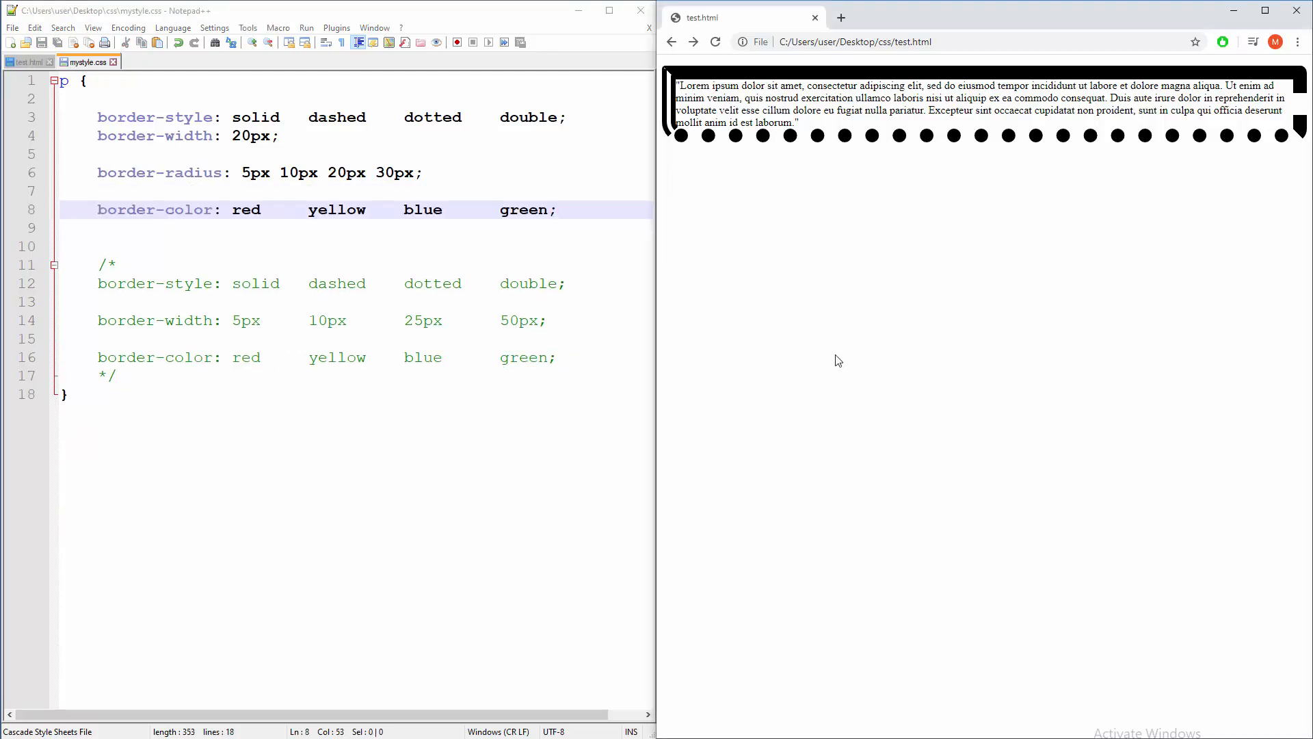
- Preview the red, yellow, blue, green border-color, then delete that line again
click(714, 43)
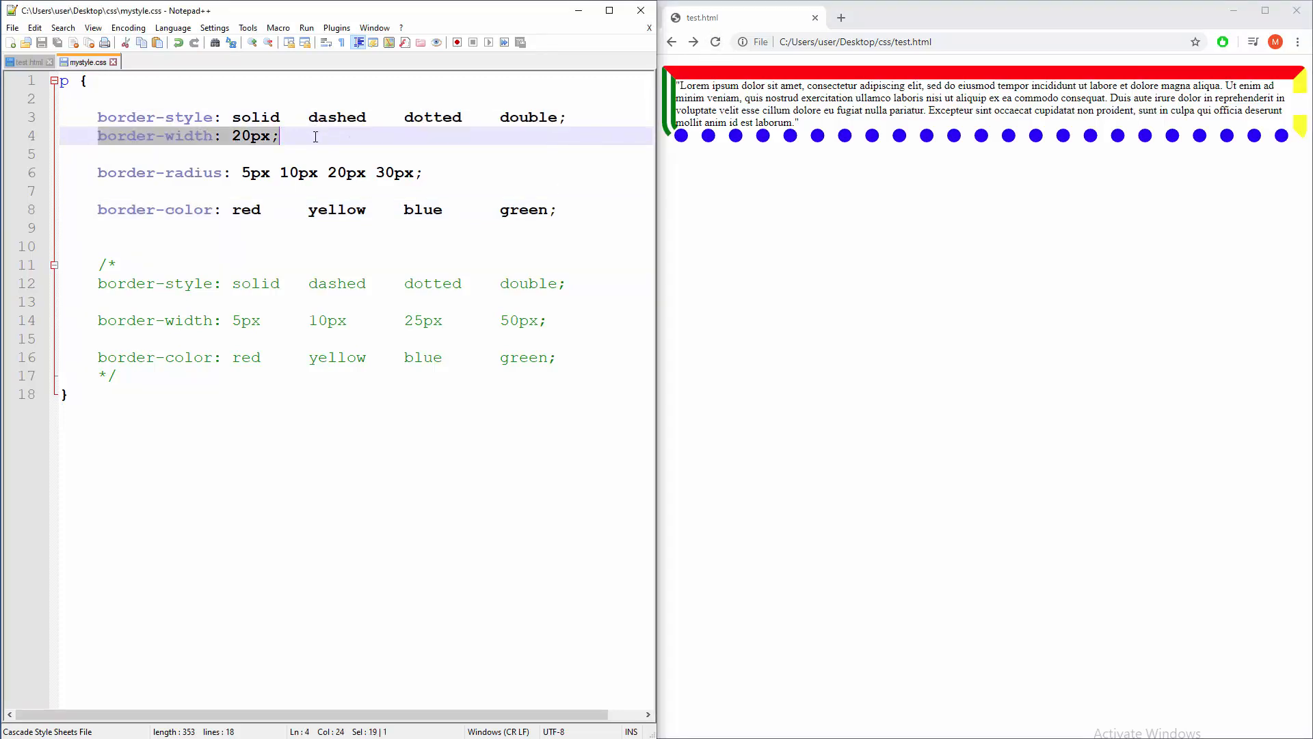
key(Delete)
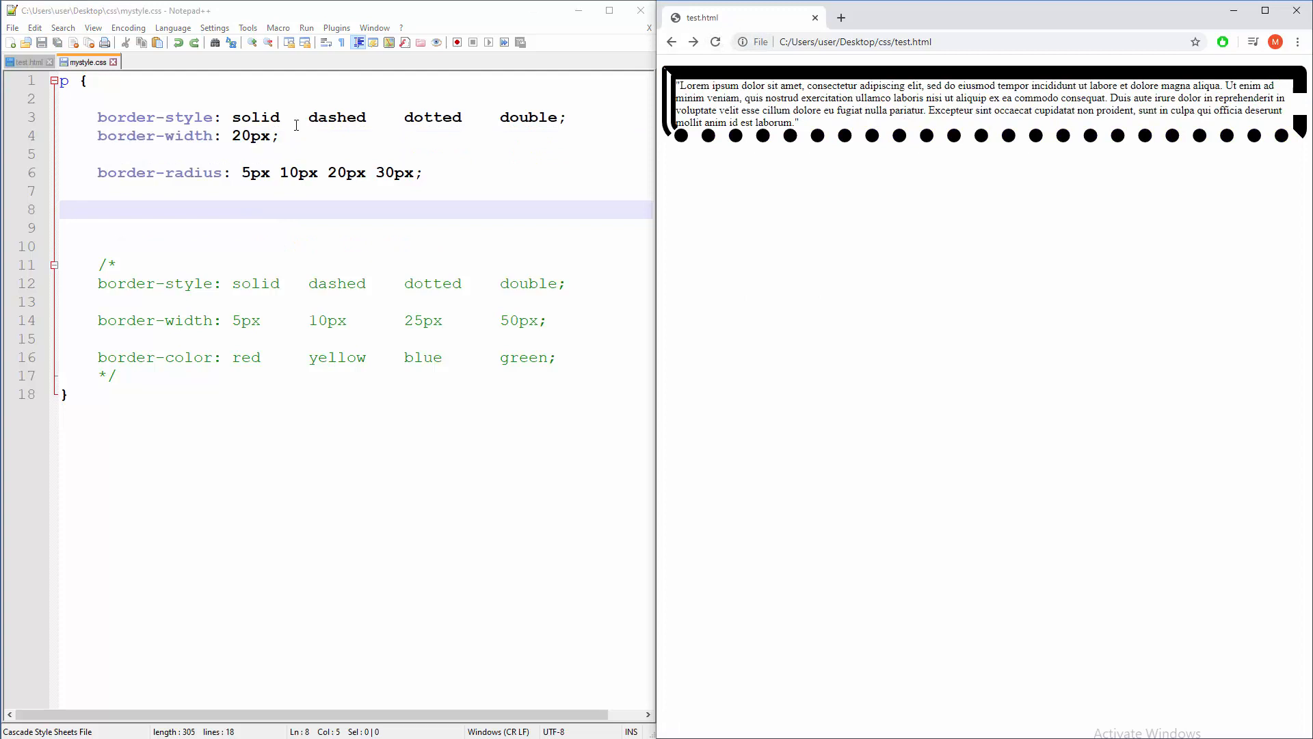
- Cut 'dashed dotted double' from border-style, leaving a plain solid border
drag(97, 118, 564, 118)
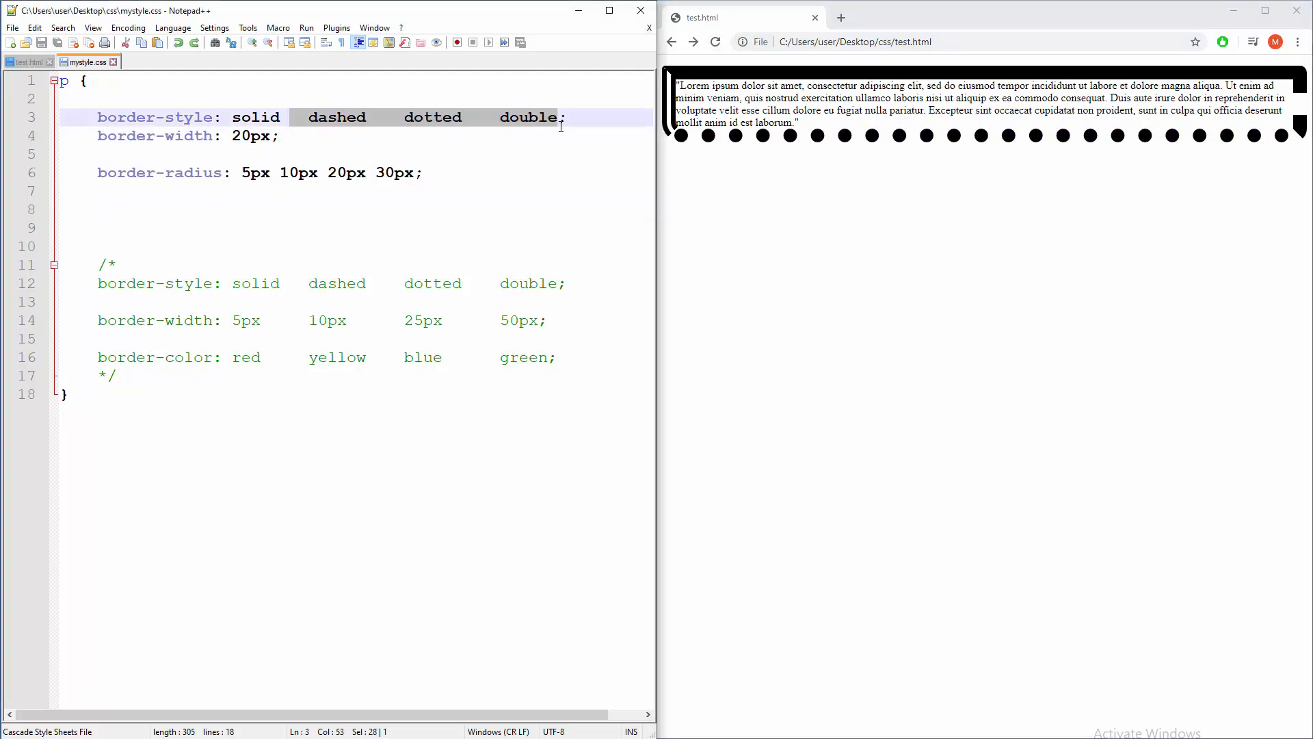
key(Delete)
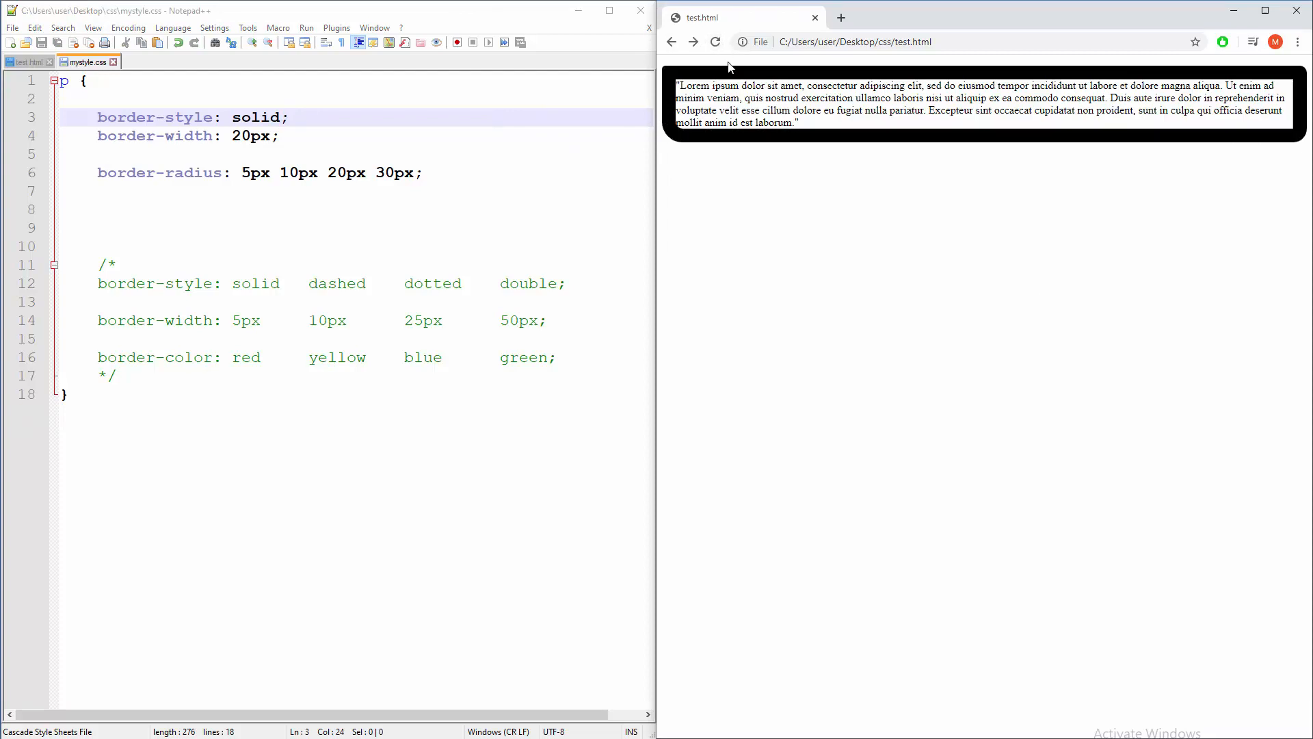
double_click(256, 173)
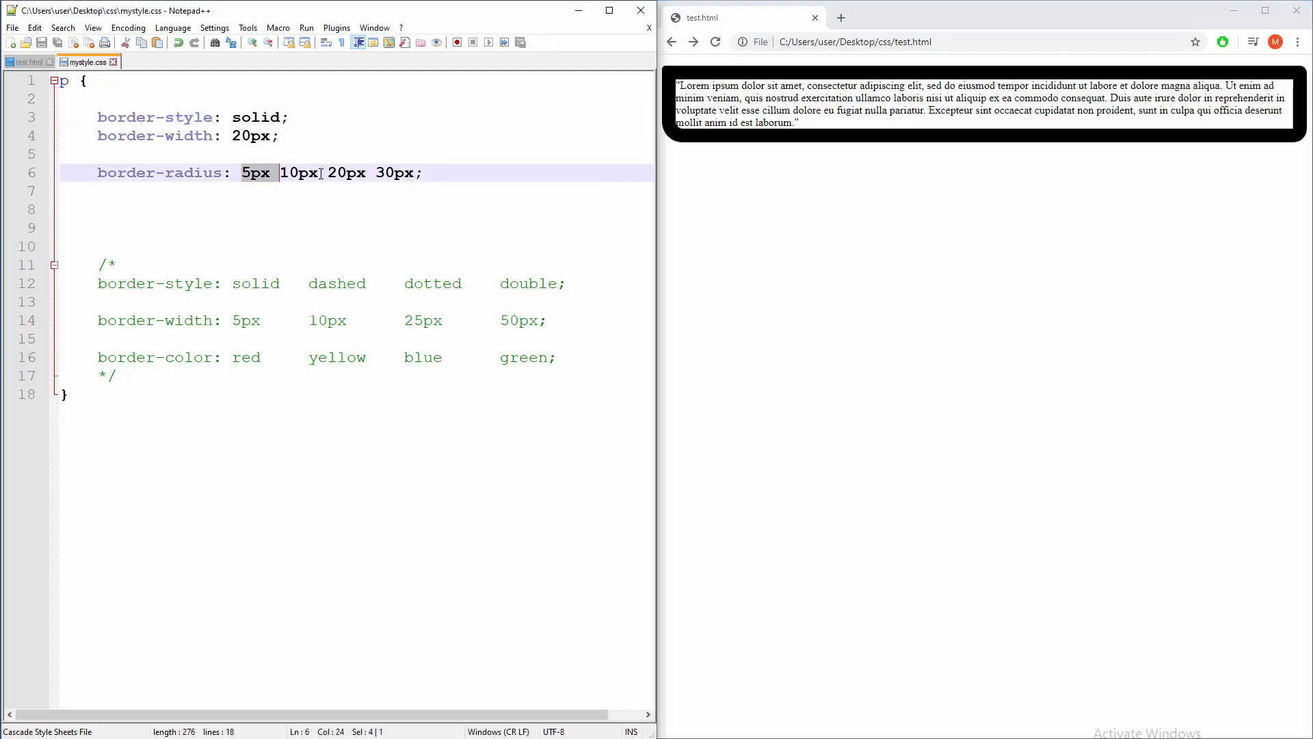
- Set border-radius to a single 10px and add 'border-color: red;', previewing the red border
text(10)
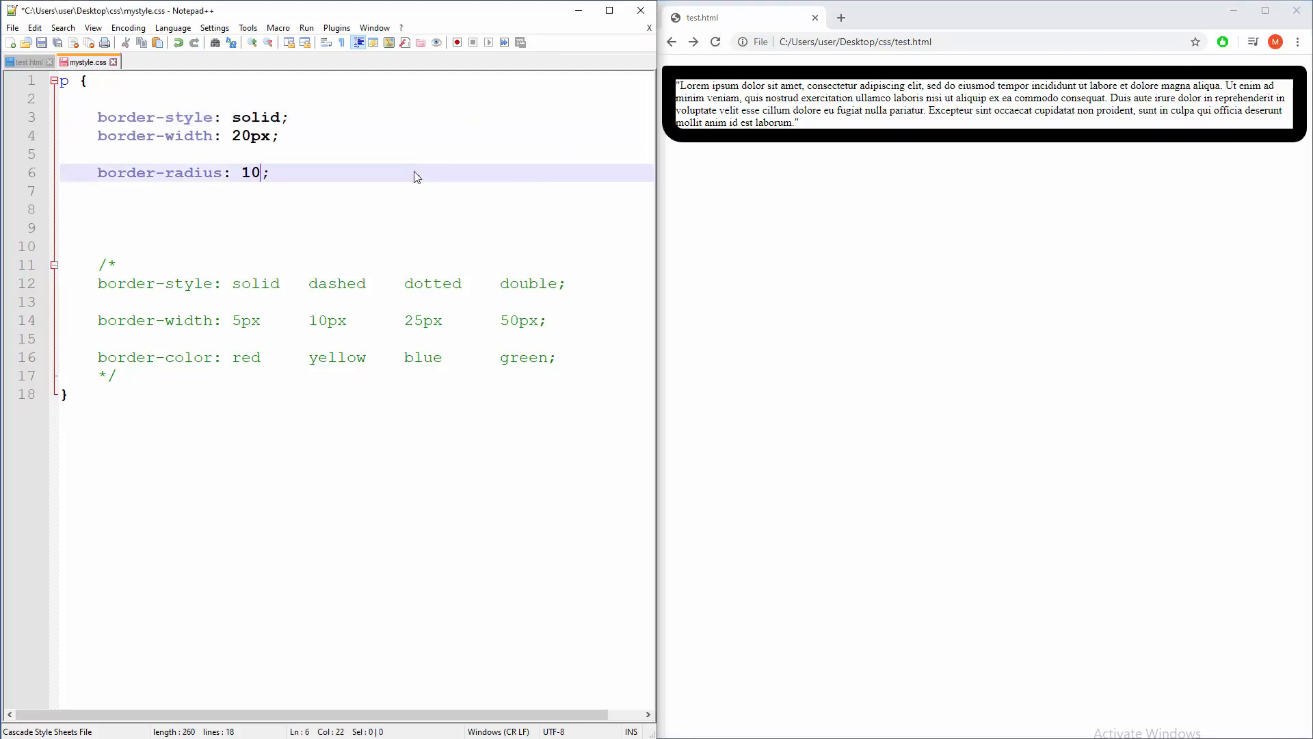
text(px)
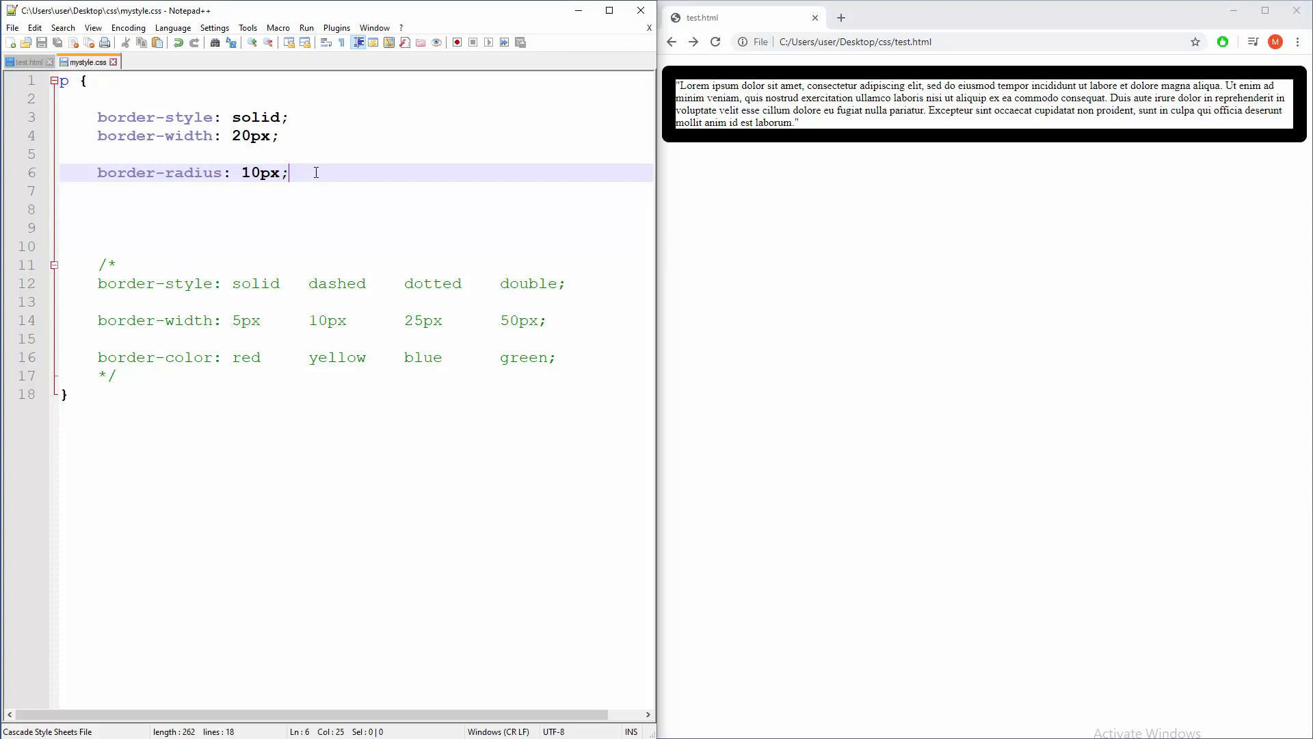
text(border-color)
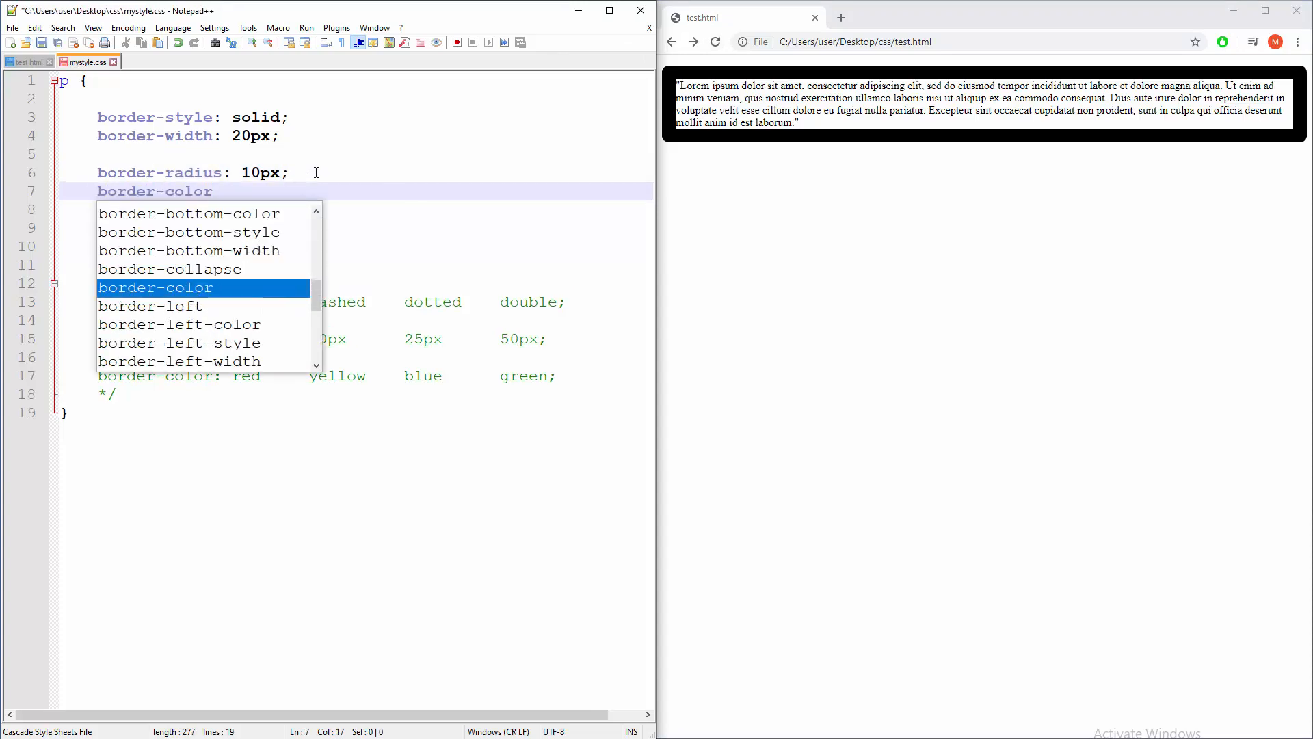
text(: red;)
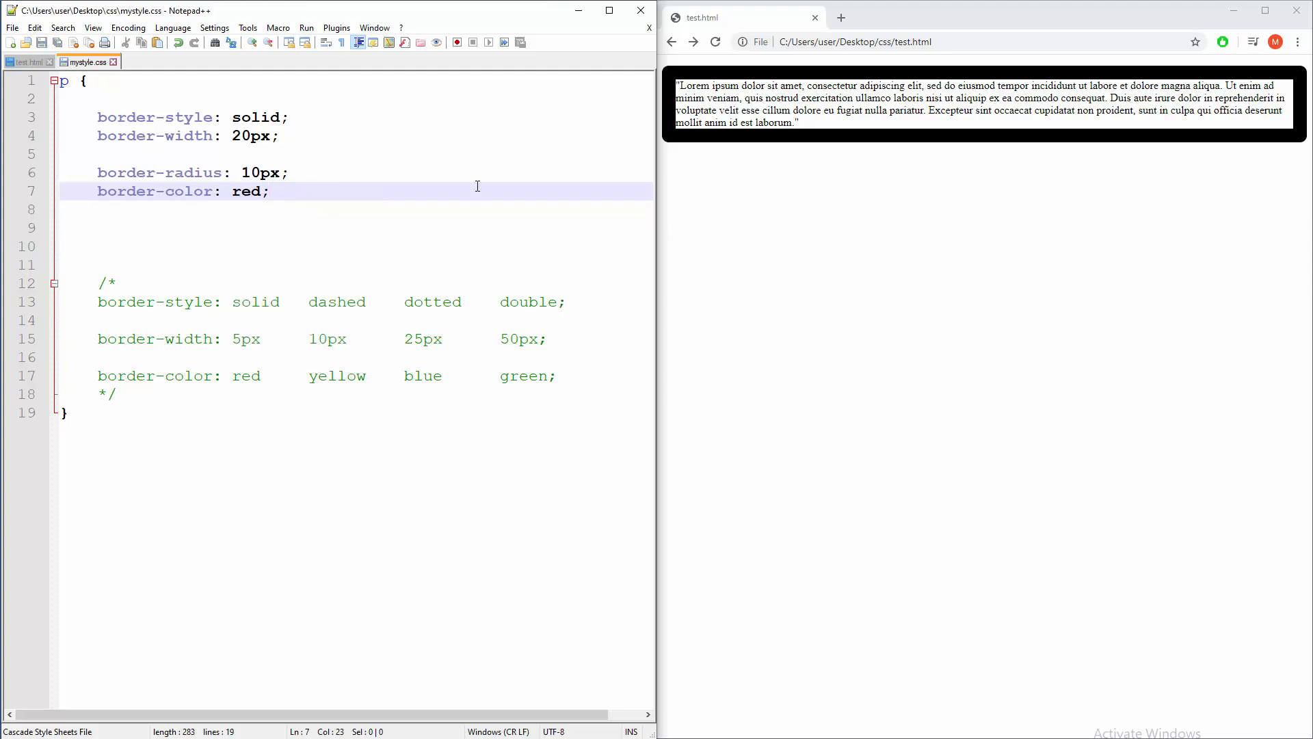
click(715, 43)
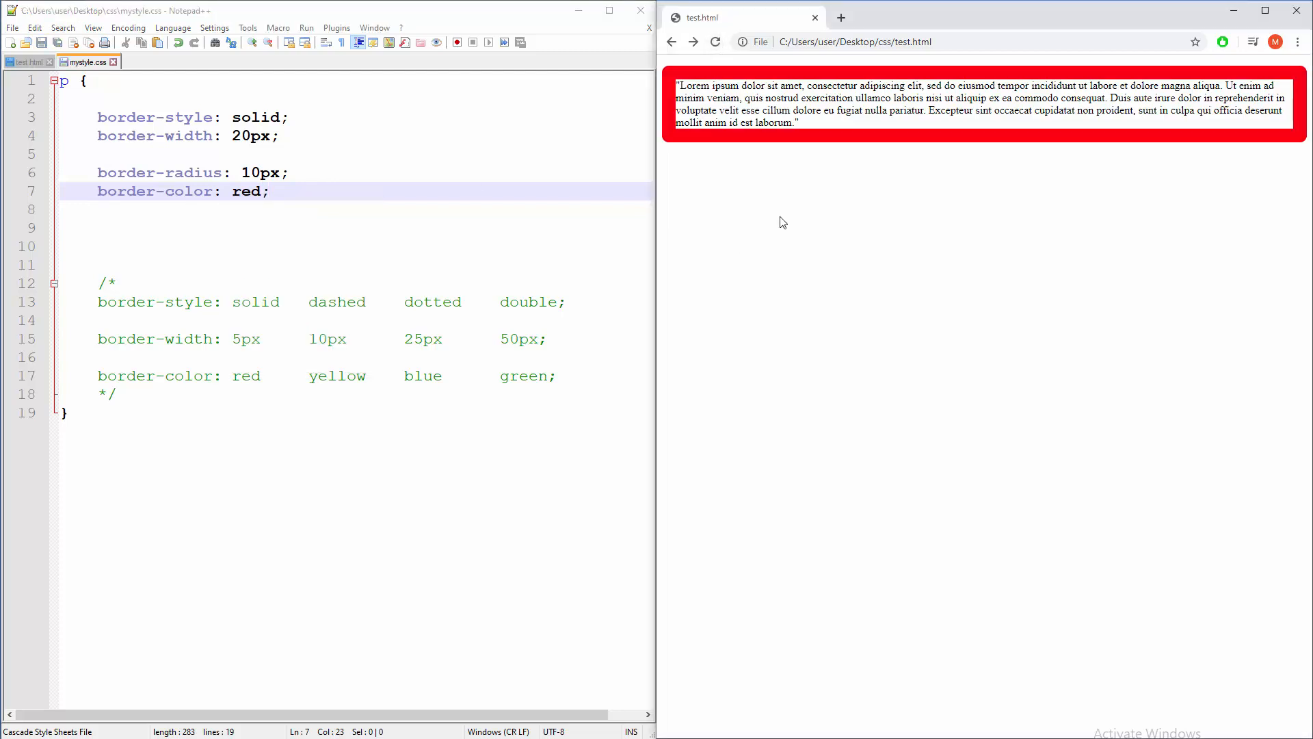